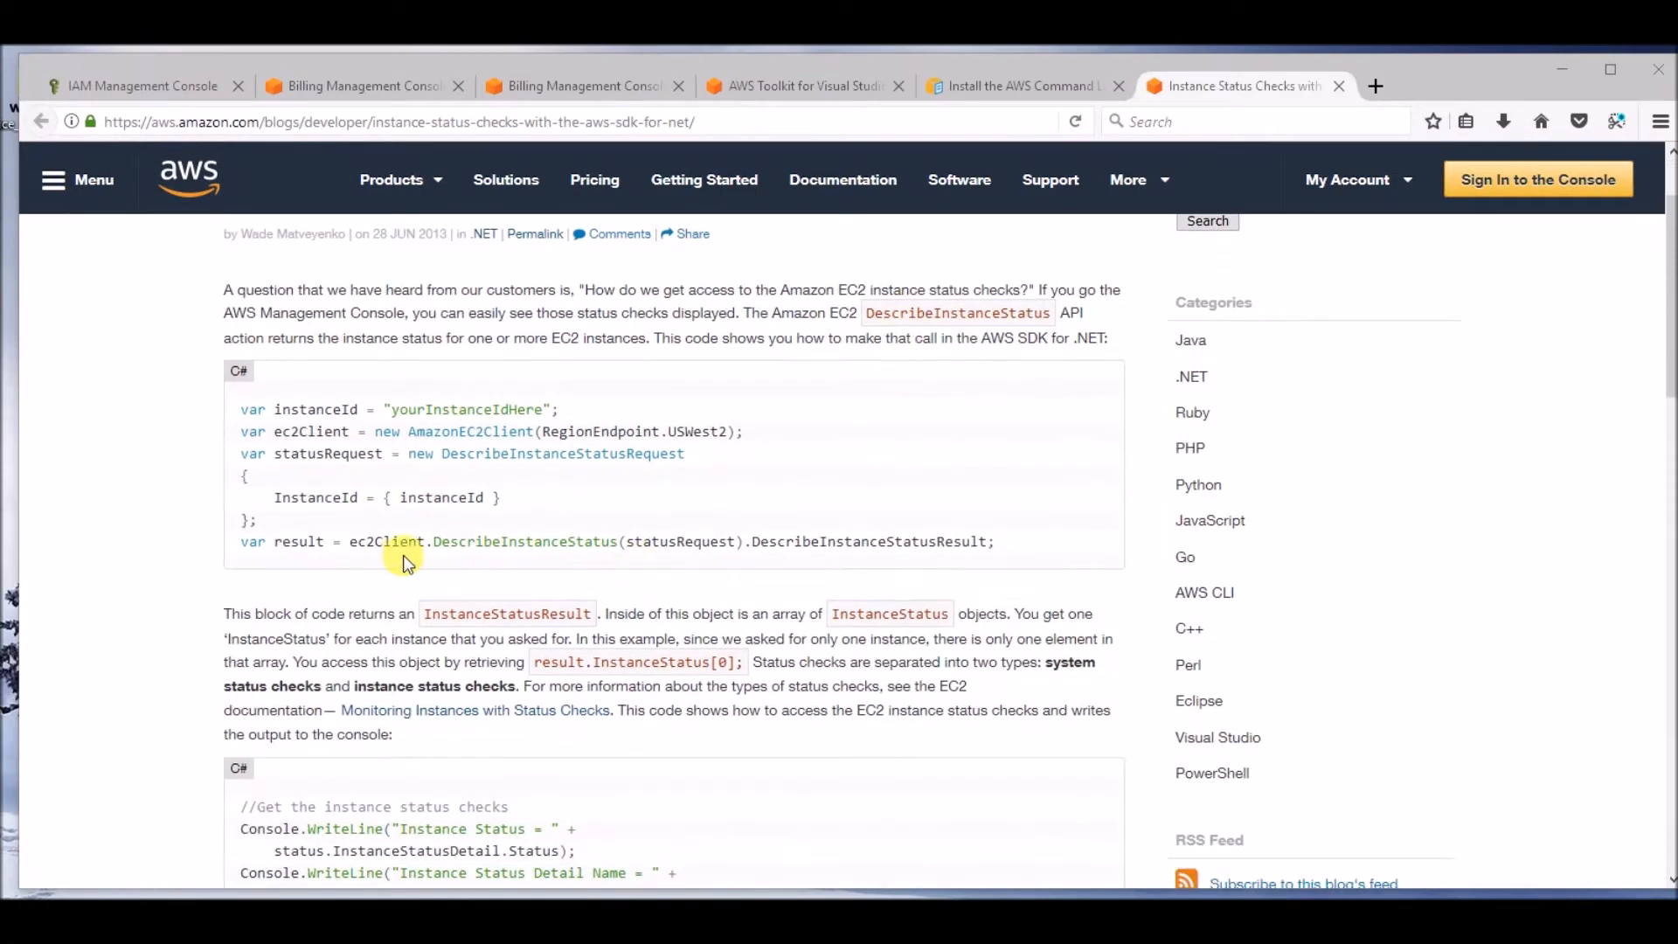
- Scroll to and download the AWS Toolkit installer for Visual Studio 2013–2015
{"action": "scroll", "scroll_direction": "down", "scroll_amount": 3}
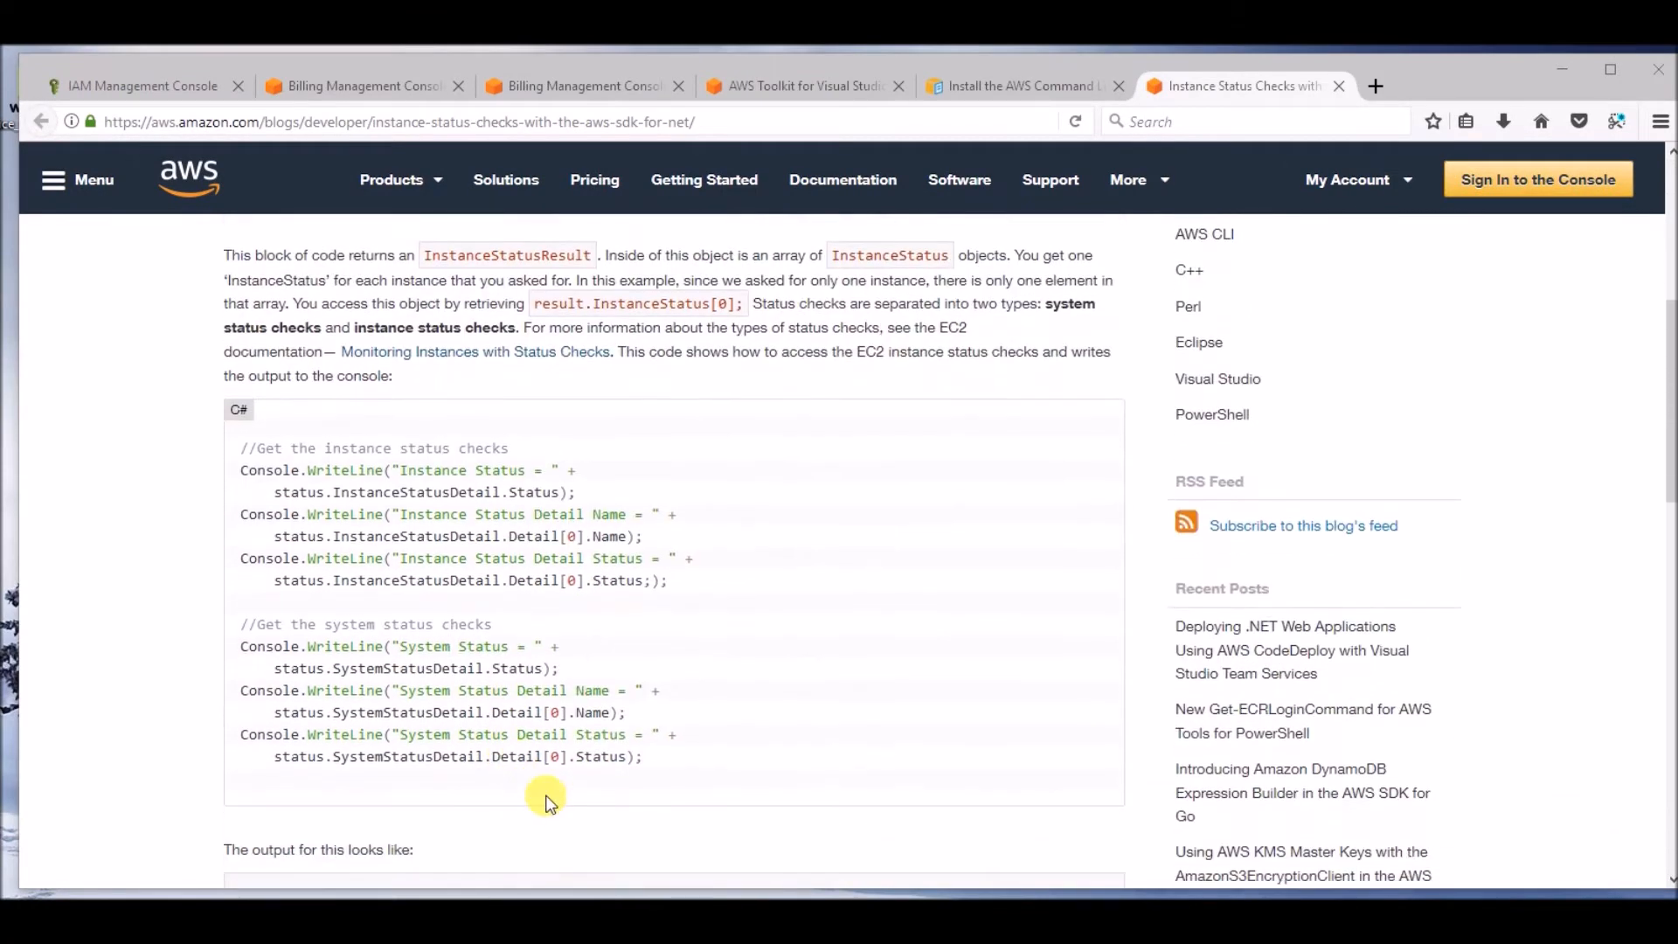
{"action": "scroll", "scroll_direction": "down", "scroll_amount": 3}
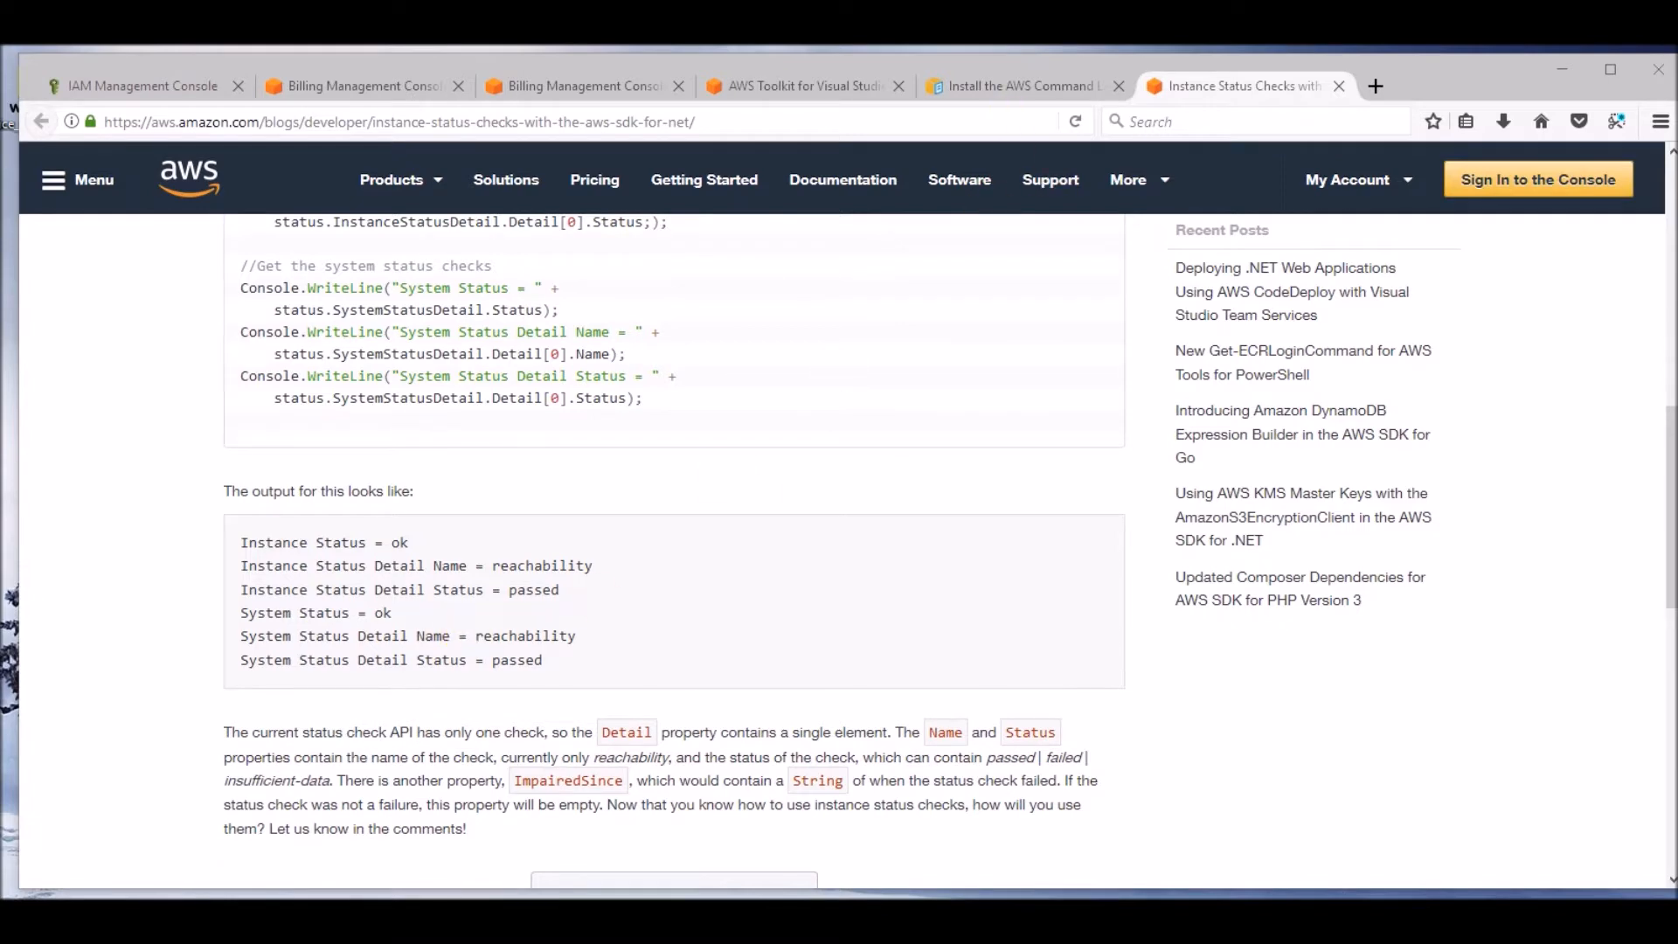
{"action": "left_click", "coordinate": [353, 86]}
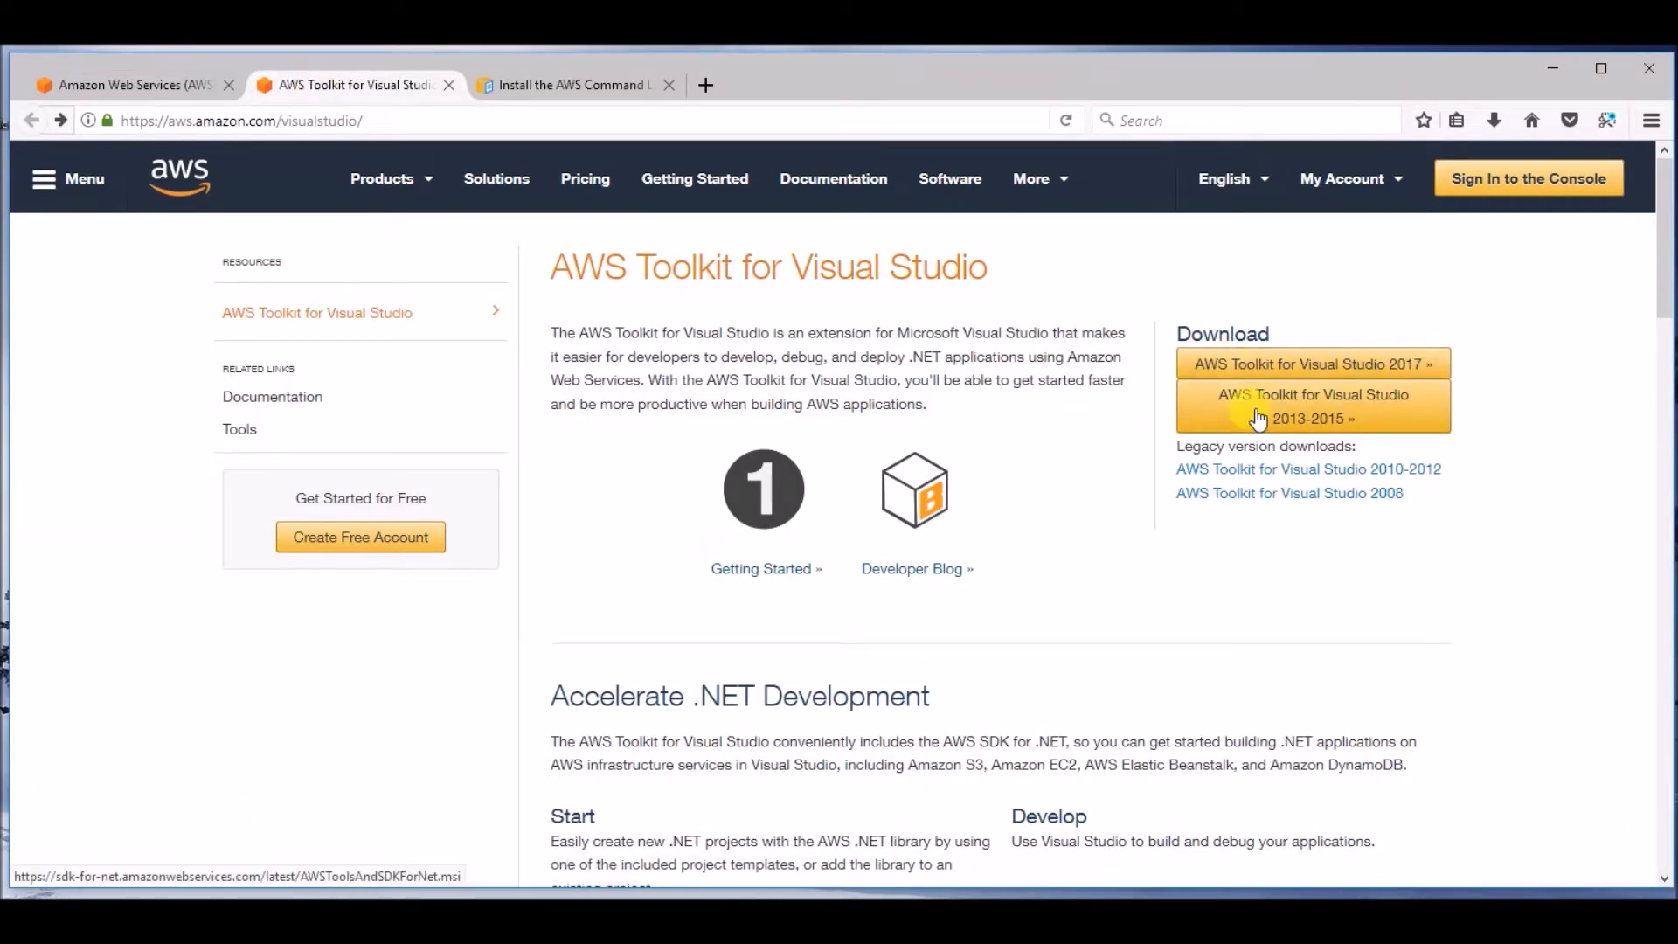
{"action": "left_click", "coordinate": [575, 84]}
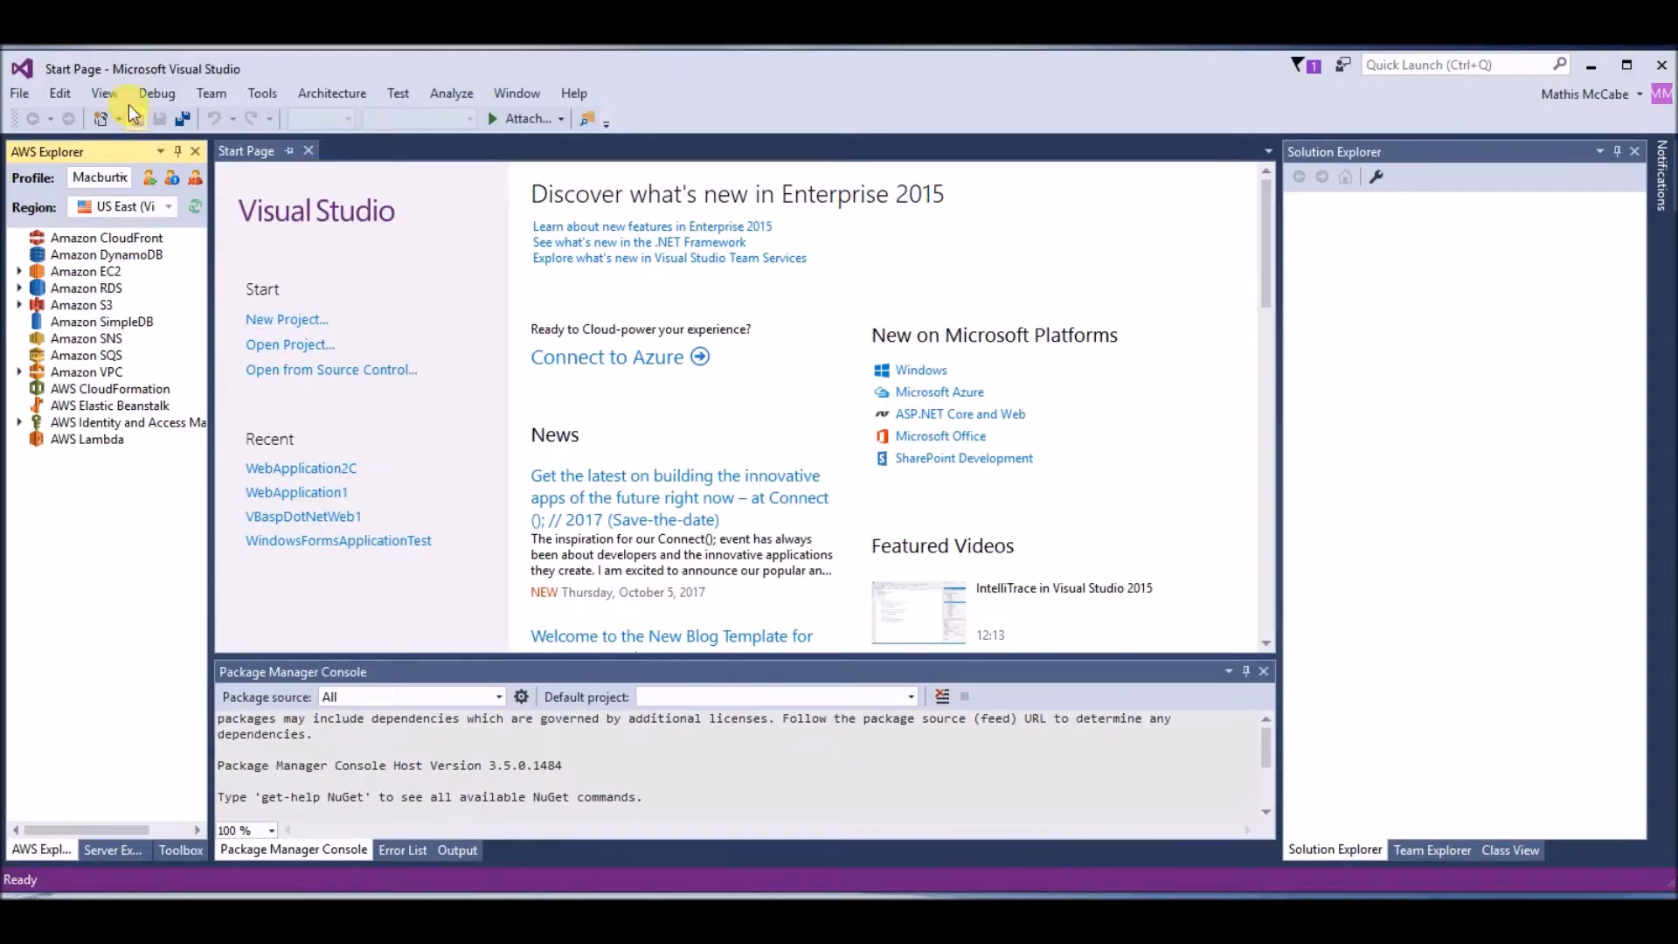
- Show AWS Explorer from the View menu, check its Region list, and start a New Account Profile
{"action": "left_click", "coordinate": [103, 93]}
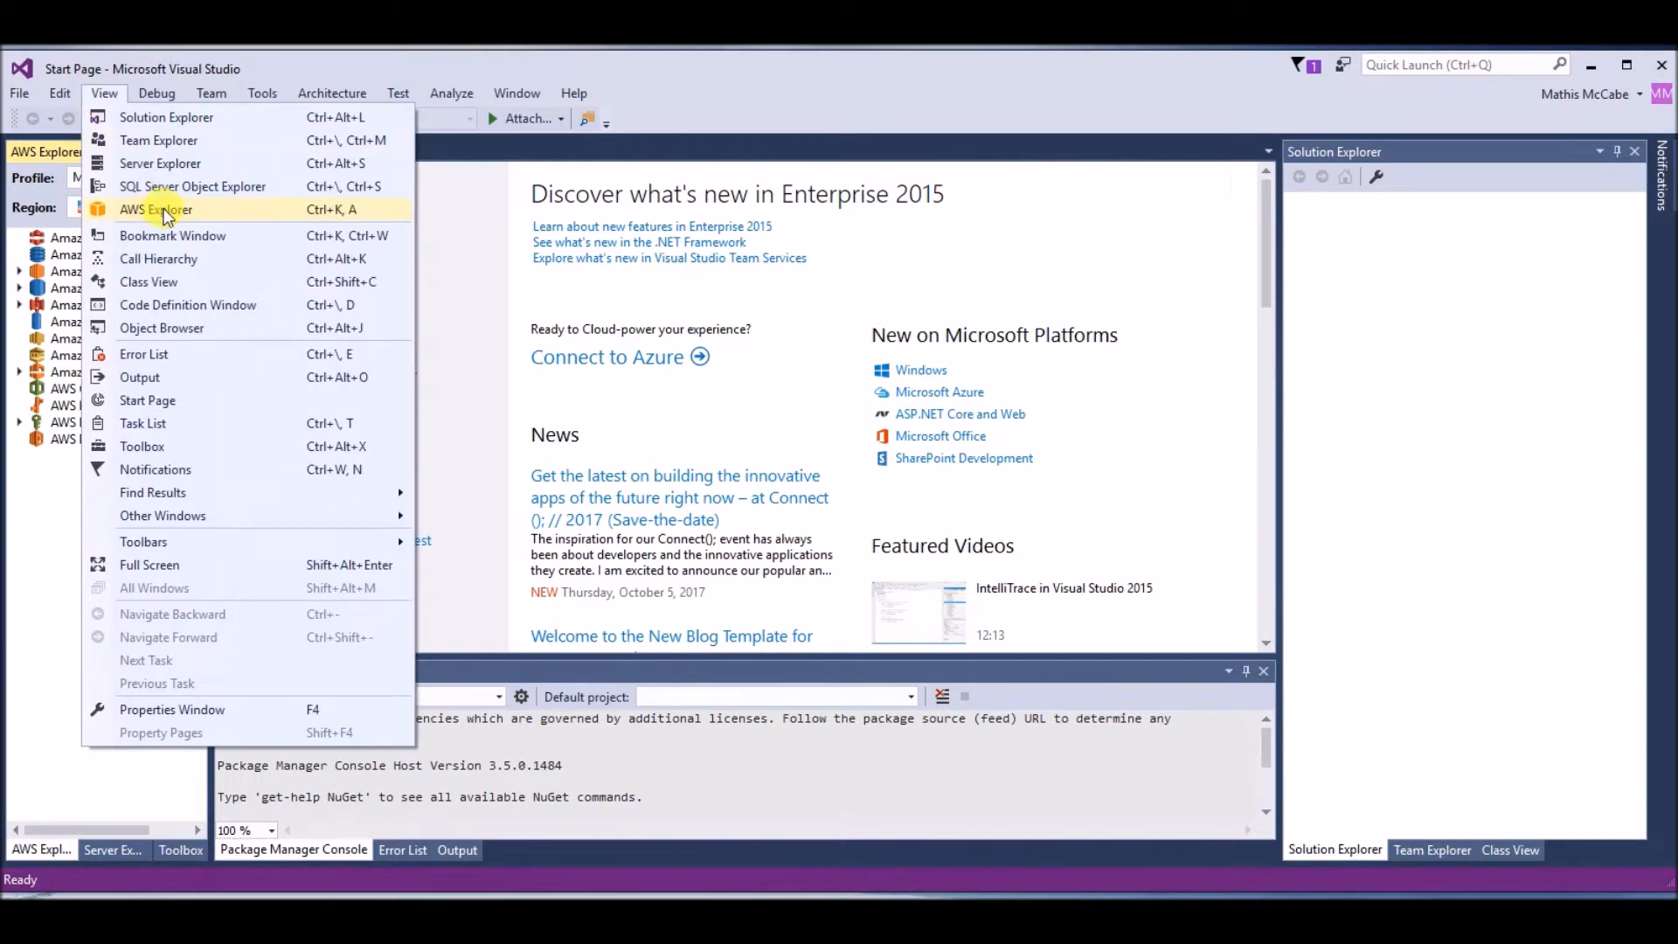
{"action": "left_click", "coordinate": [156, 208]}
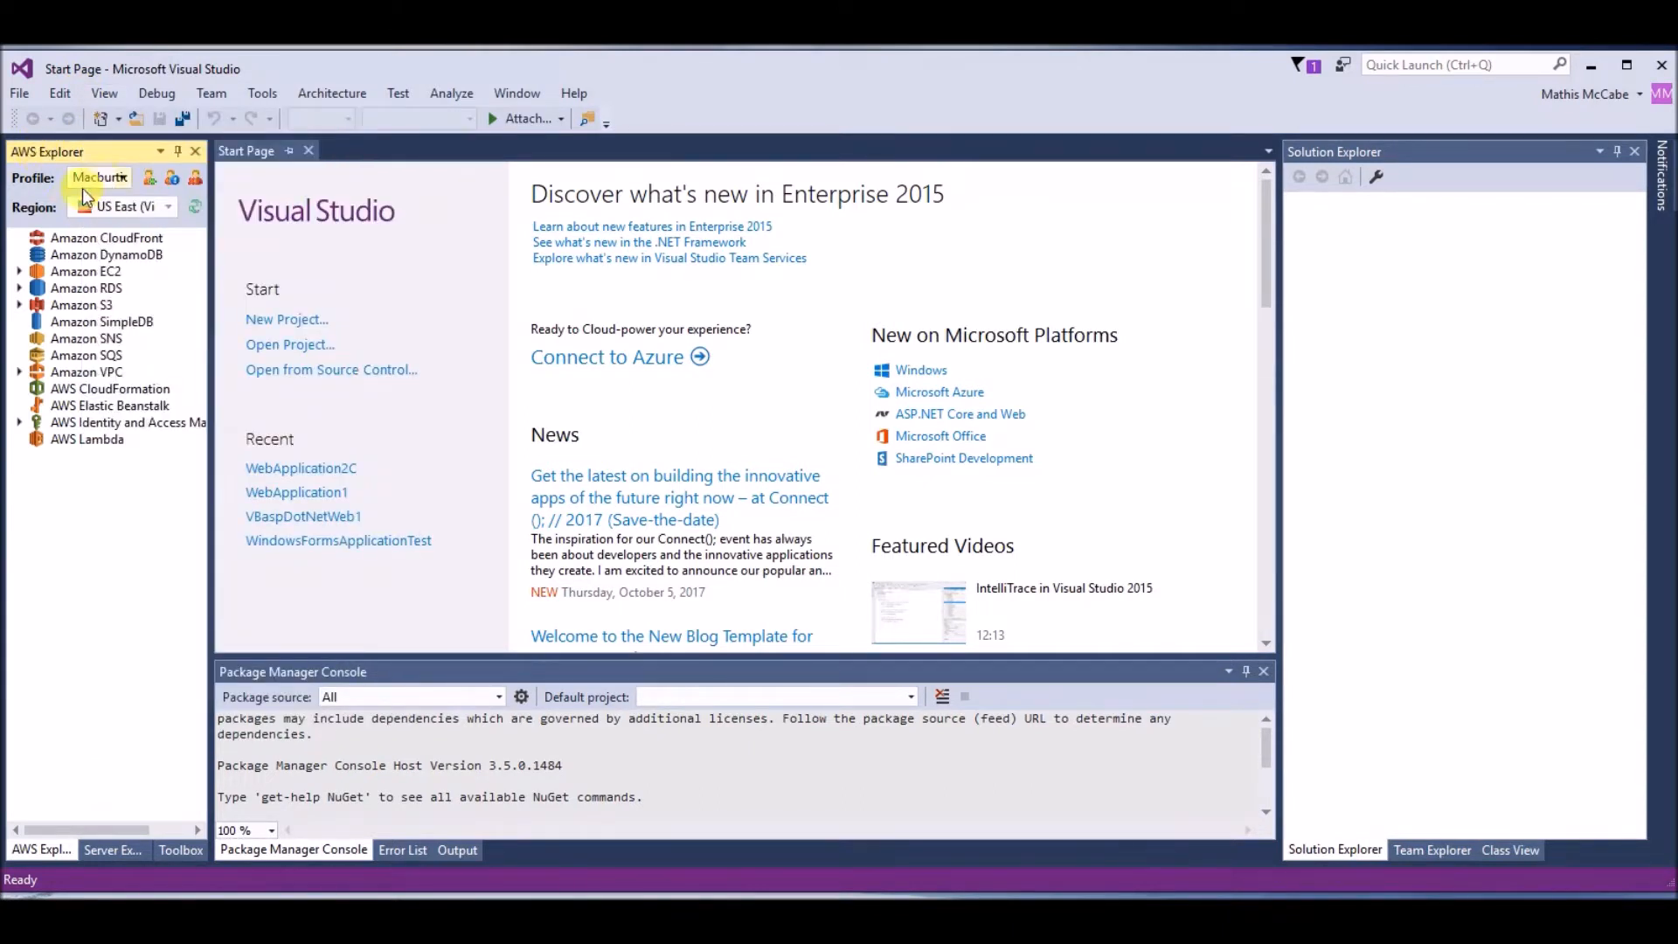
{"action": "left_click", "coordinate": [167, 207]}
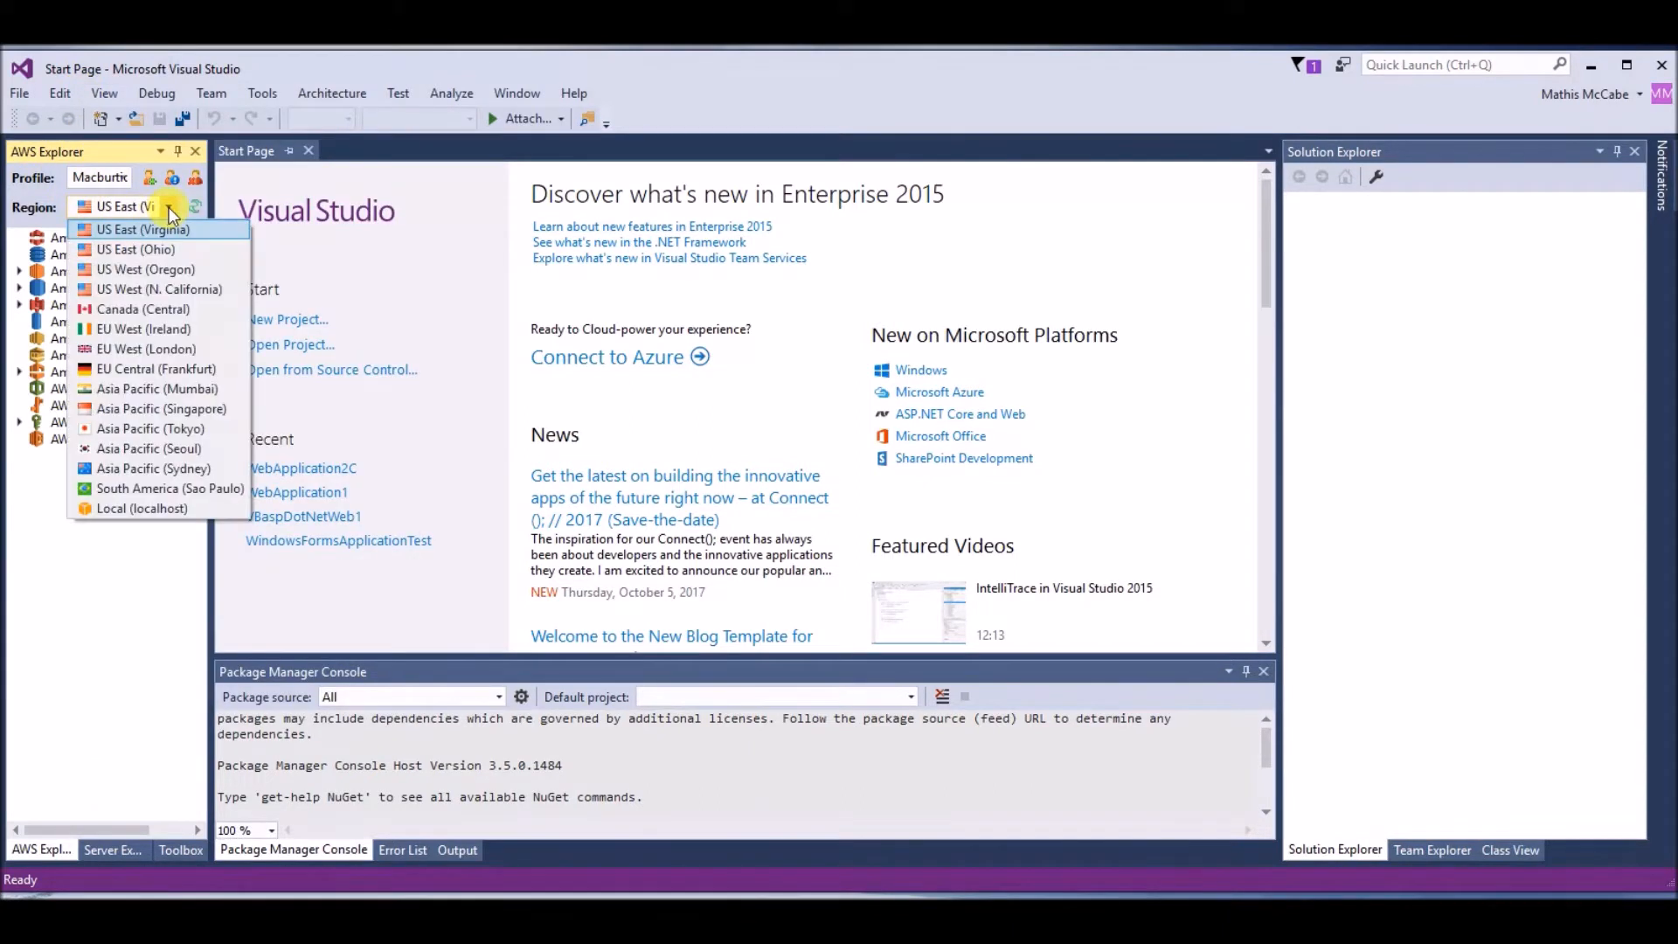
{"action": "left_click", "coordinate": [148, 178]}
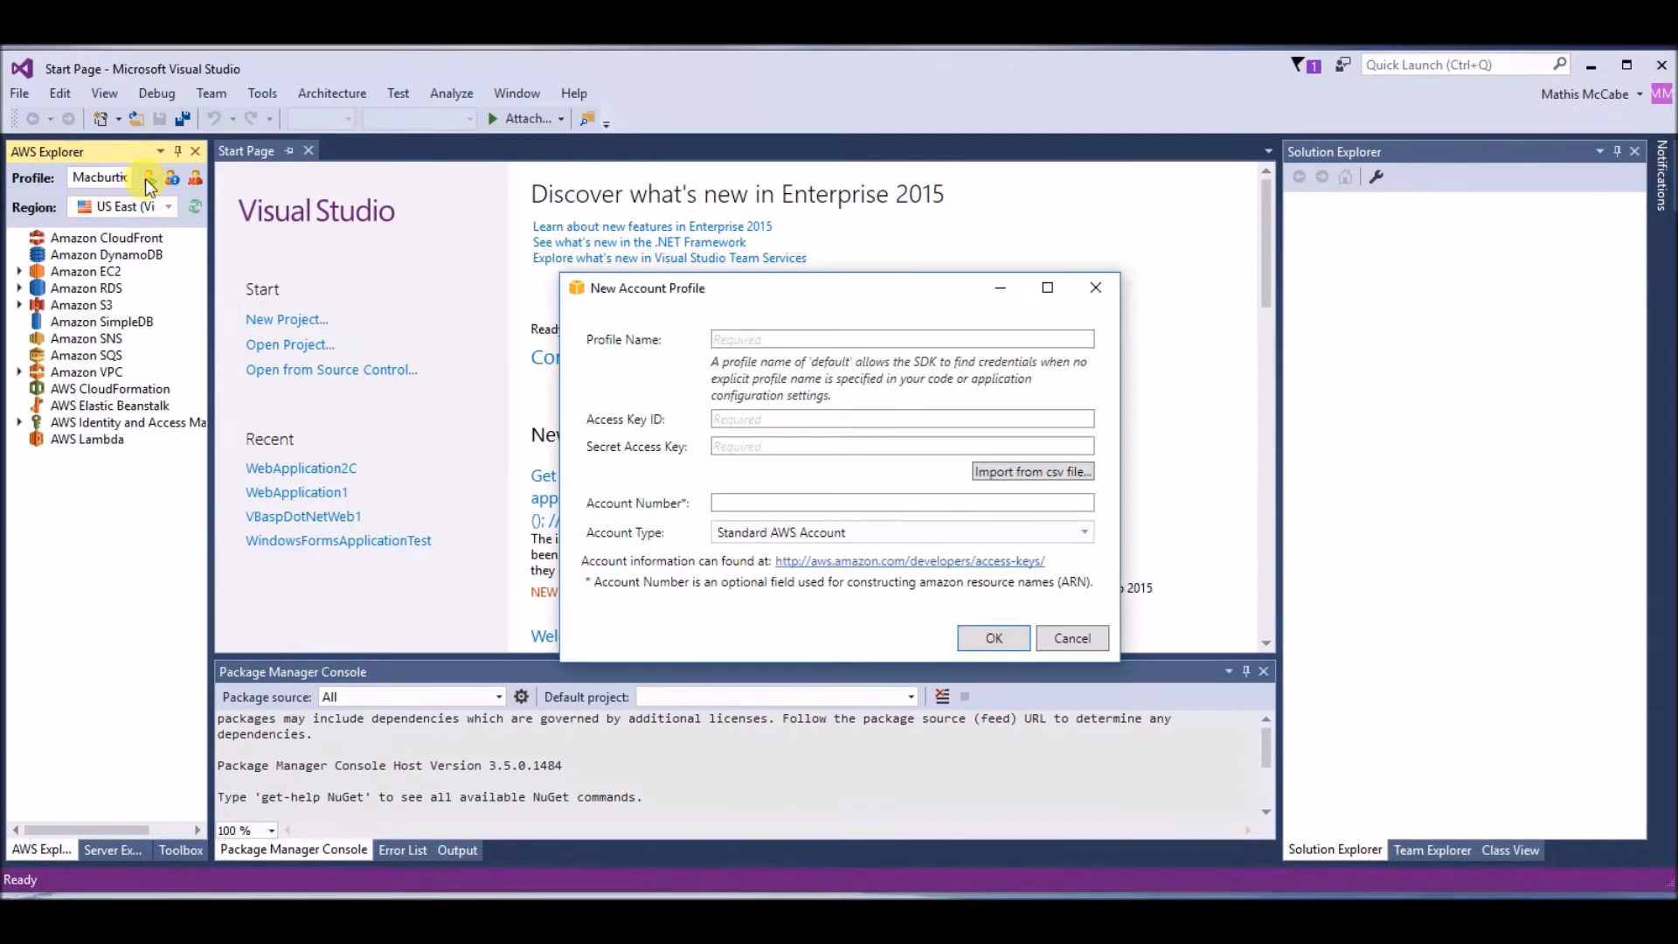
{"action": "mouse_move", "coordinate": [661, 379]}
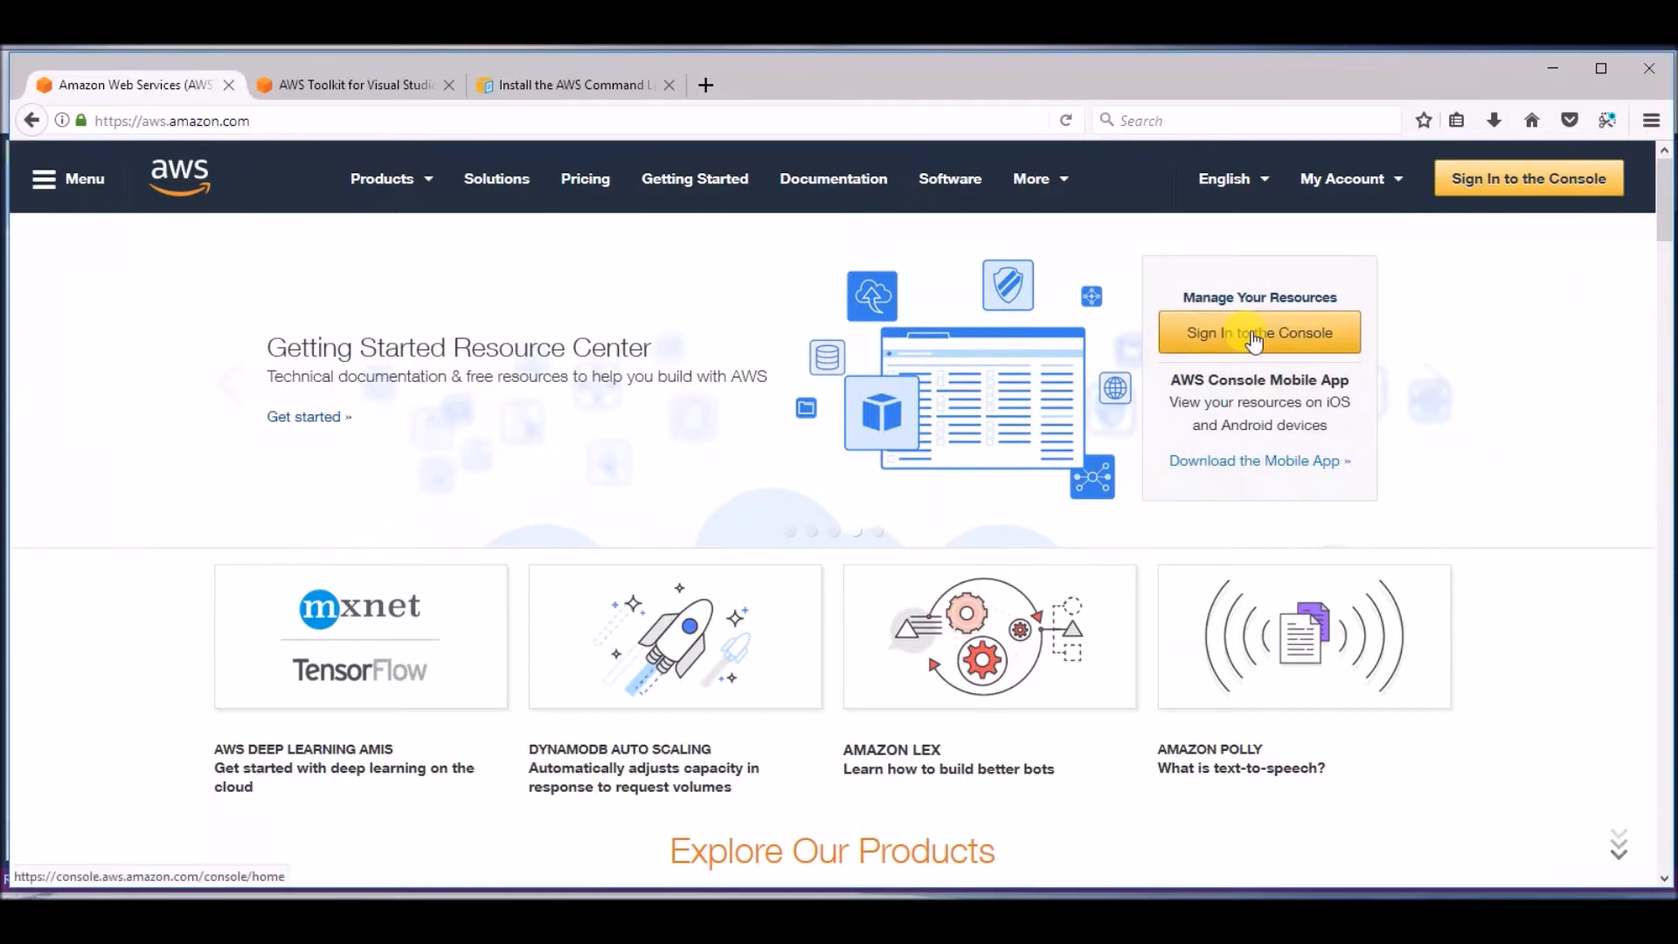
- Sign in to the AWS console and go to IAM from Recently visited services
{"action": "left_click", "coordinate": [1259, 332]}
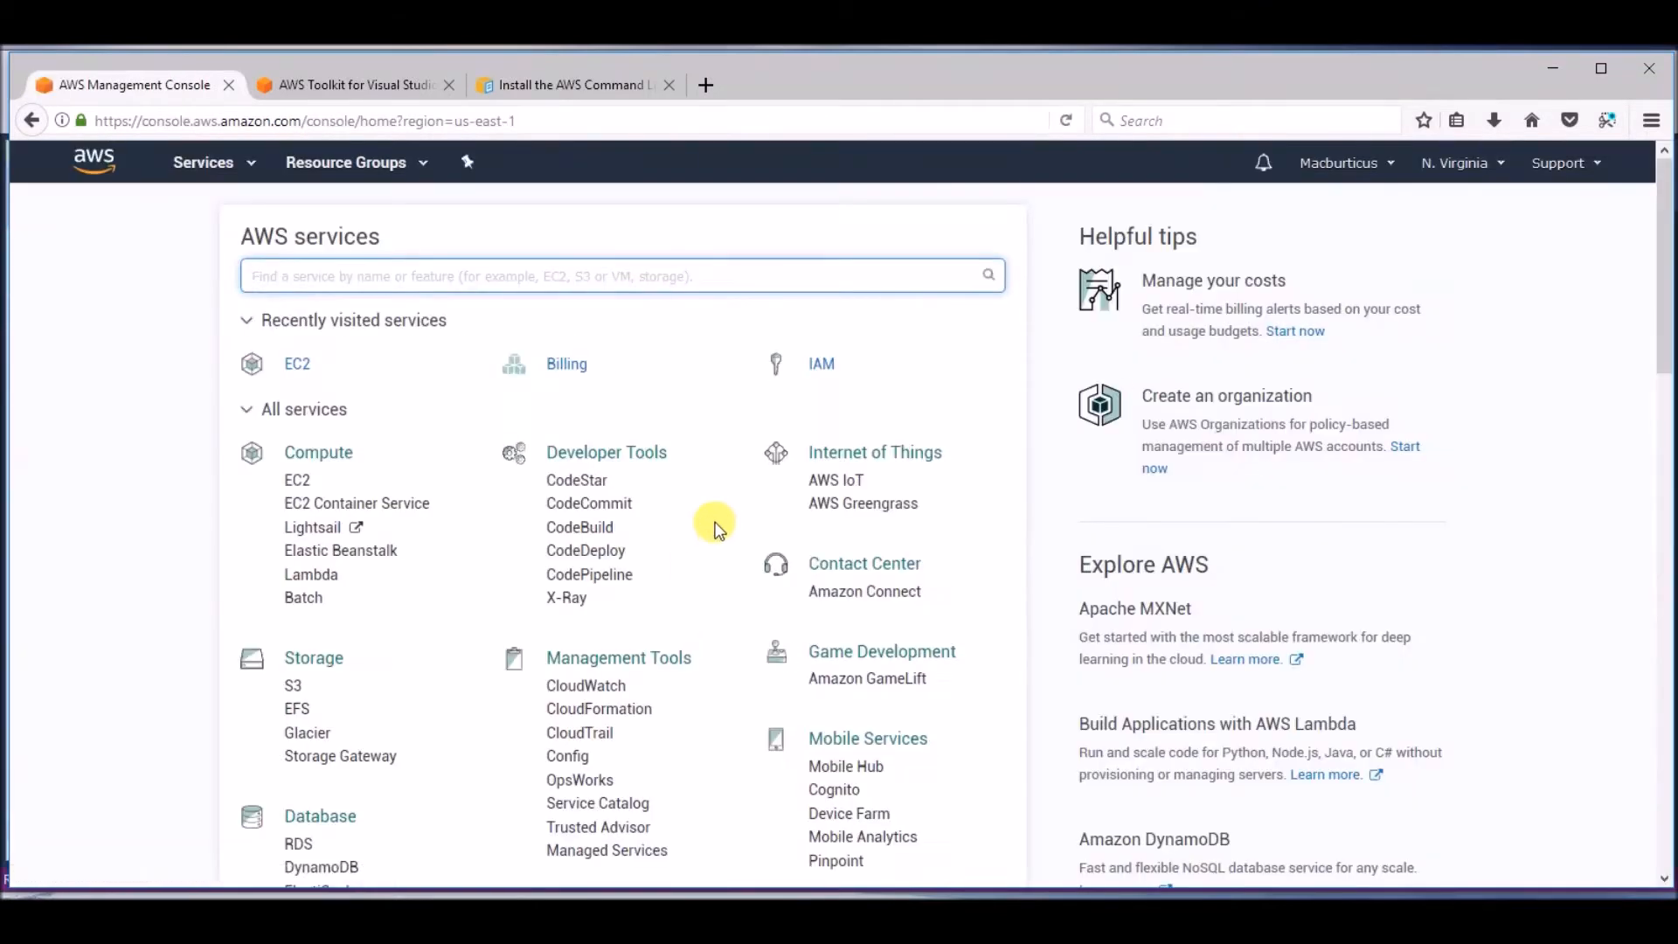
{"action": "mouse_move", "coordinate": [821, 364]}
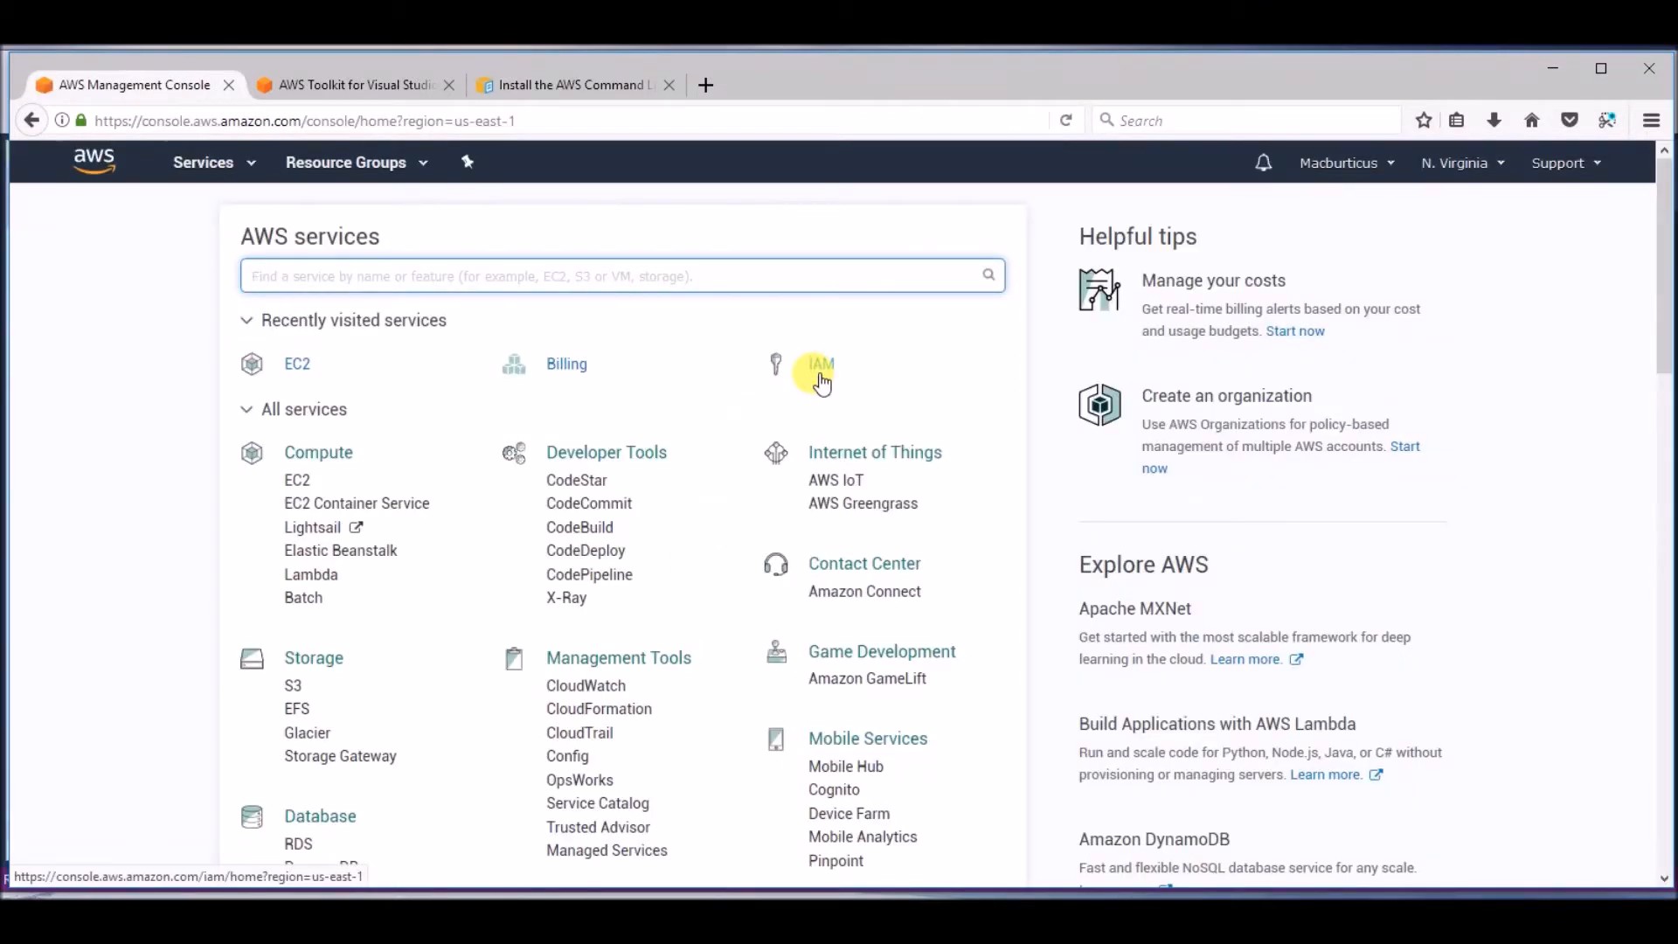
{"action": "left_click", "coordinate": [819, 363]}
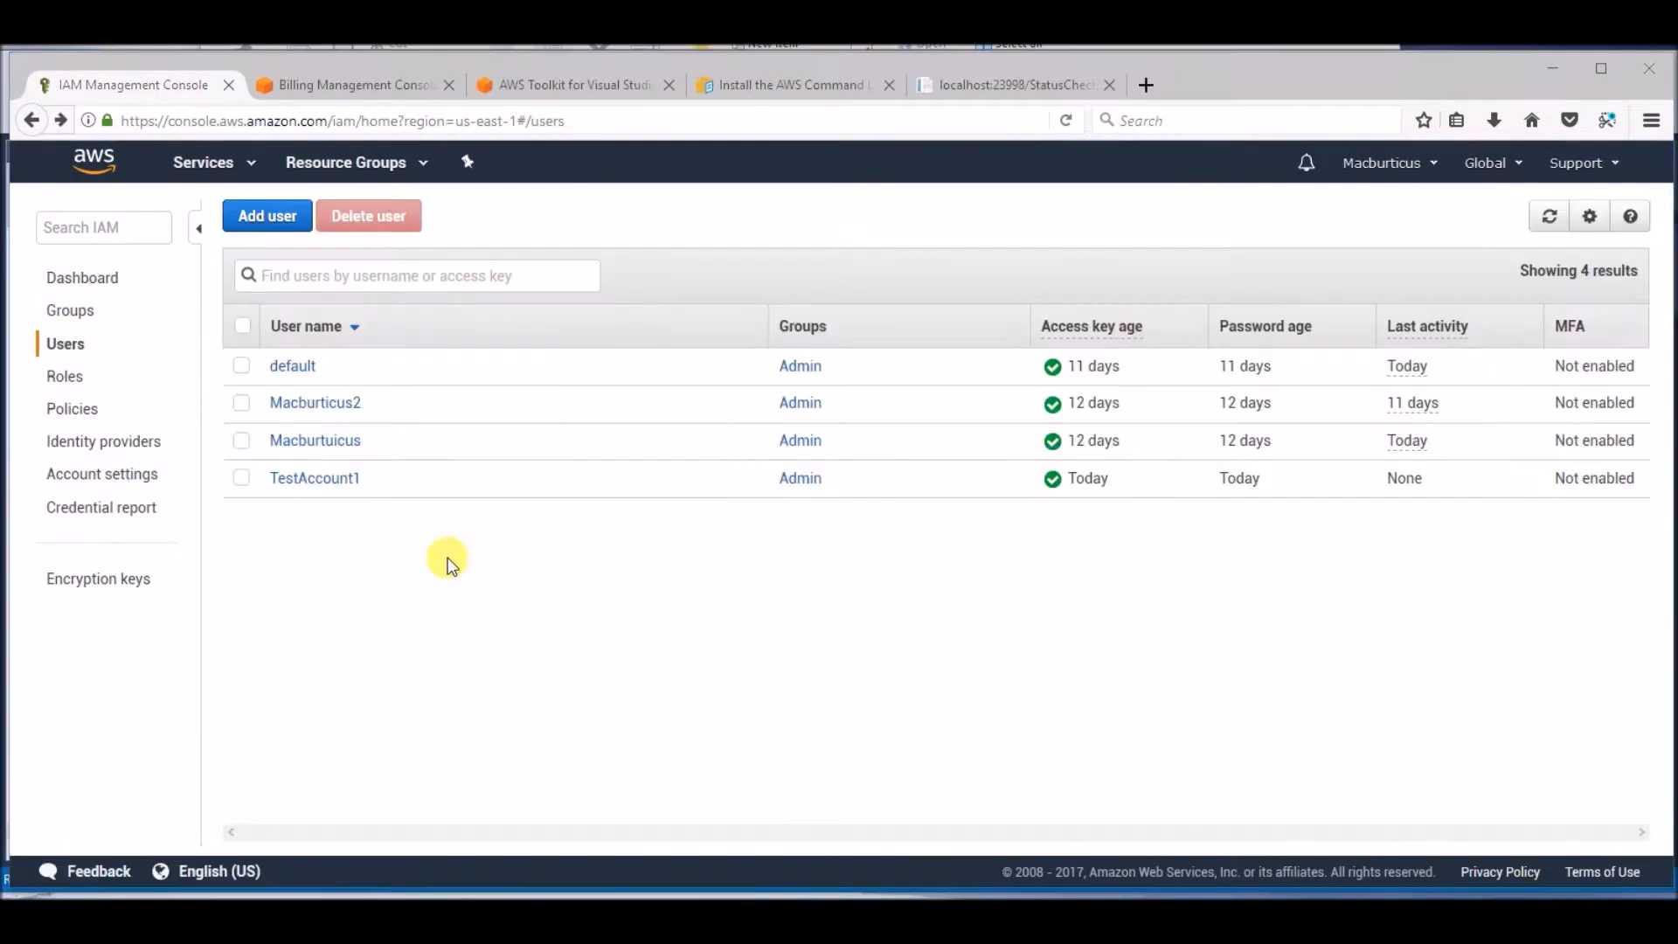
- Start a new IAM user TestUser with both access types and a custom console password
{"action": "left_click", "coordinate": [265, 215]}
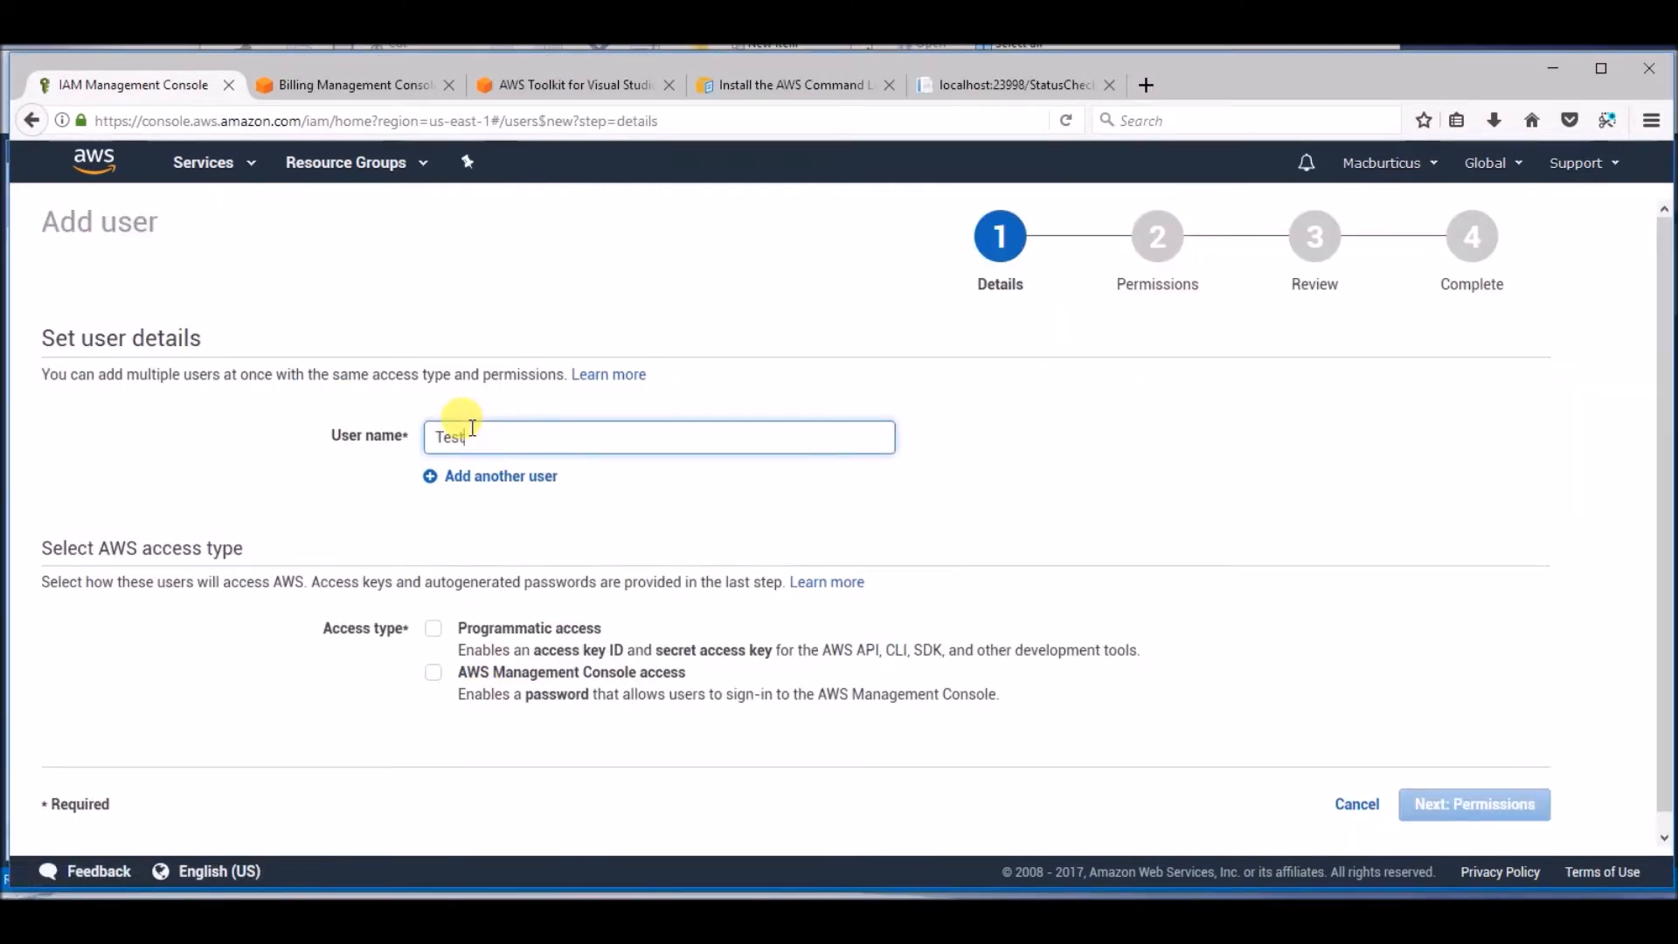
{"action": "left_click", "coordinate": [433, 627]}
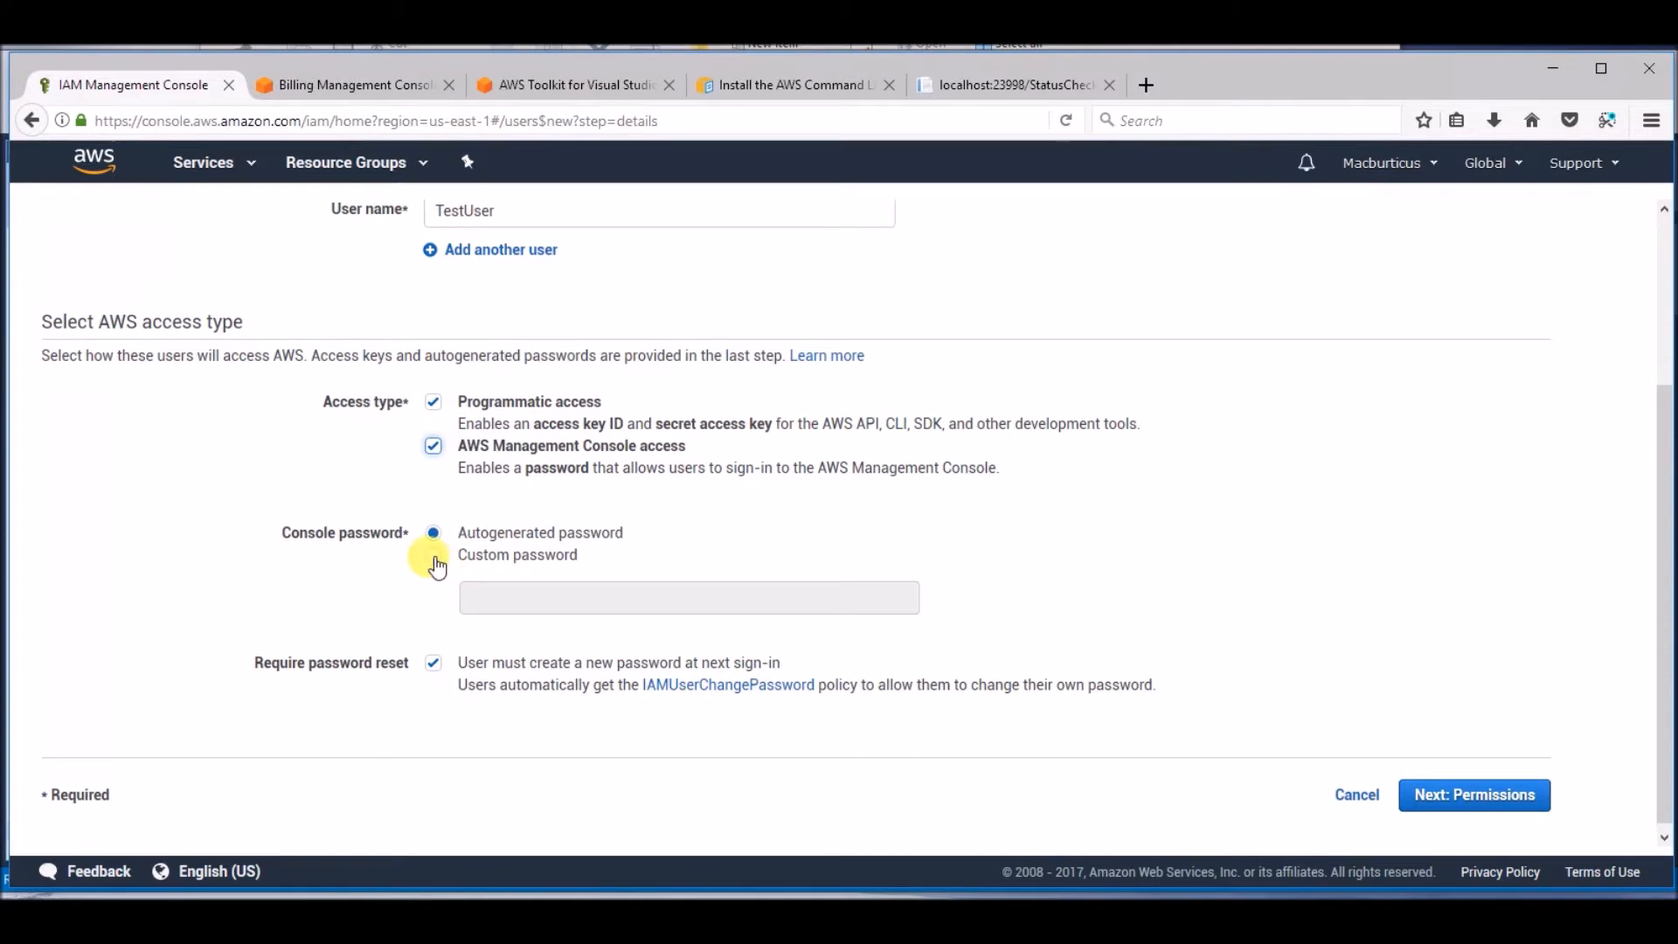
{"action": "left_click", "coordinate": [433, 554]}
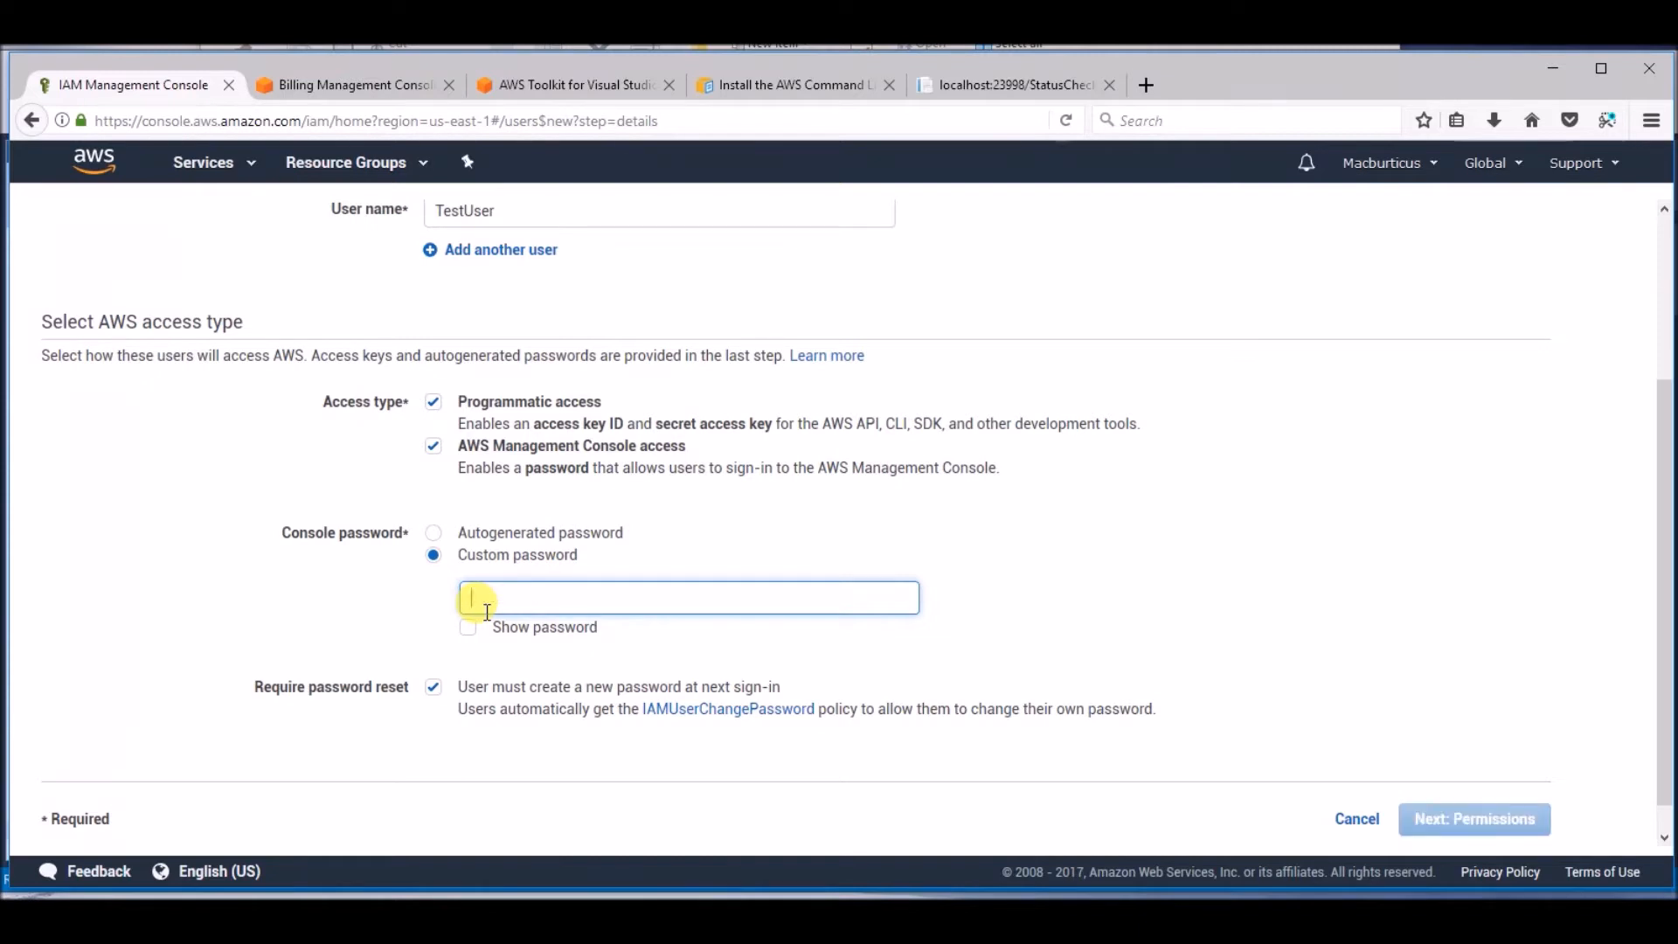
{"action": "type", "text": "password"}
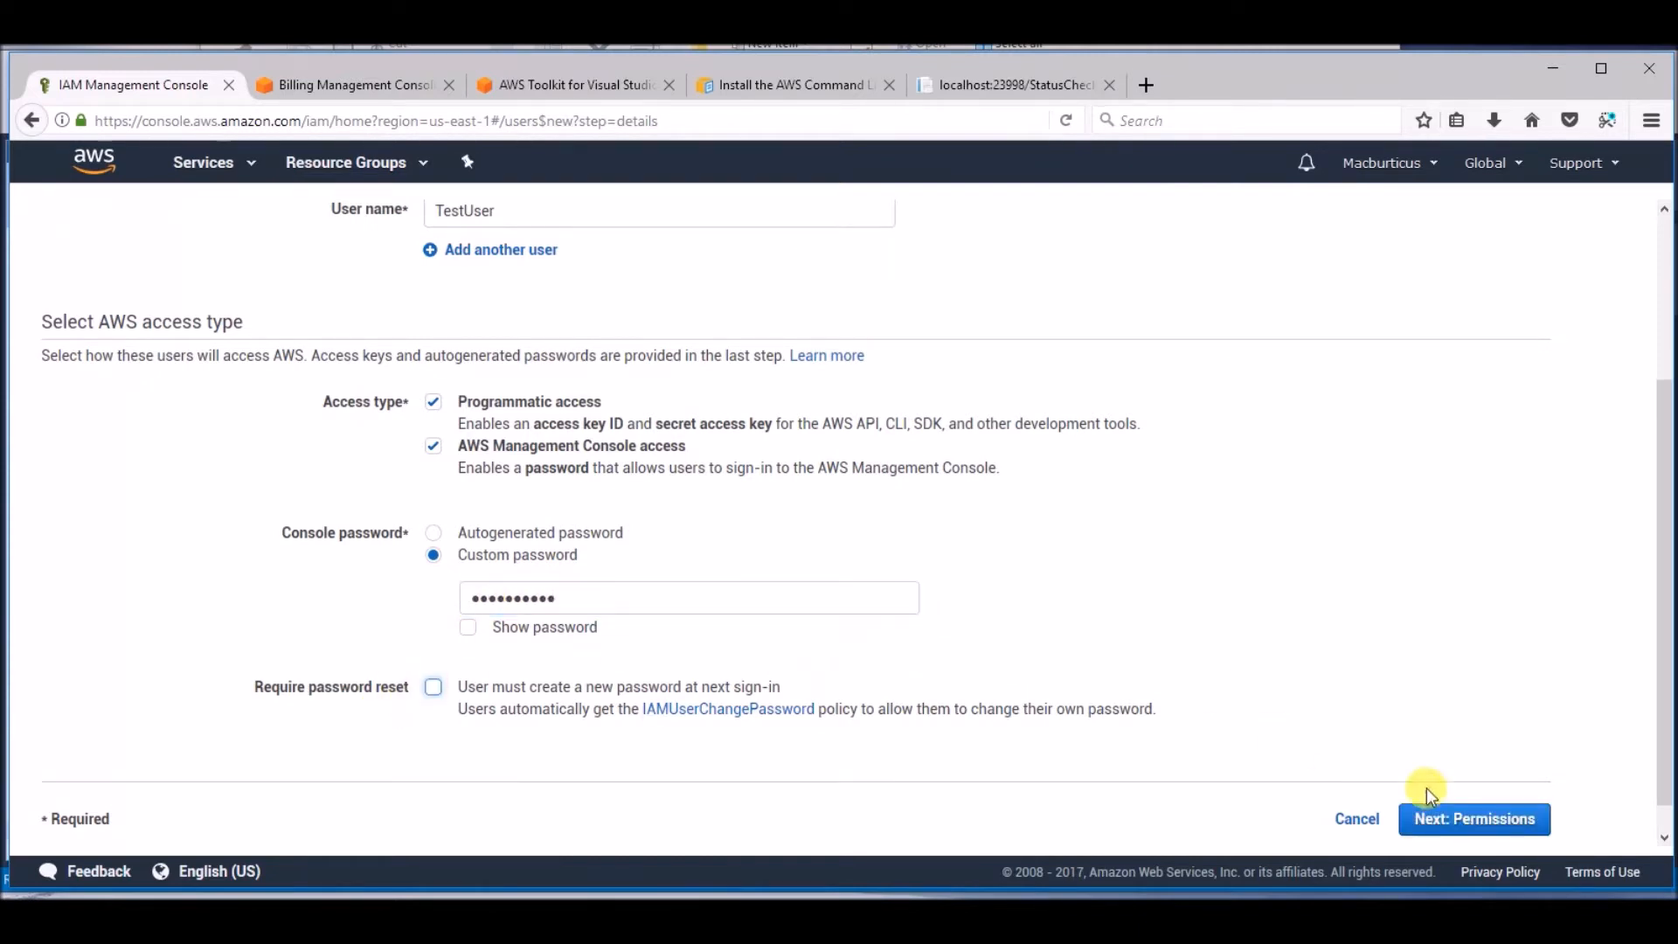
{"action": "left_click", "coordinate": [1474, 817]}
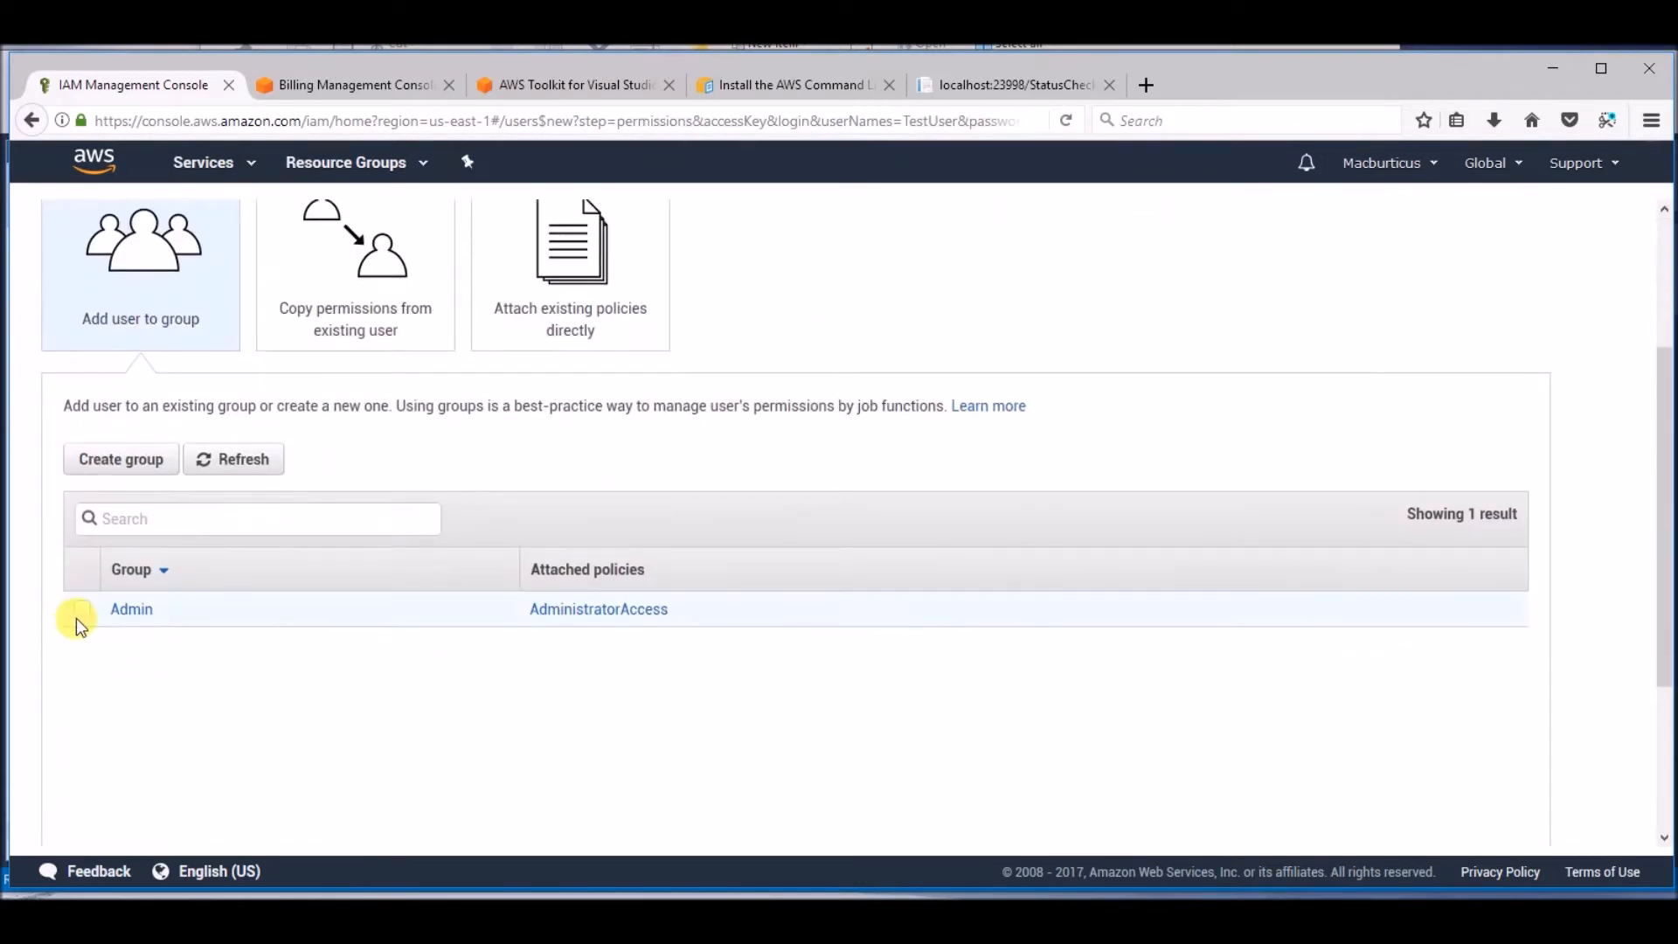
- Add TestUser to the Admin group, create the user and download its access credentials
{"action": "left_click", "coordinate": [82, 608]}
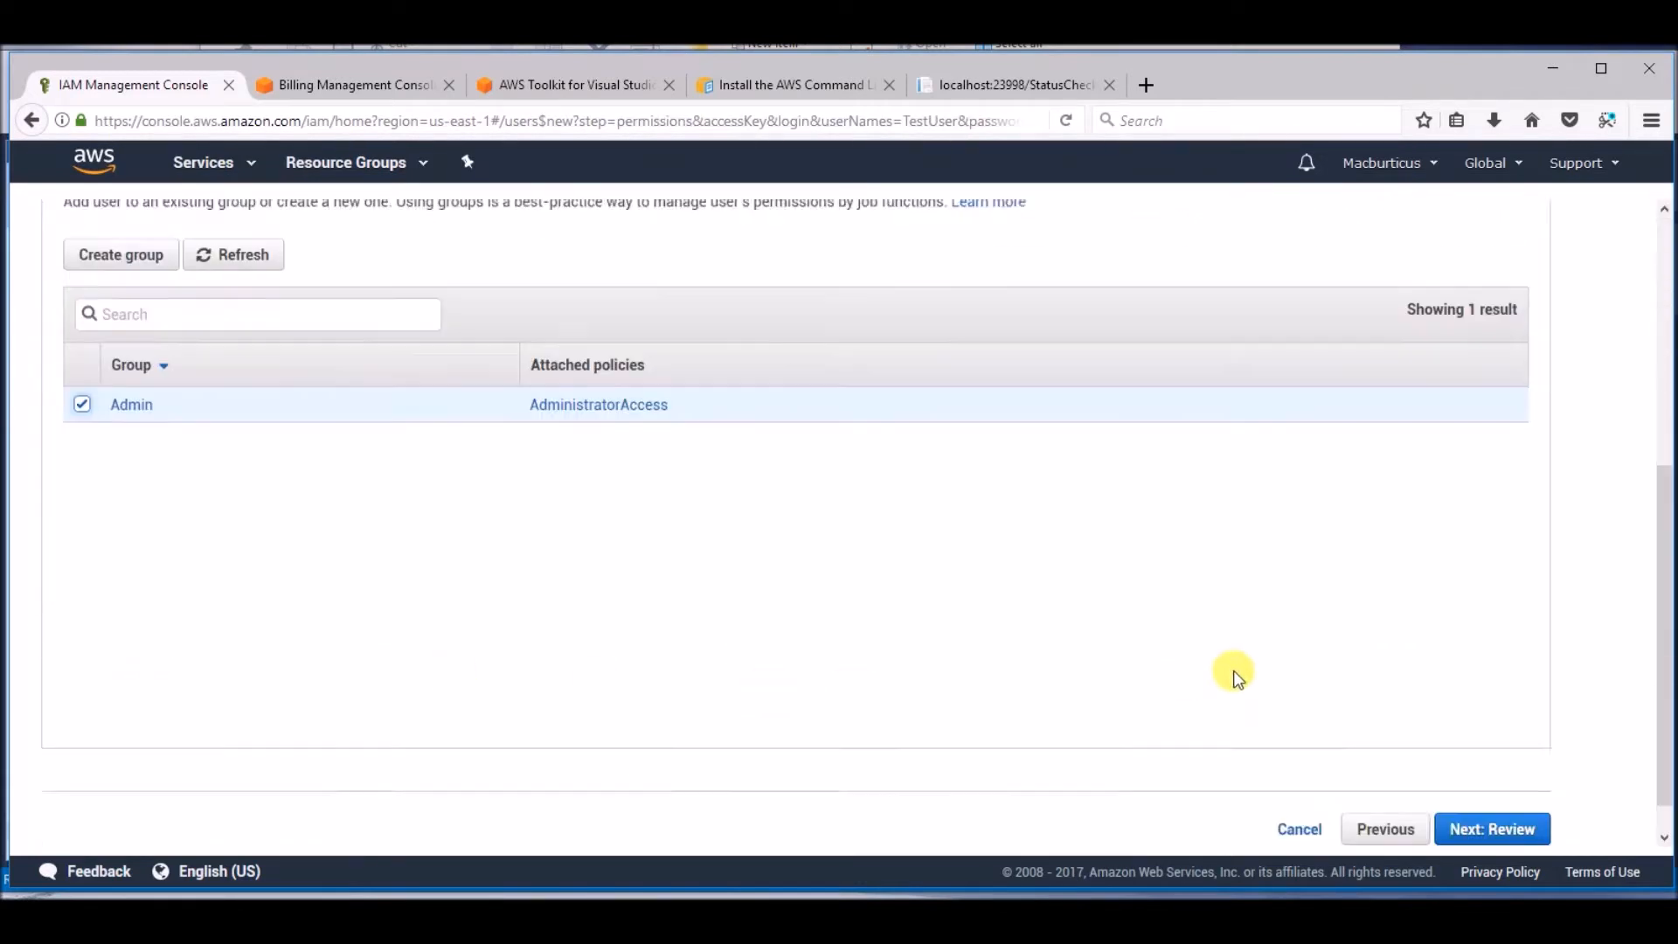
{"action": "left_click", "coordinate": [1491, 828]}
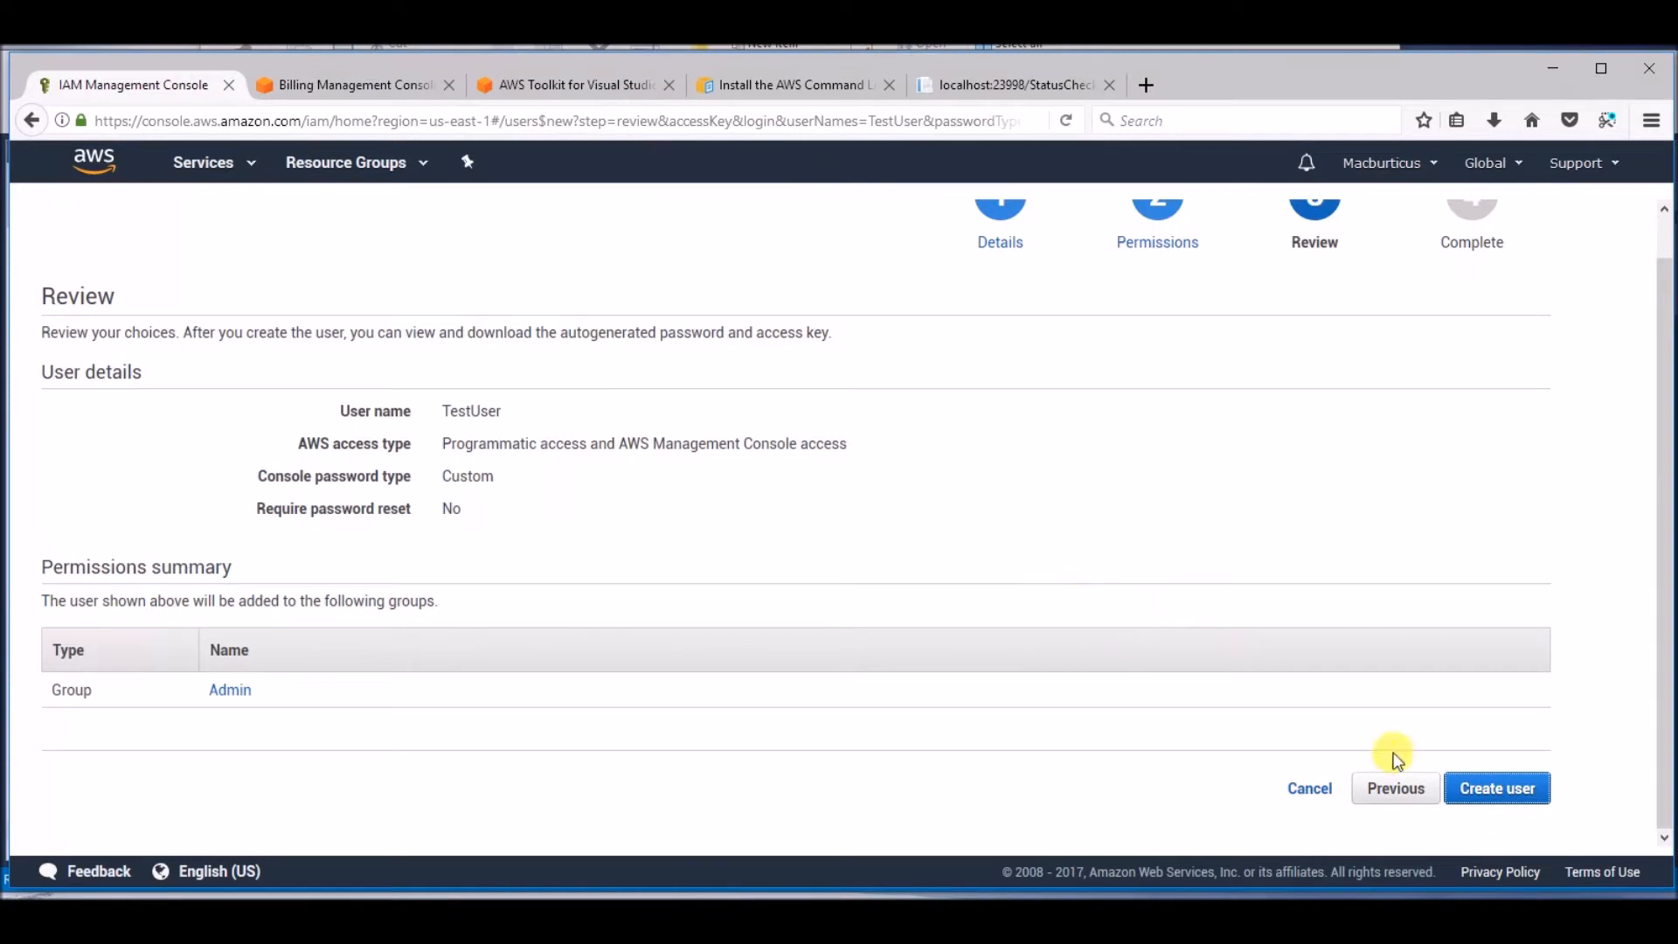
{"action": "left_click", "coordinate": [1496, 788]}
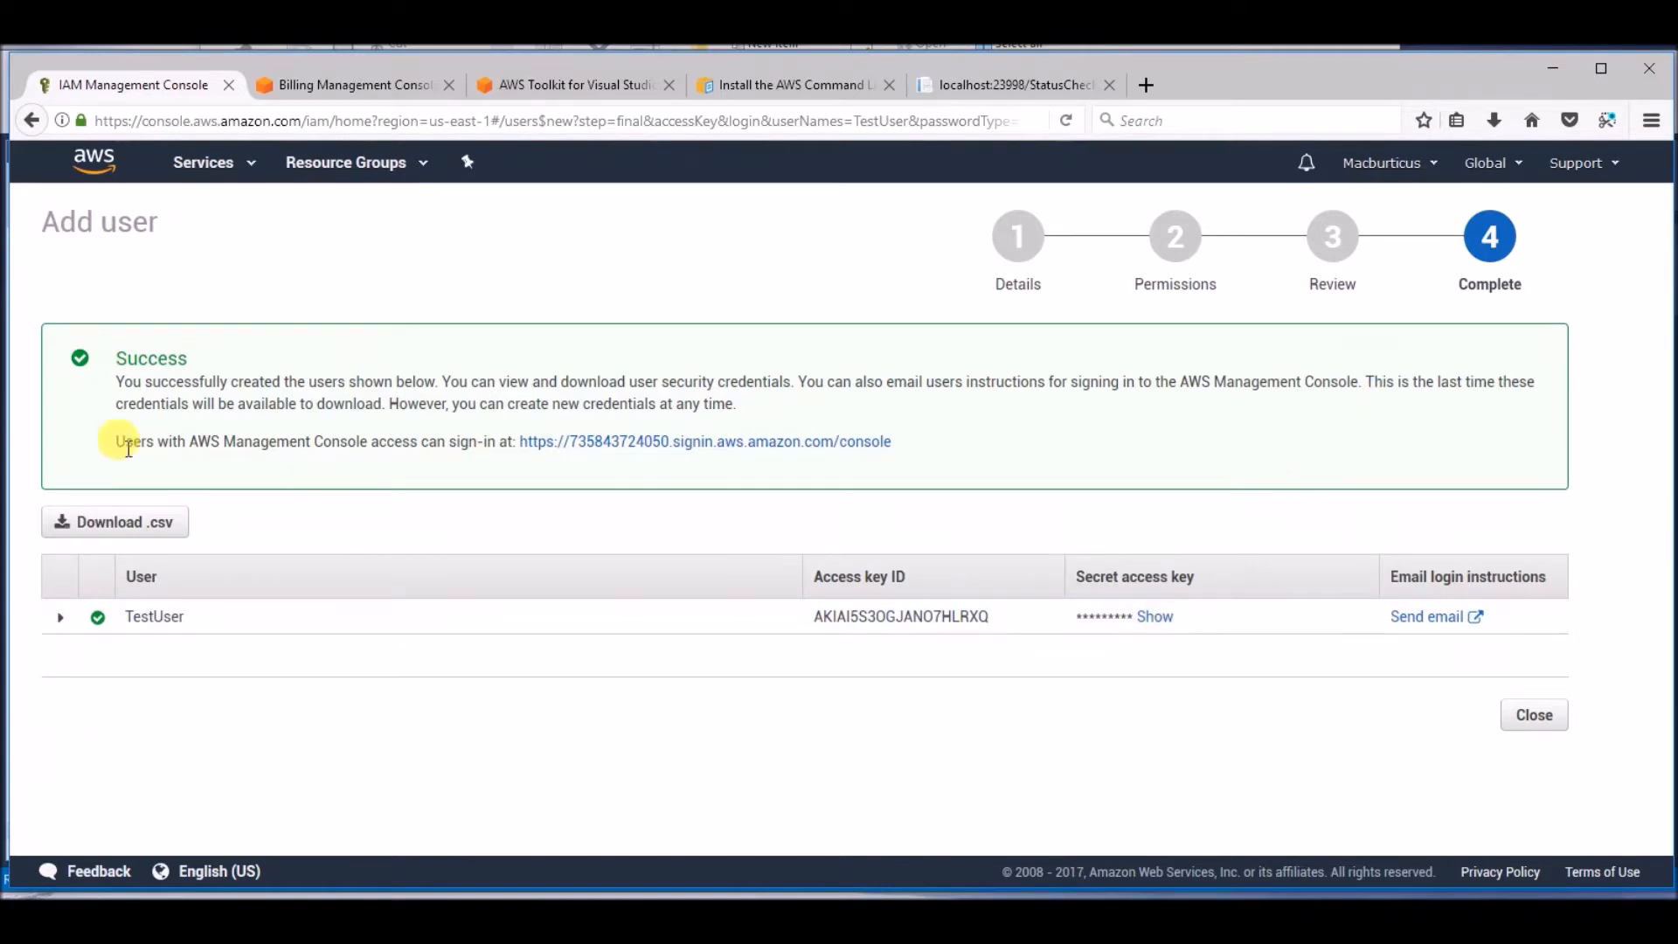
{"action": "left_click", "coordinate": [1533, 715]}
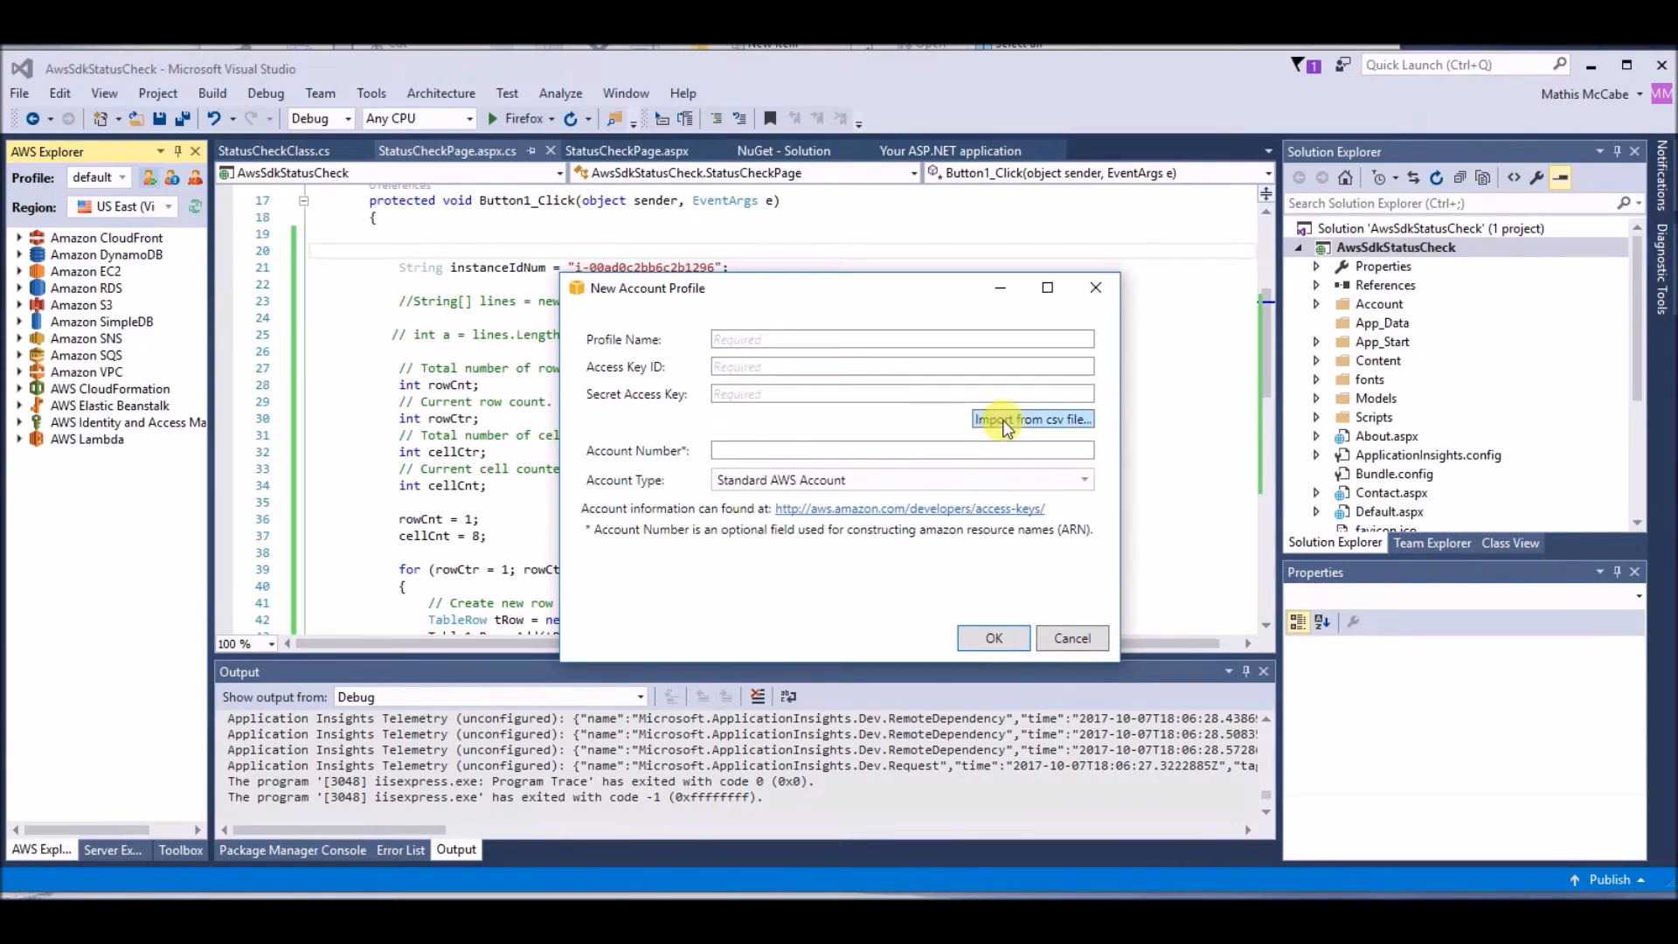
{"action": "mouse_move", "coordinate": [794, 454]}
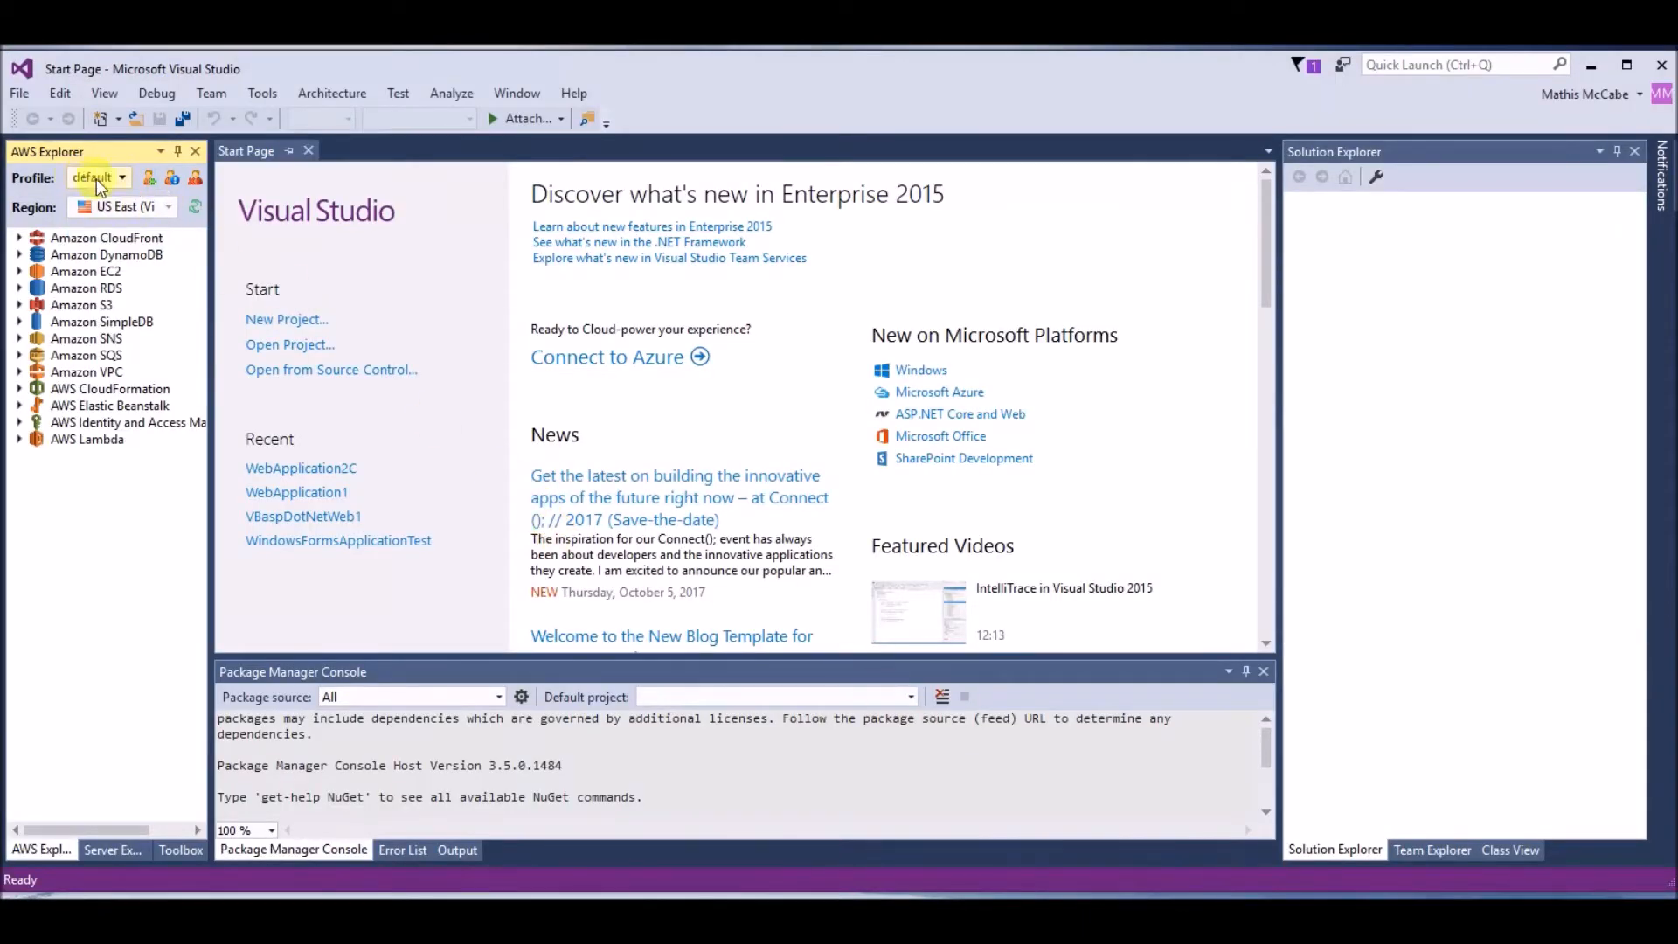
- Create an ASP.NET Web Application named AwsSdkStatusCheck using the Web Forms template
{"action": "left_click", "coordinate": [17, 93]}
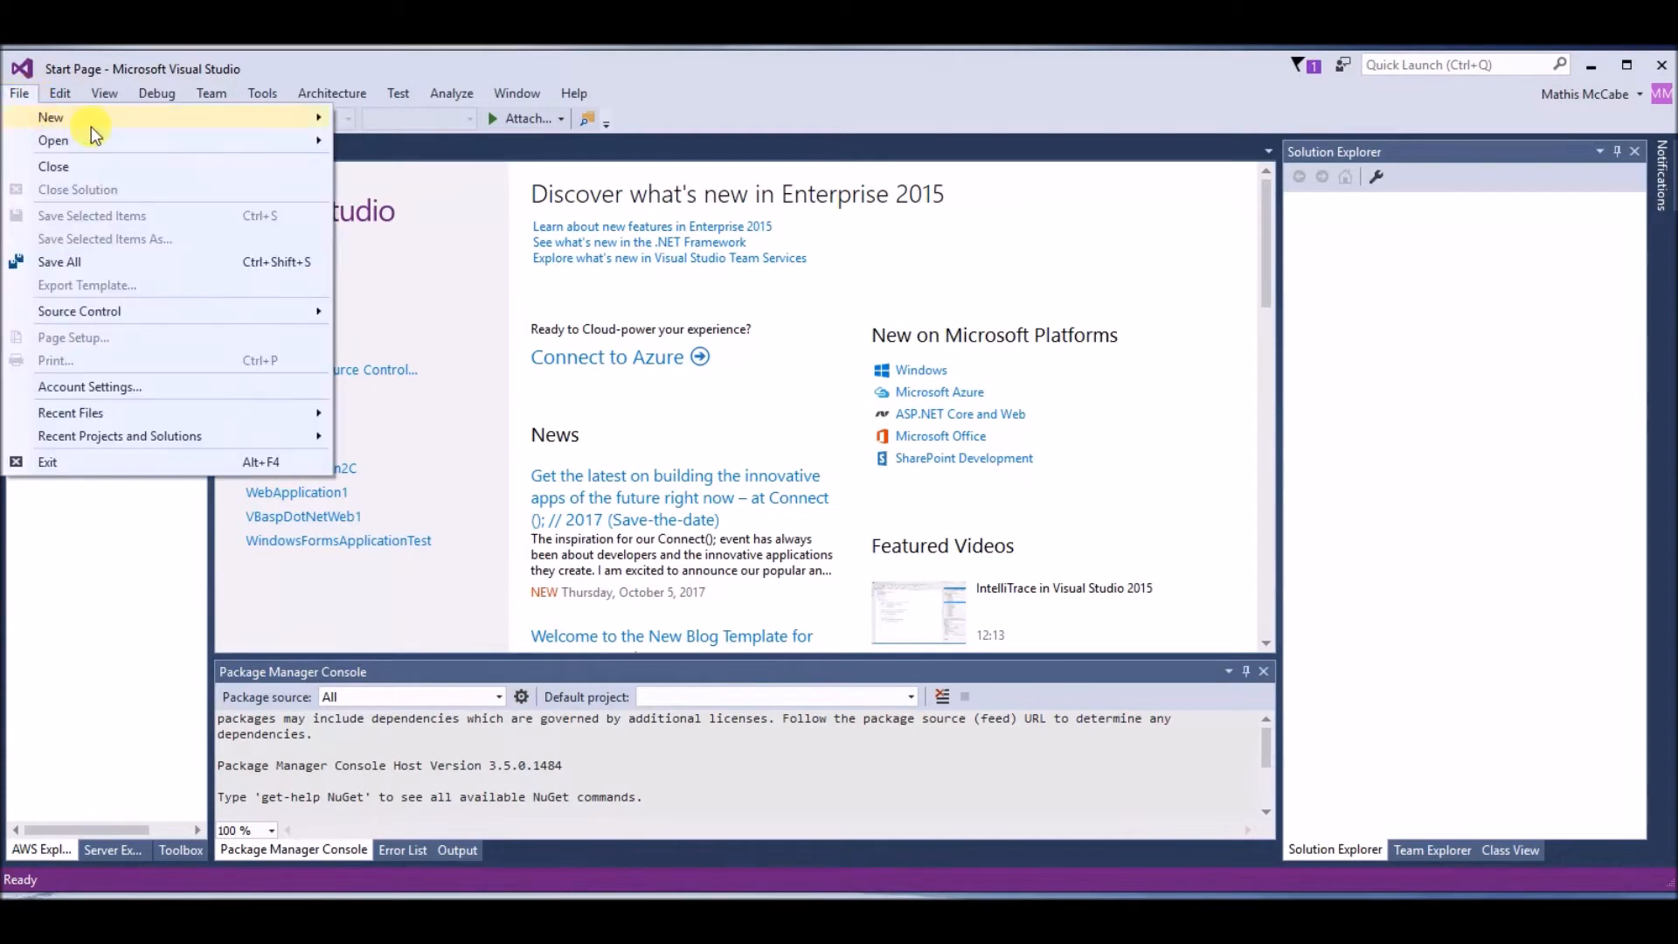
{"action": "mouse_move", "coordinate": [50, 117]}
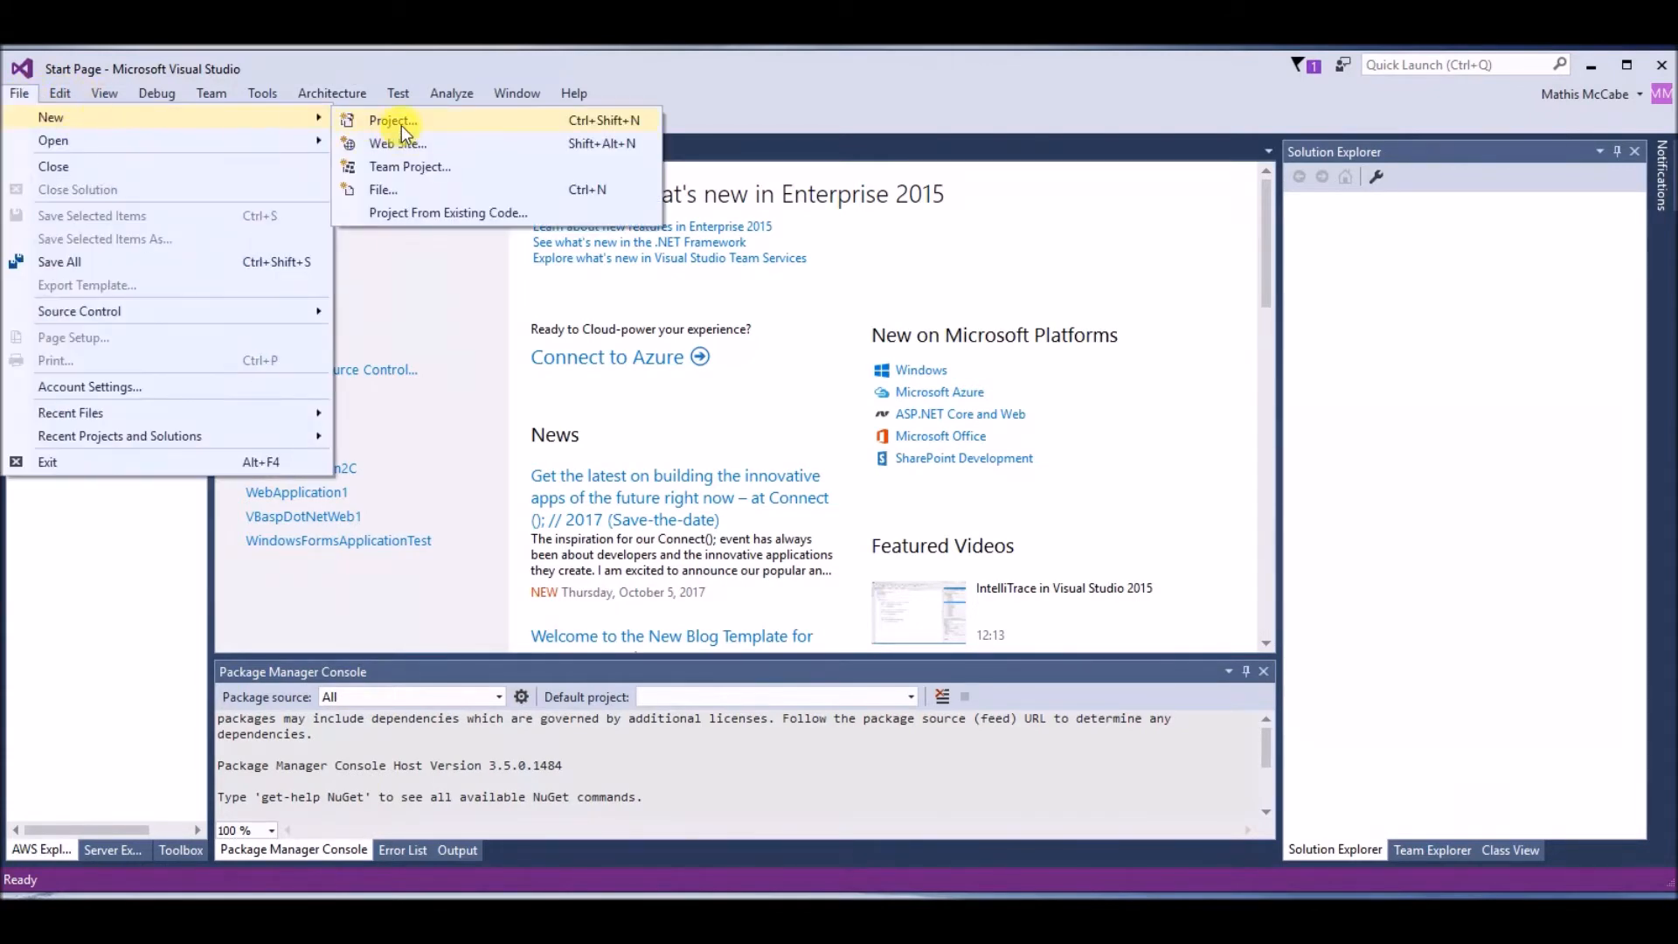
{"action": "left_click", "coordinate": [391, 121]}
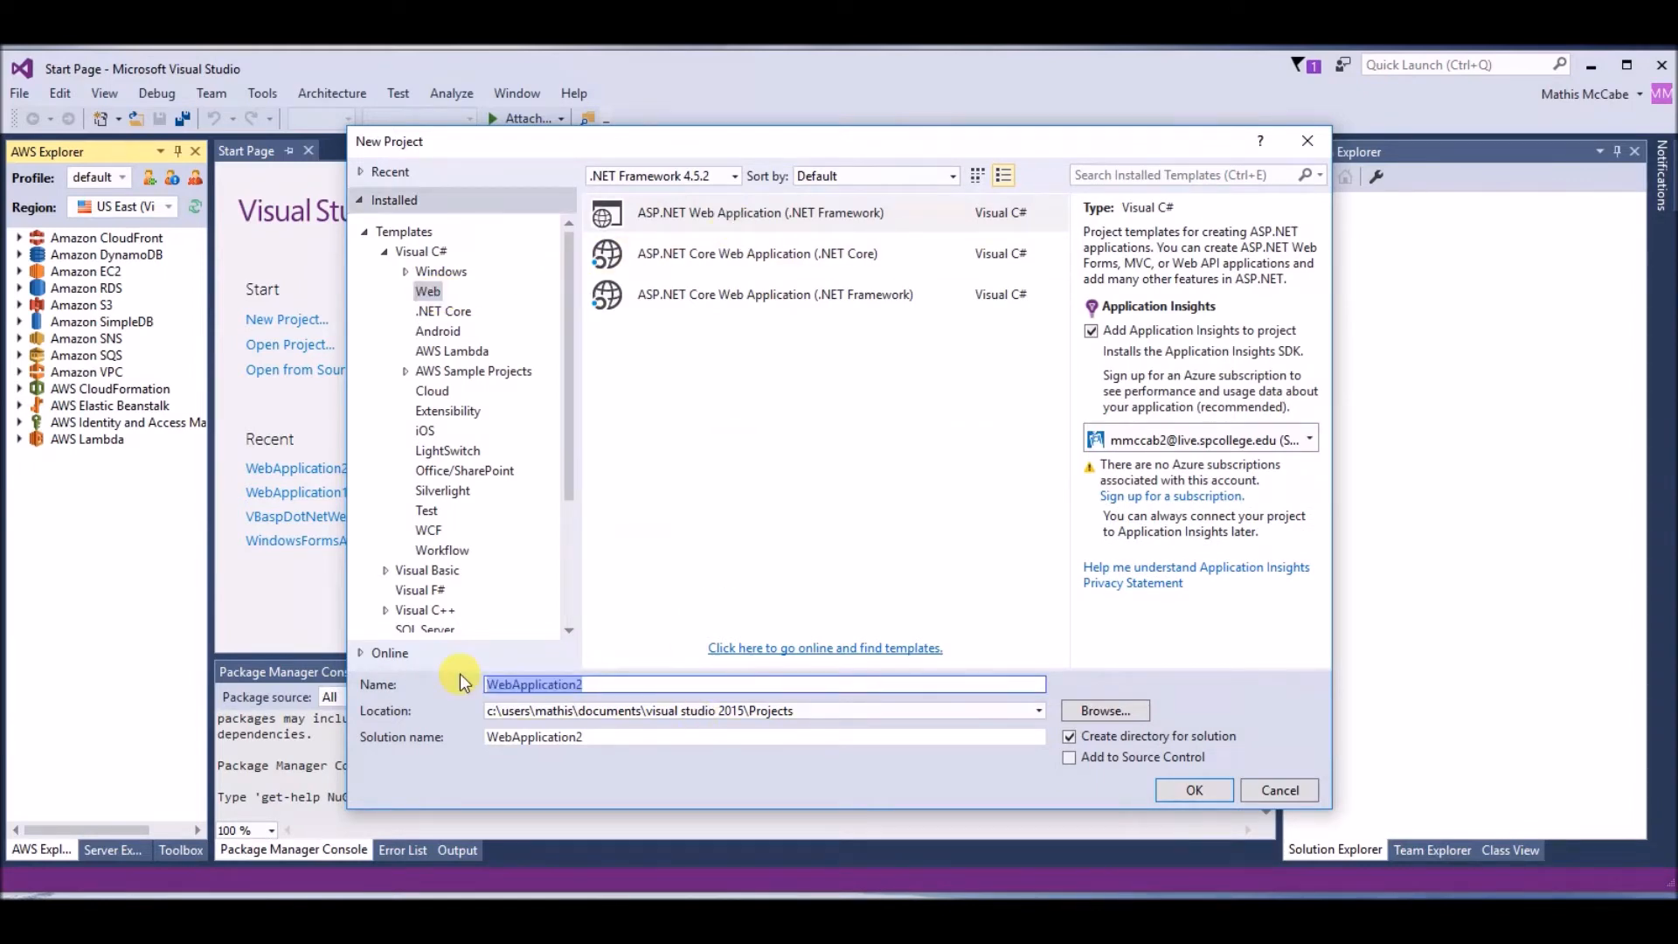
{"action": "type", "text": "AwsSdk"}
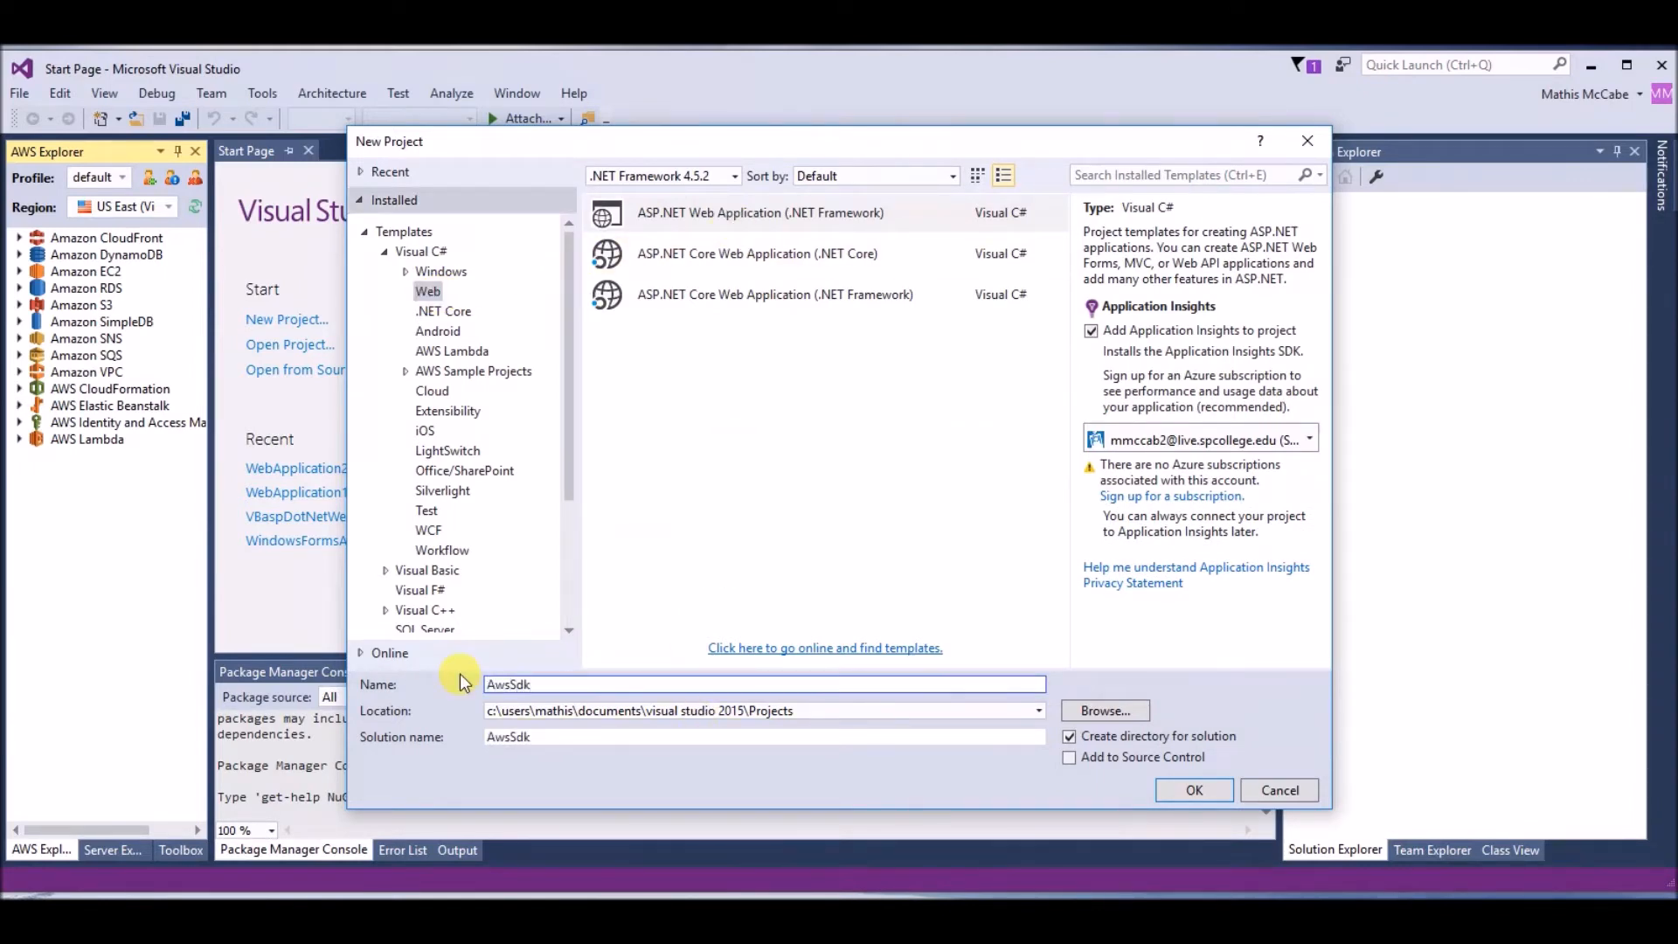
{"action": "type", "text": "StatusCheck"}
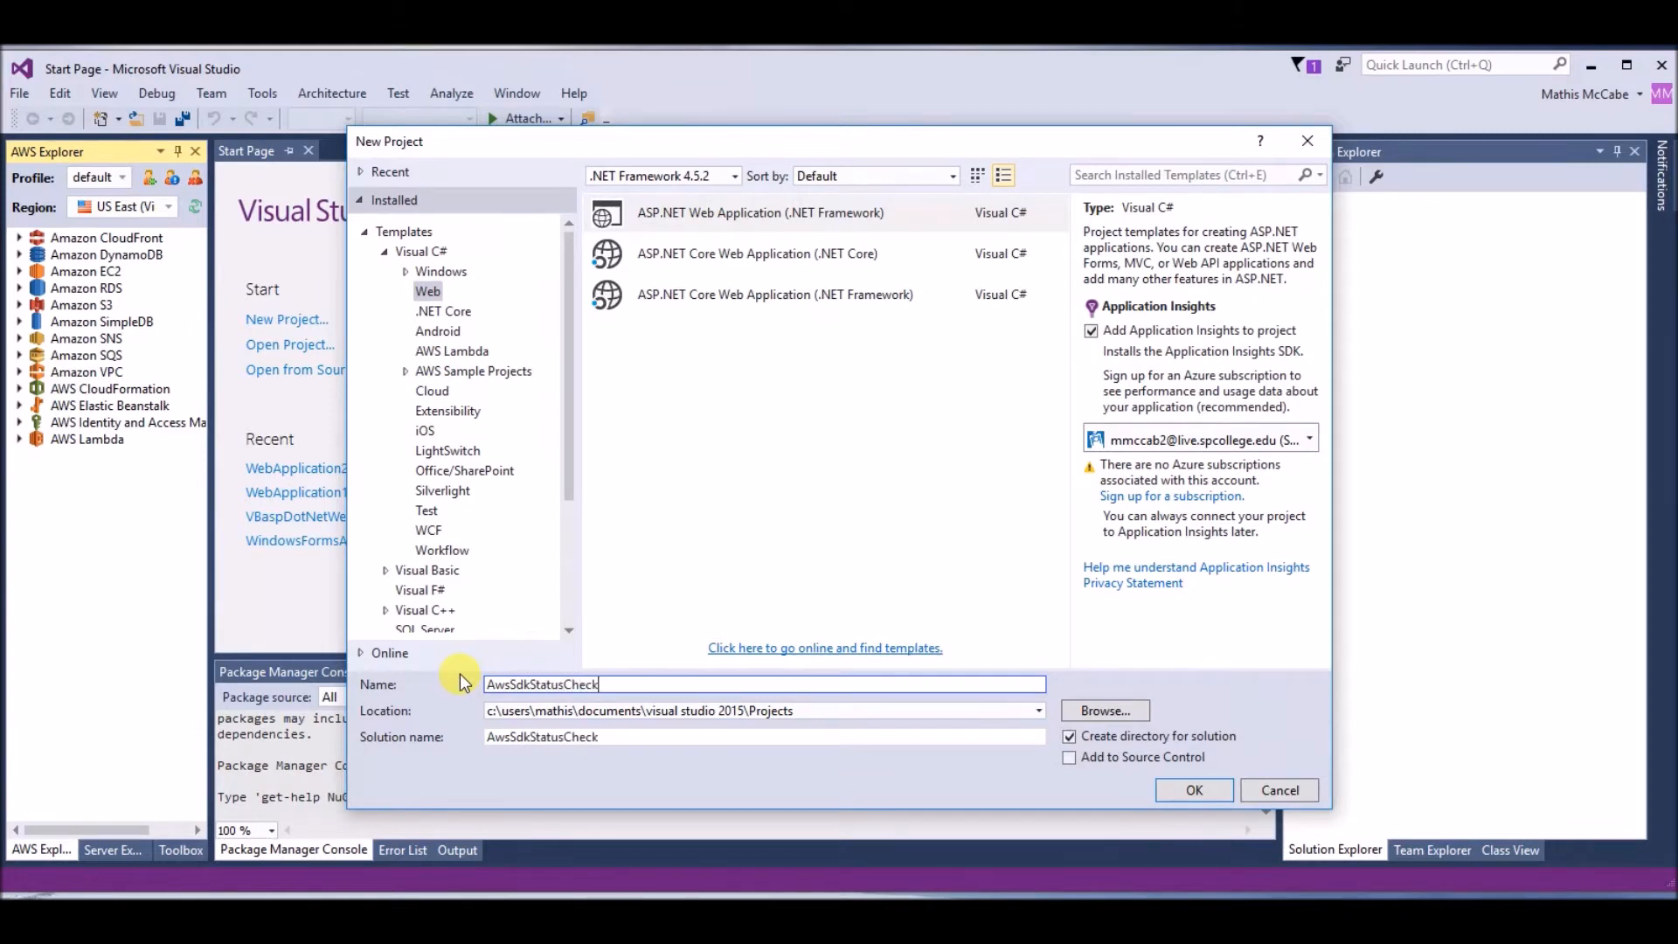
{"action": "left_click", "coordinate": [1279, 790]}
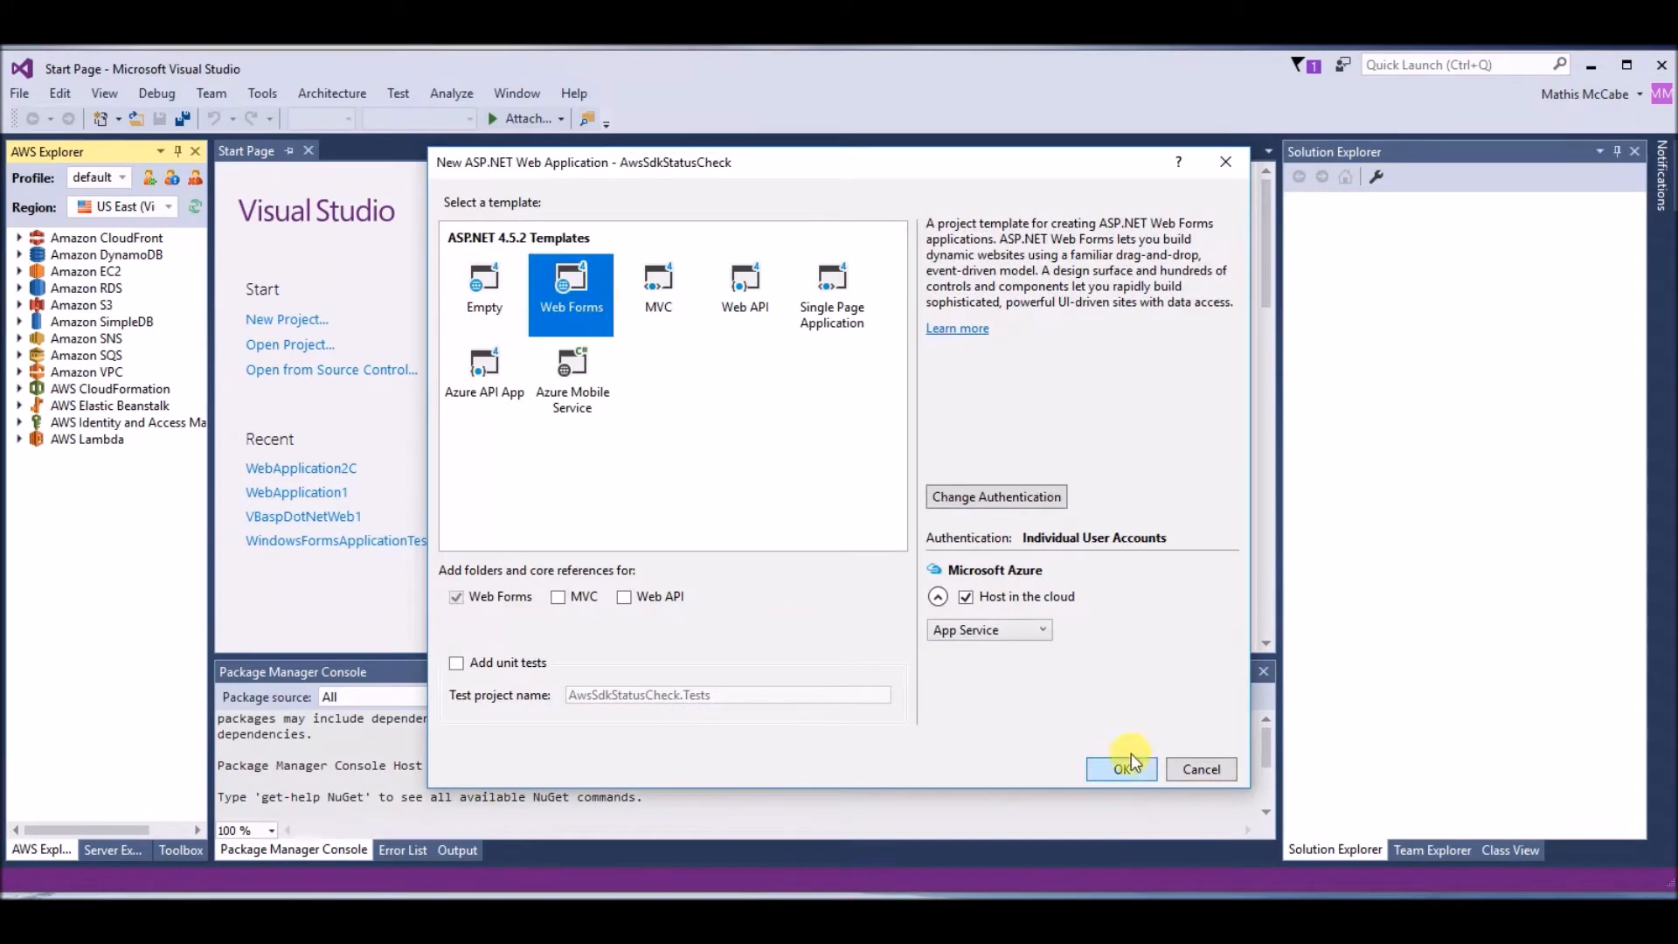
{"action": "left_click", "coordinate": [1120, 769]}
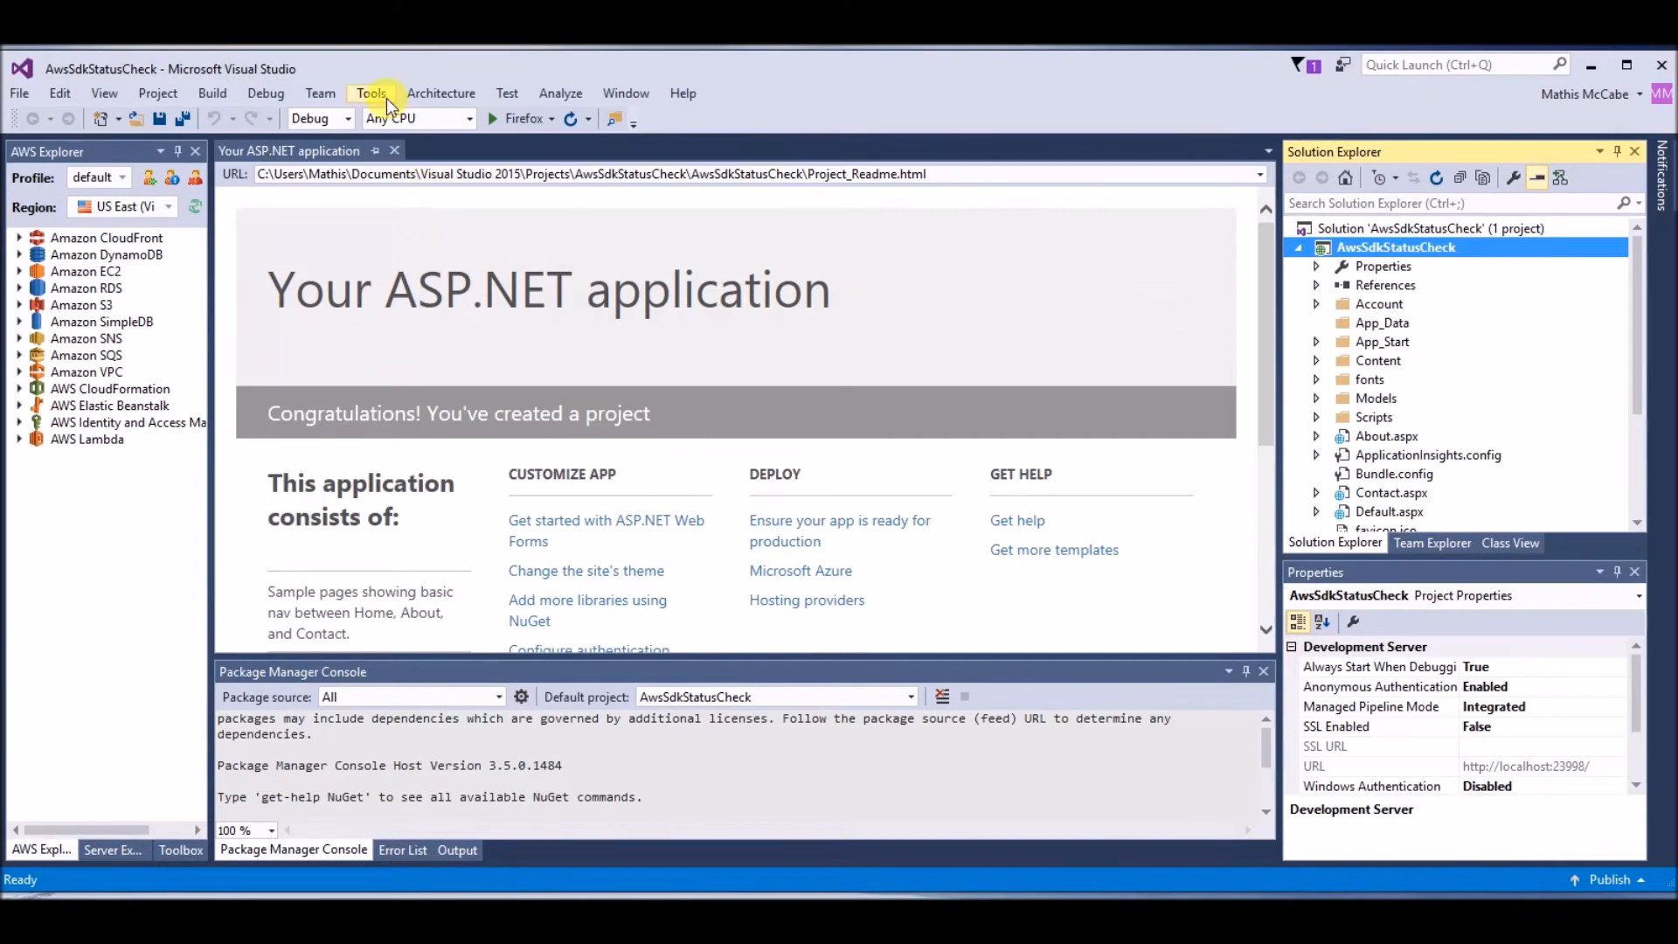
- In NuGet for the solution, search 'aws' and install AWSSDK.Core into the project
{"action": "left_click", "coordinate": [371, 93]}
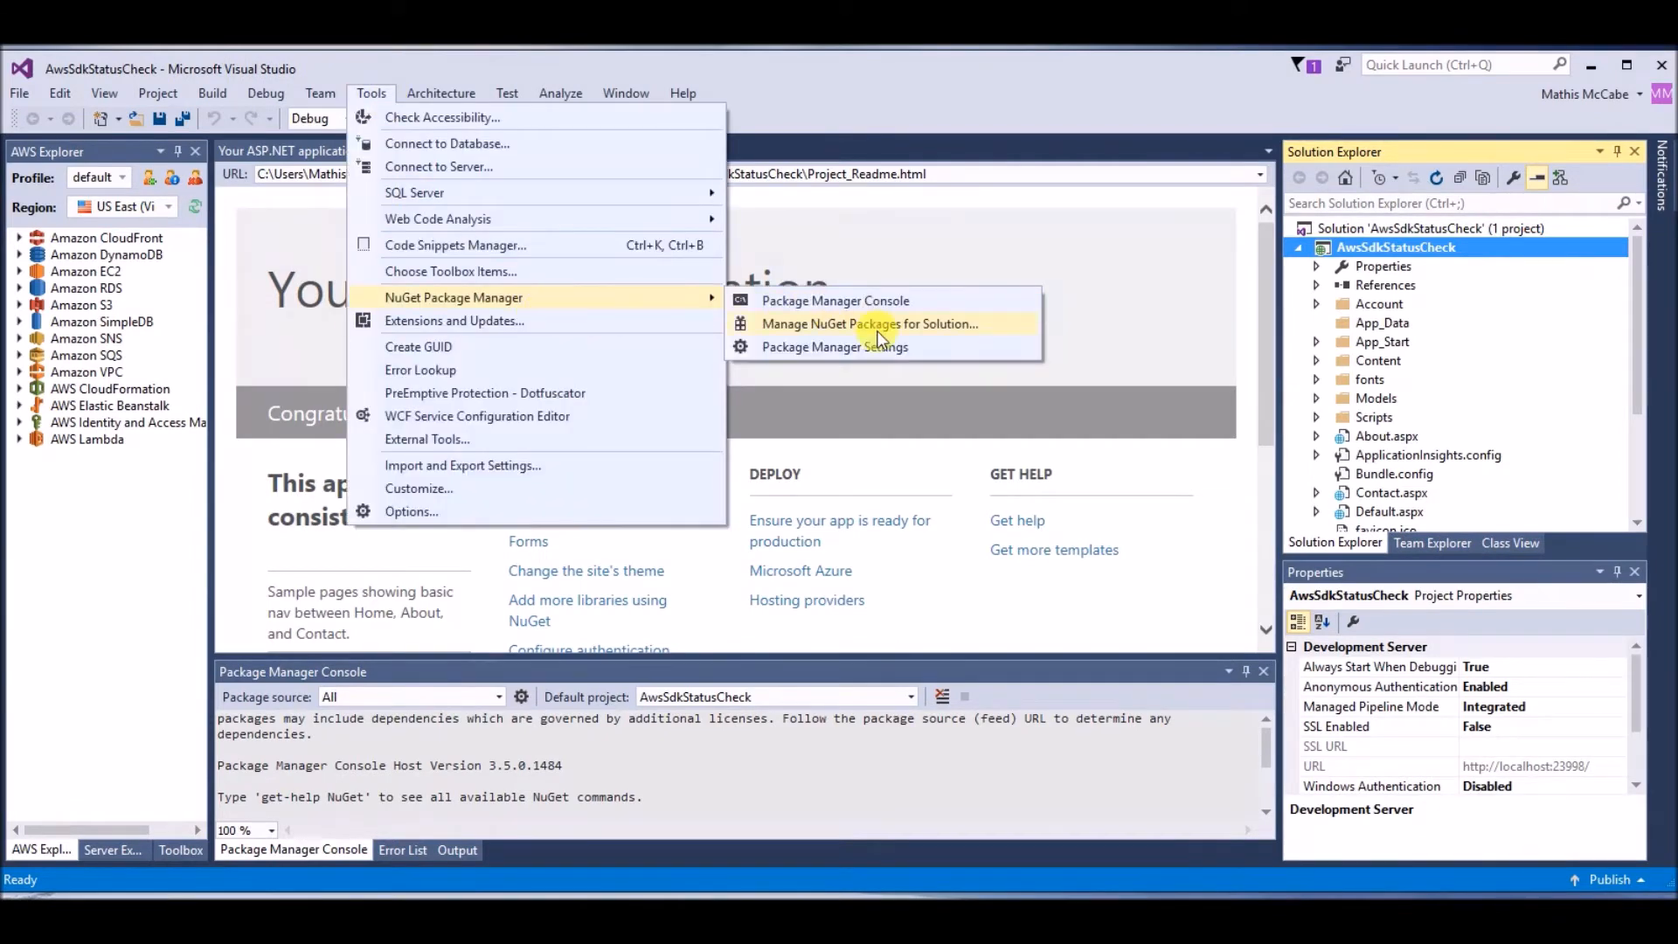
{"action": "left_click", "coordinate": [868, 325]}
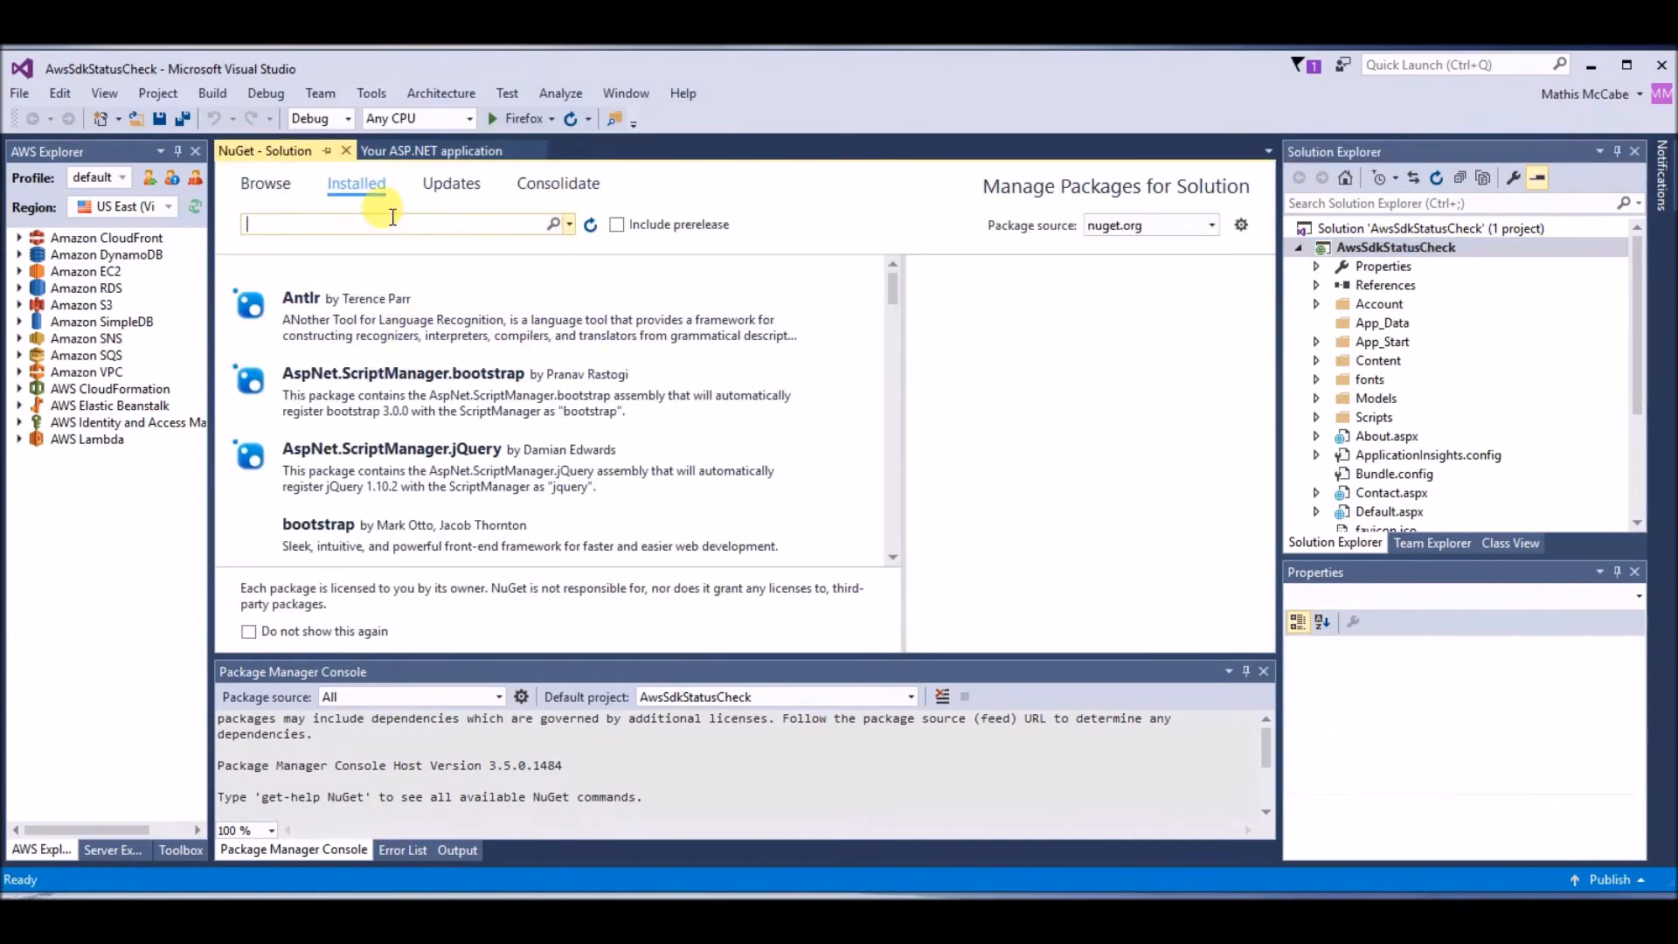
{"action": "type", "text": "aws"}
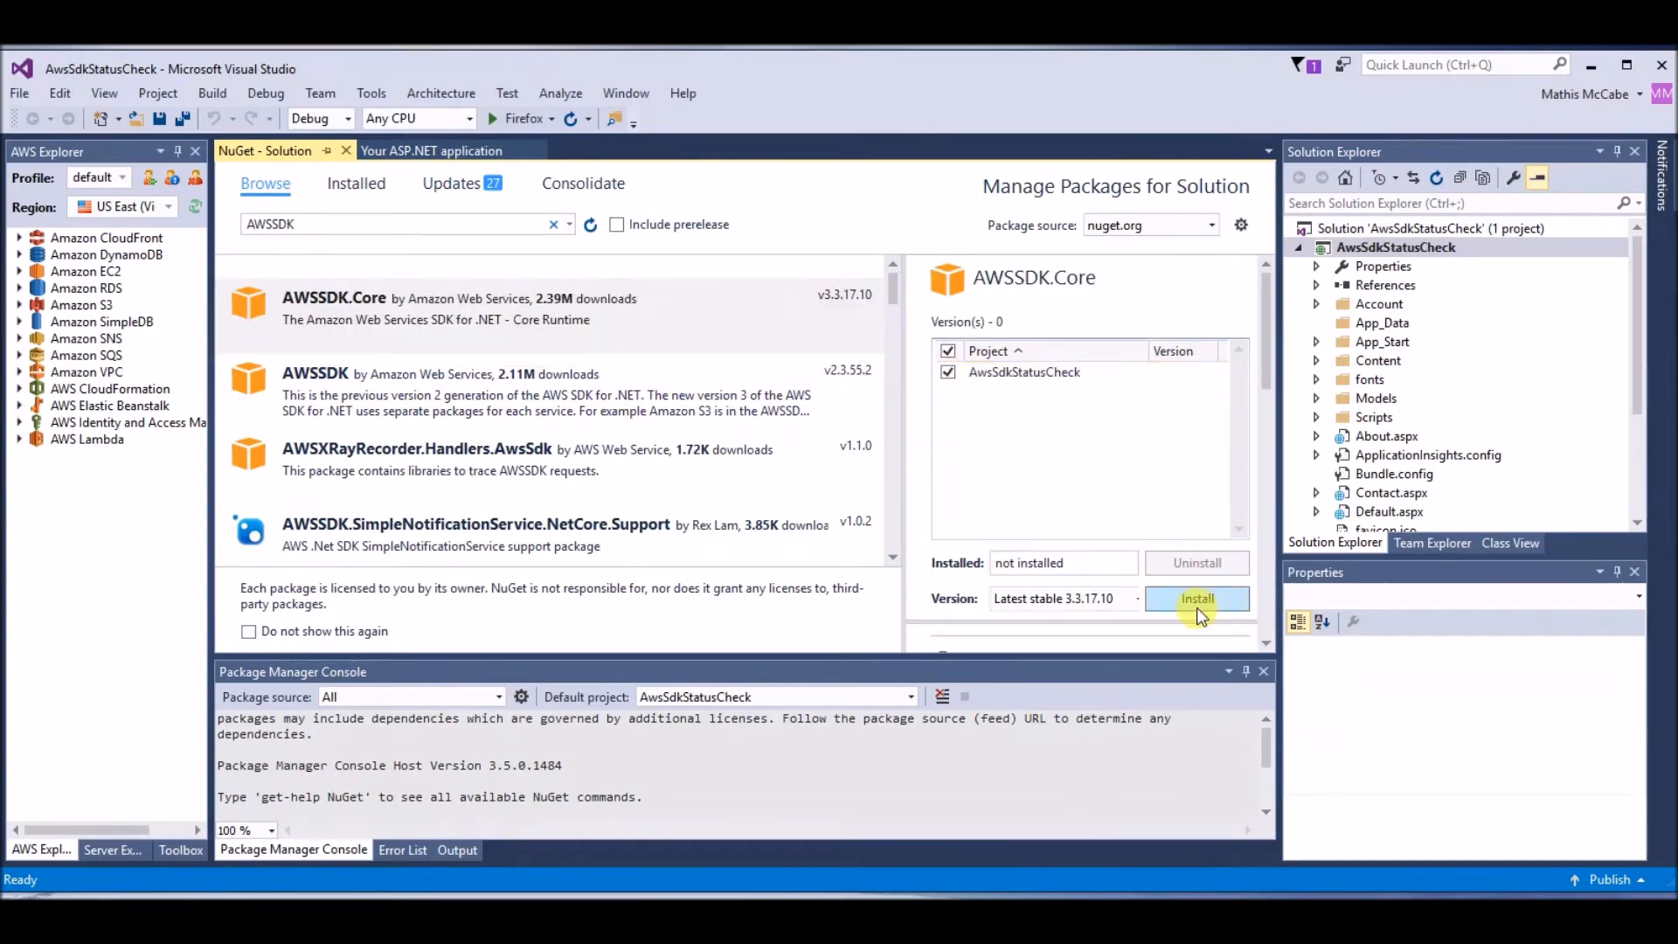
{"action": "left_click", "coordinate": [1196, 598]}
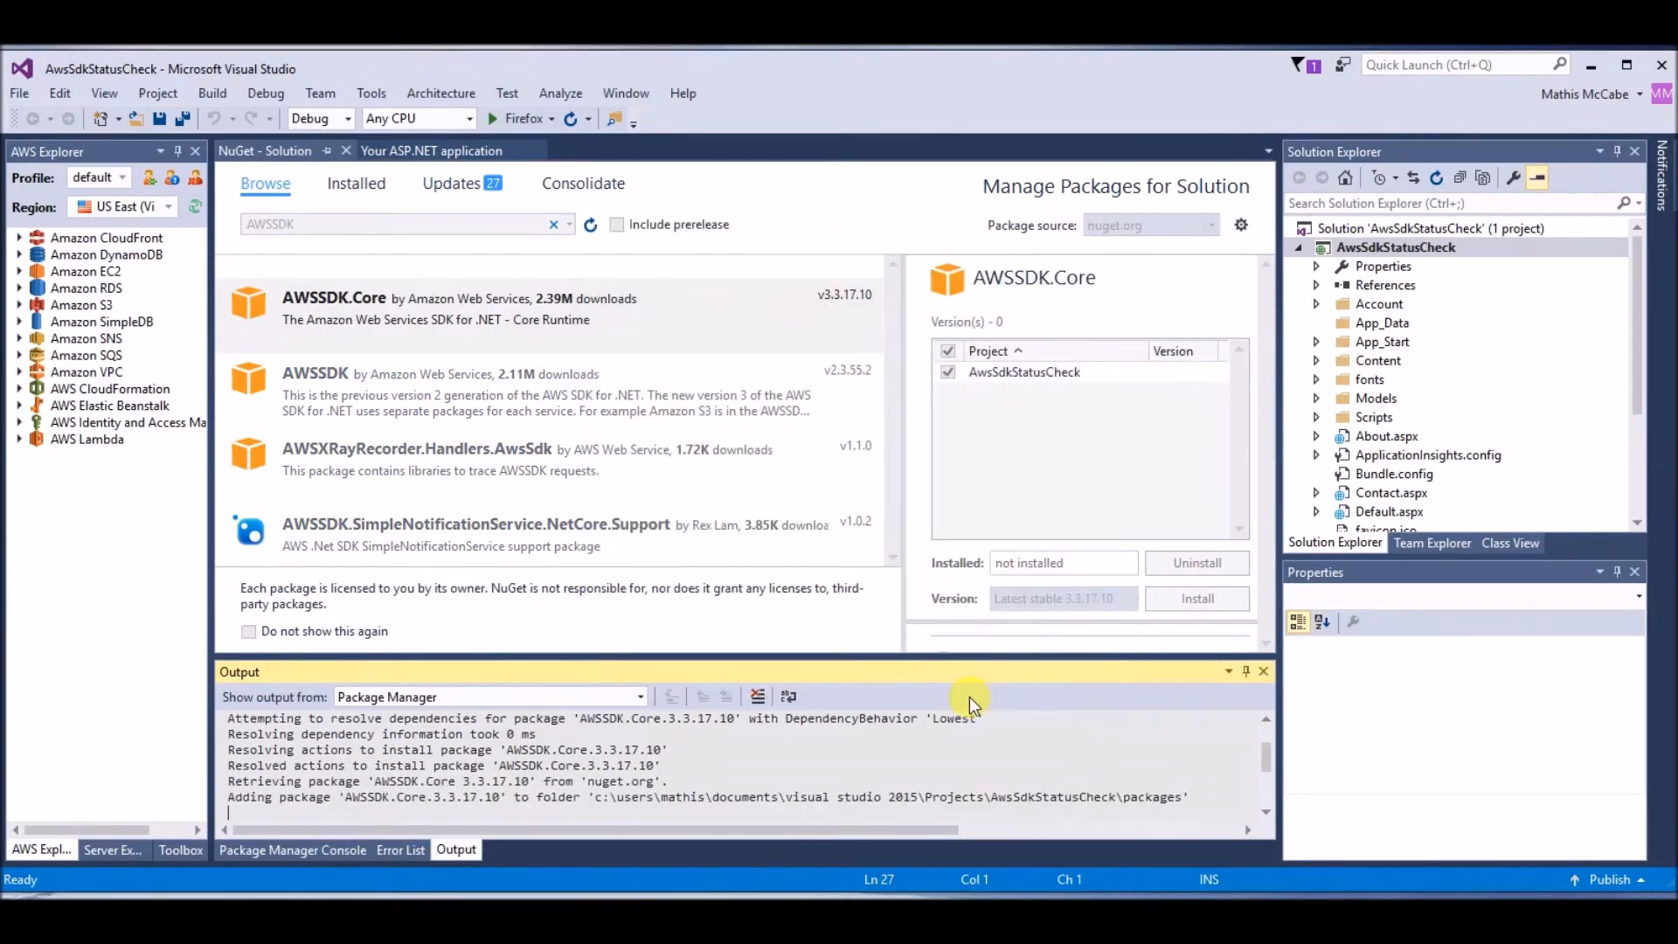
- Search 'ec' and install AWSSDK.EC2, confirming the Preview Changes
{"action": "type", "text": "ec2"}
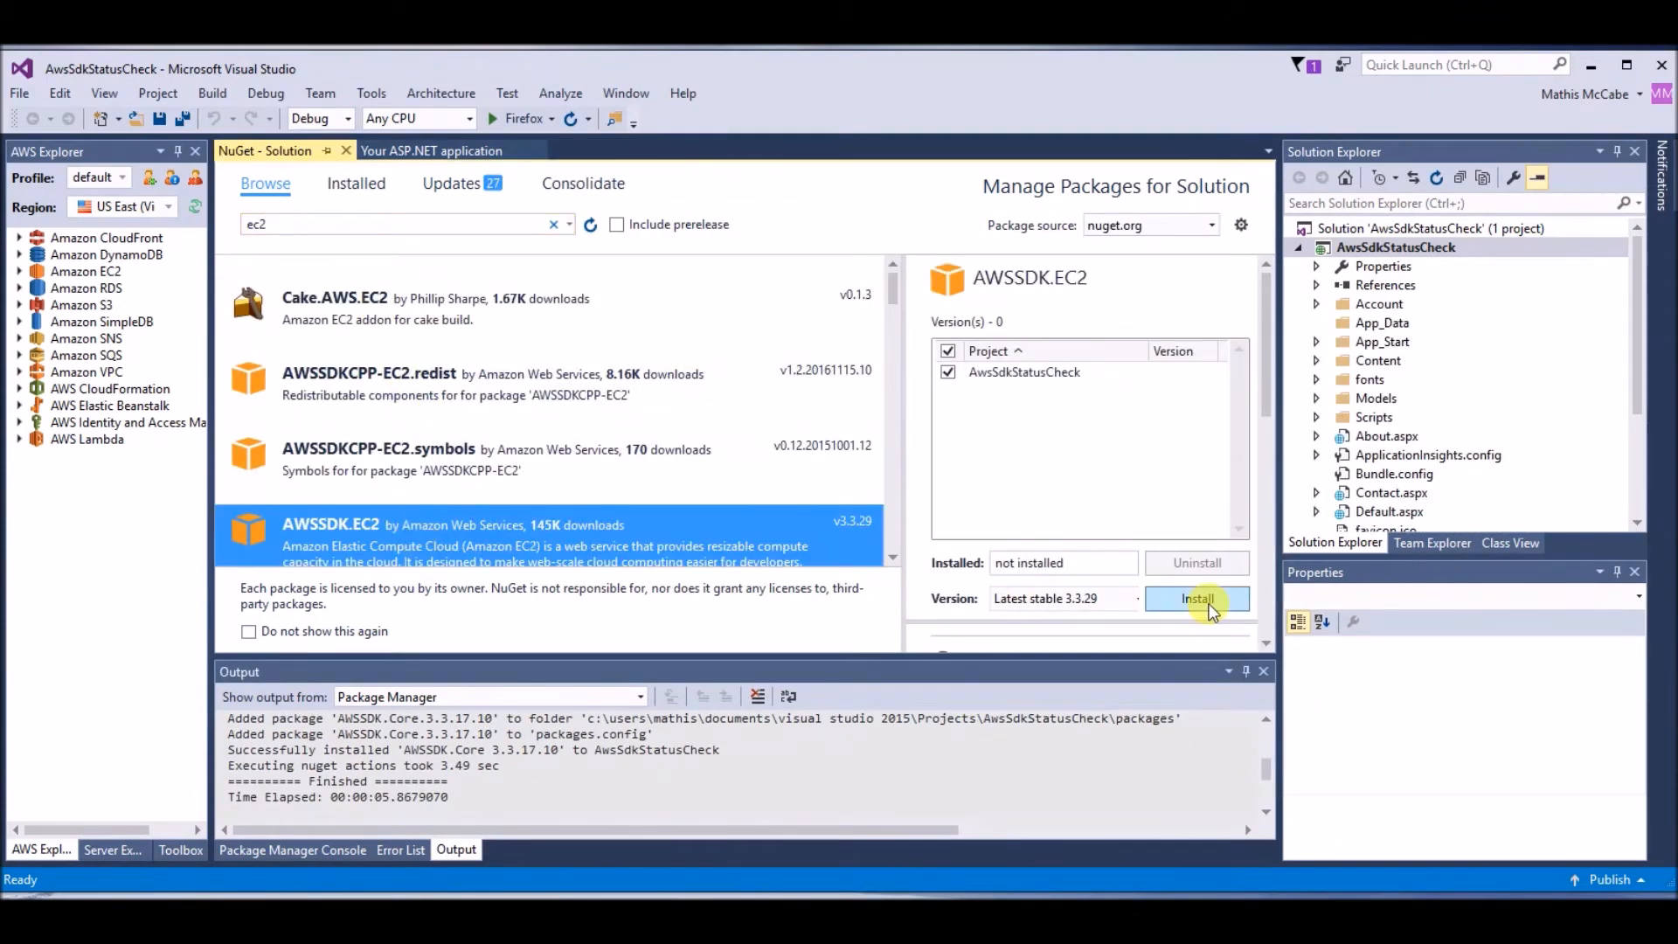
{"action": "left_click", "coordinate": [1196, 598]}
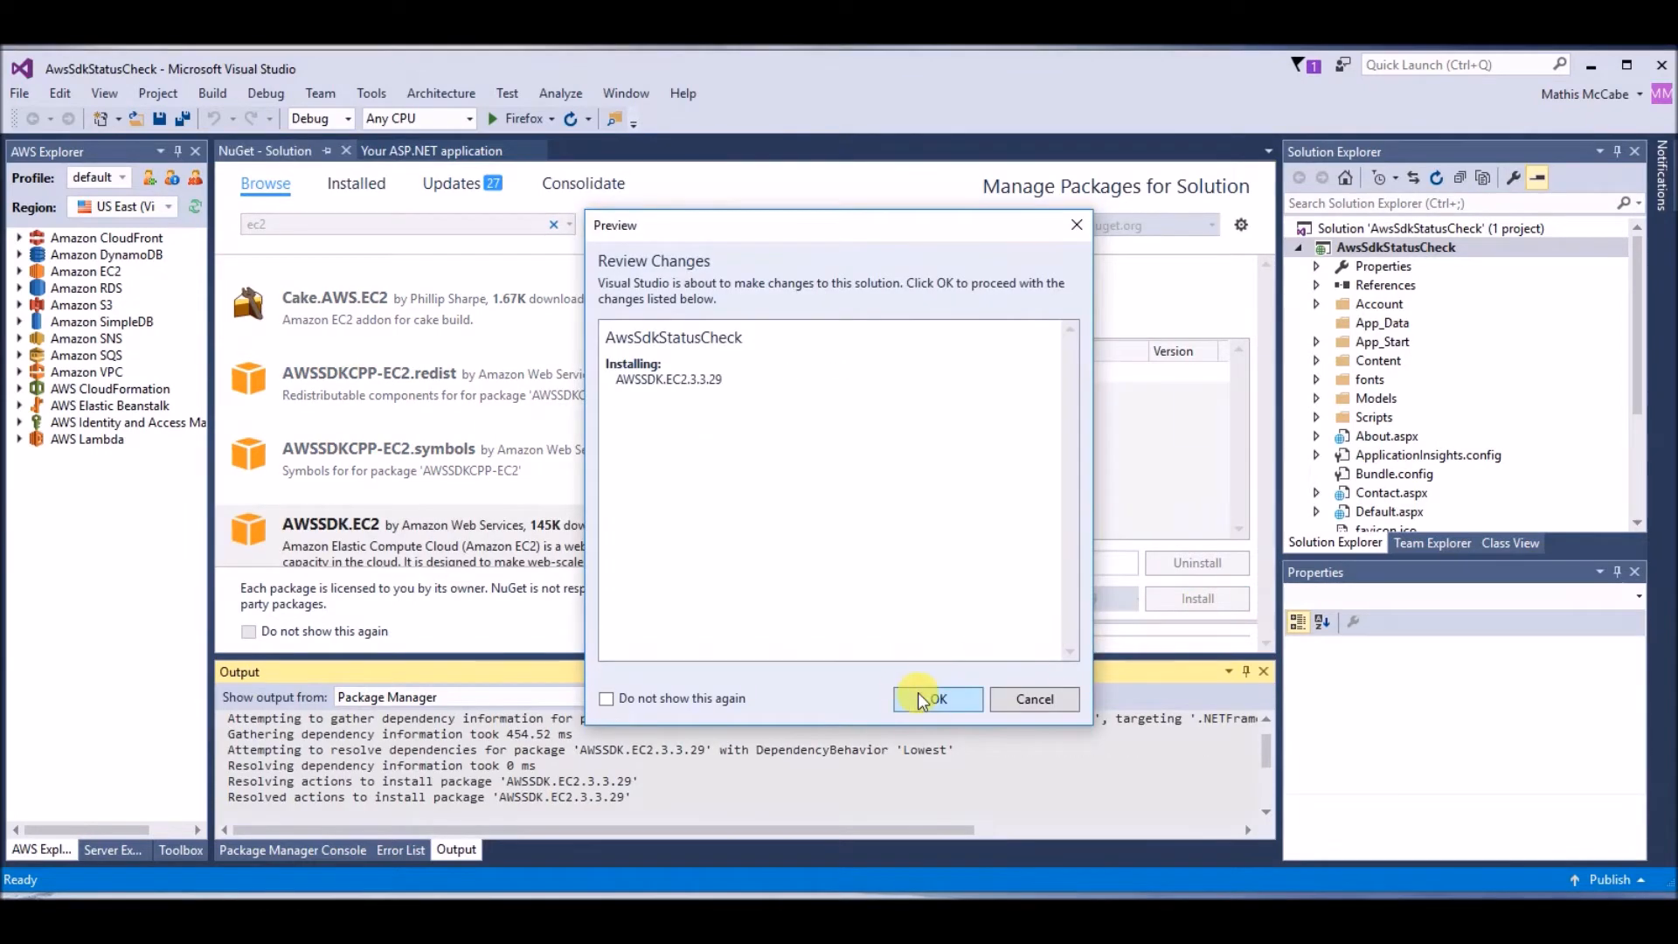
{"action": "left_click", "coordinate": [933, 699]}
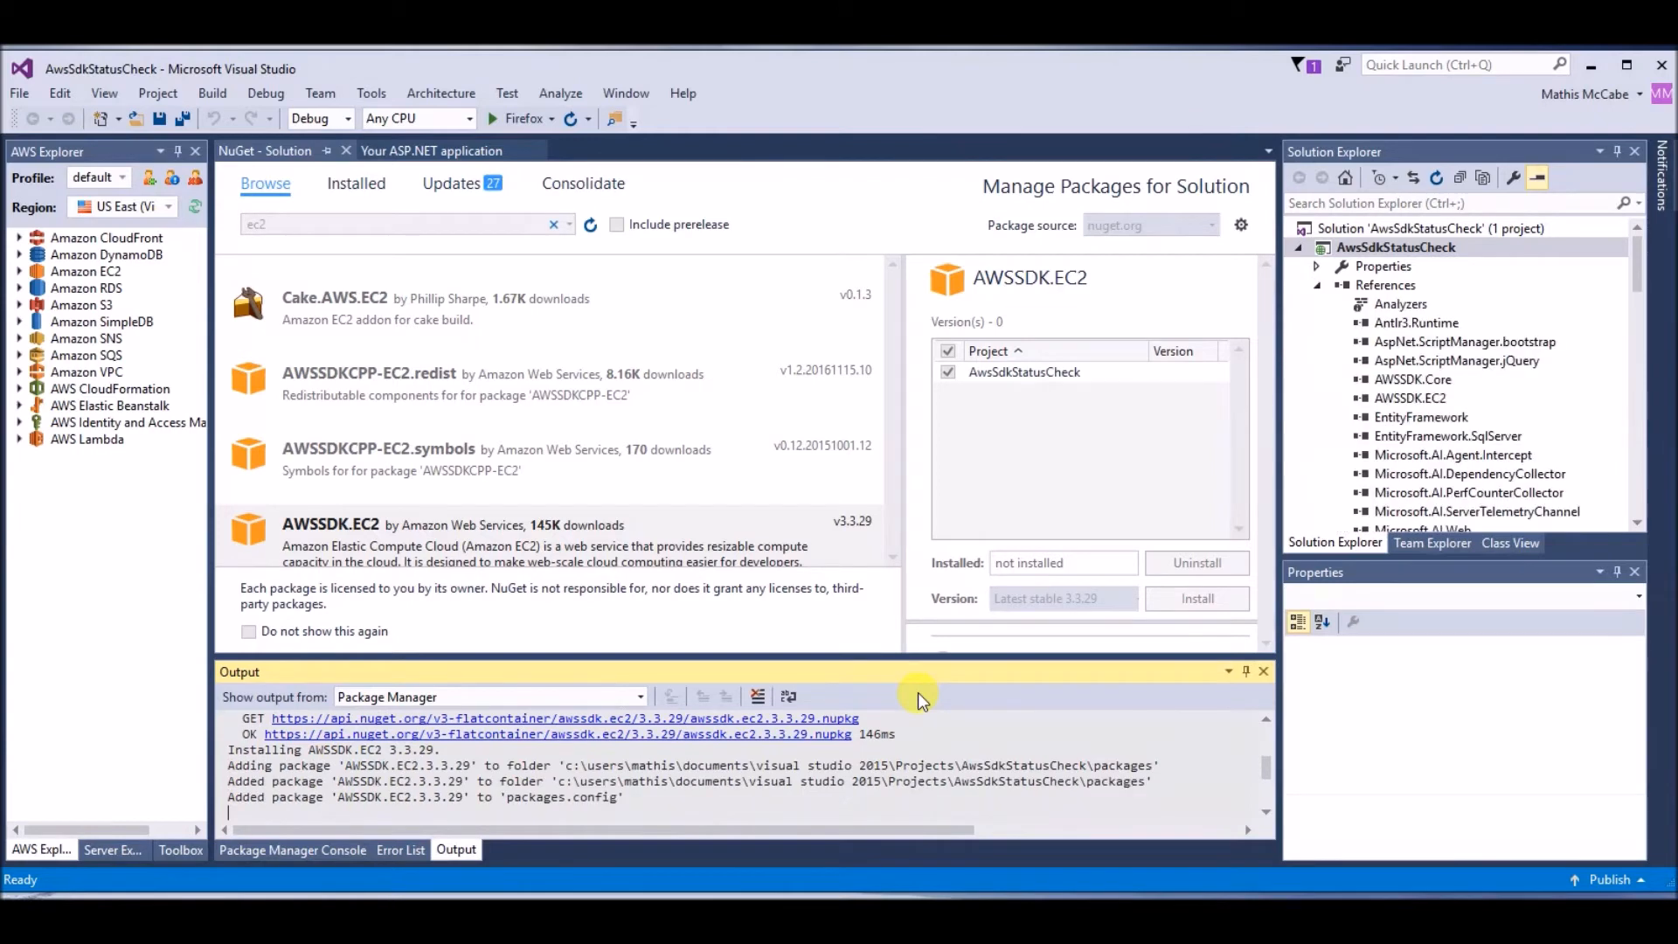
- Add a Web Form named StatusCheckPage.aspx to the project and focus its markup
{"action": "right_click", "coordinate": [1395, 246]}
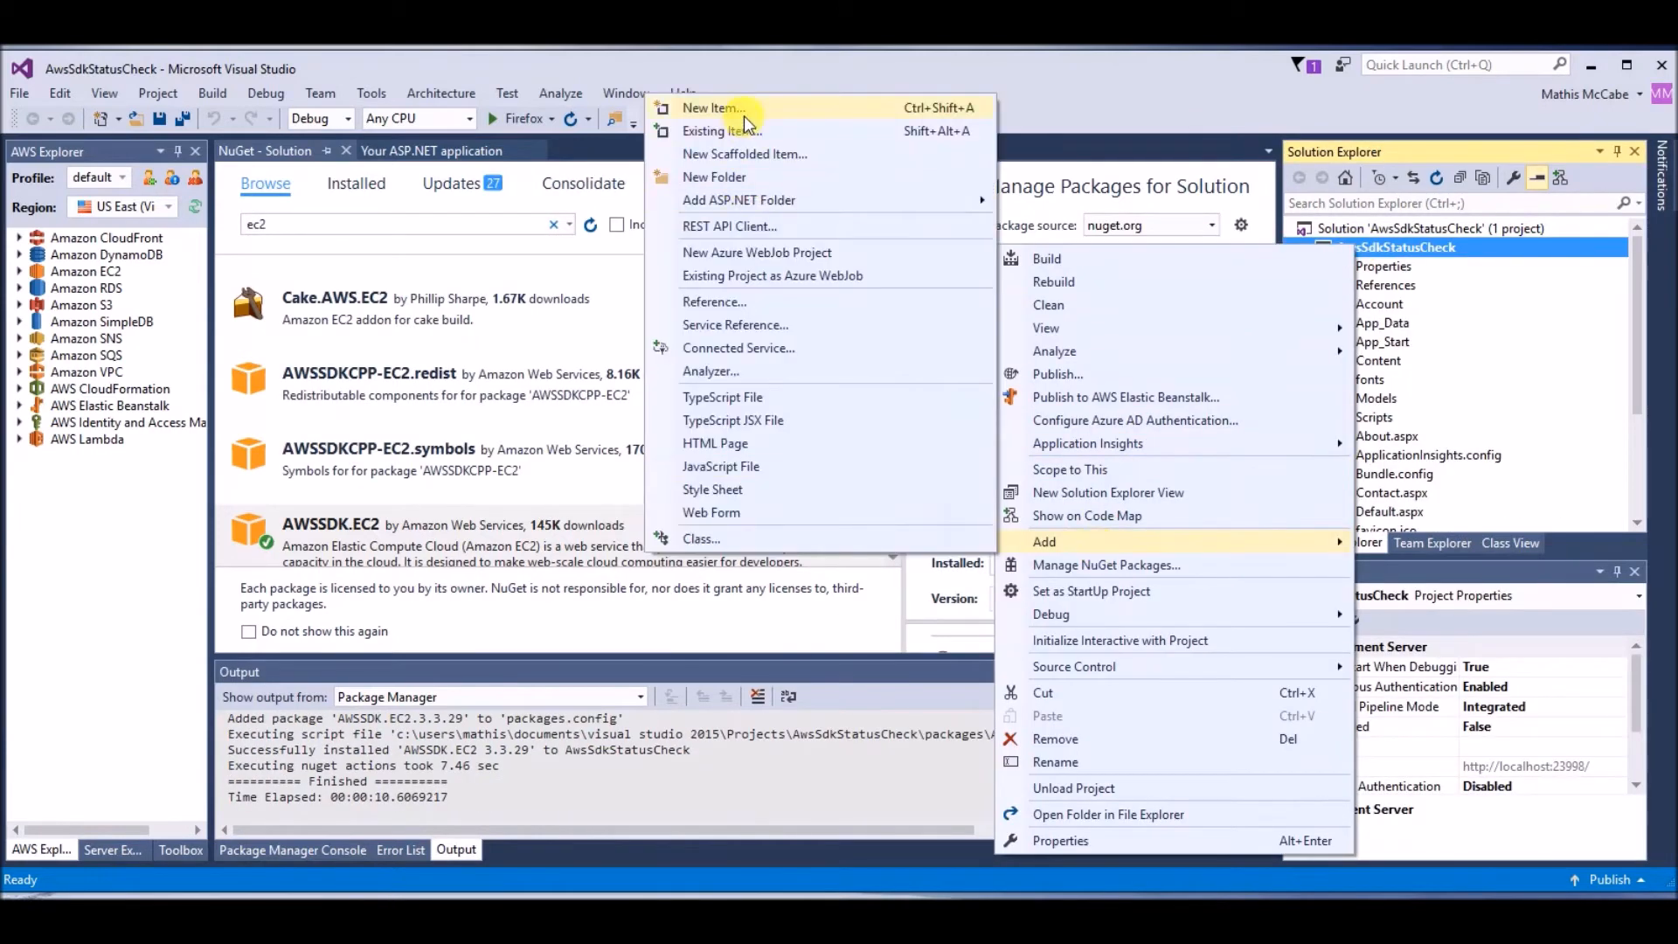
{"action": "left_click", "coordinate": [711, 107]}
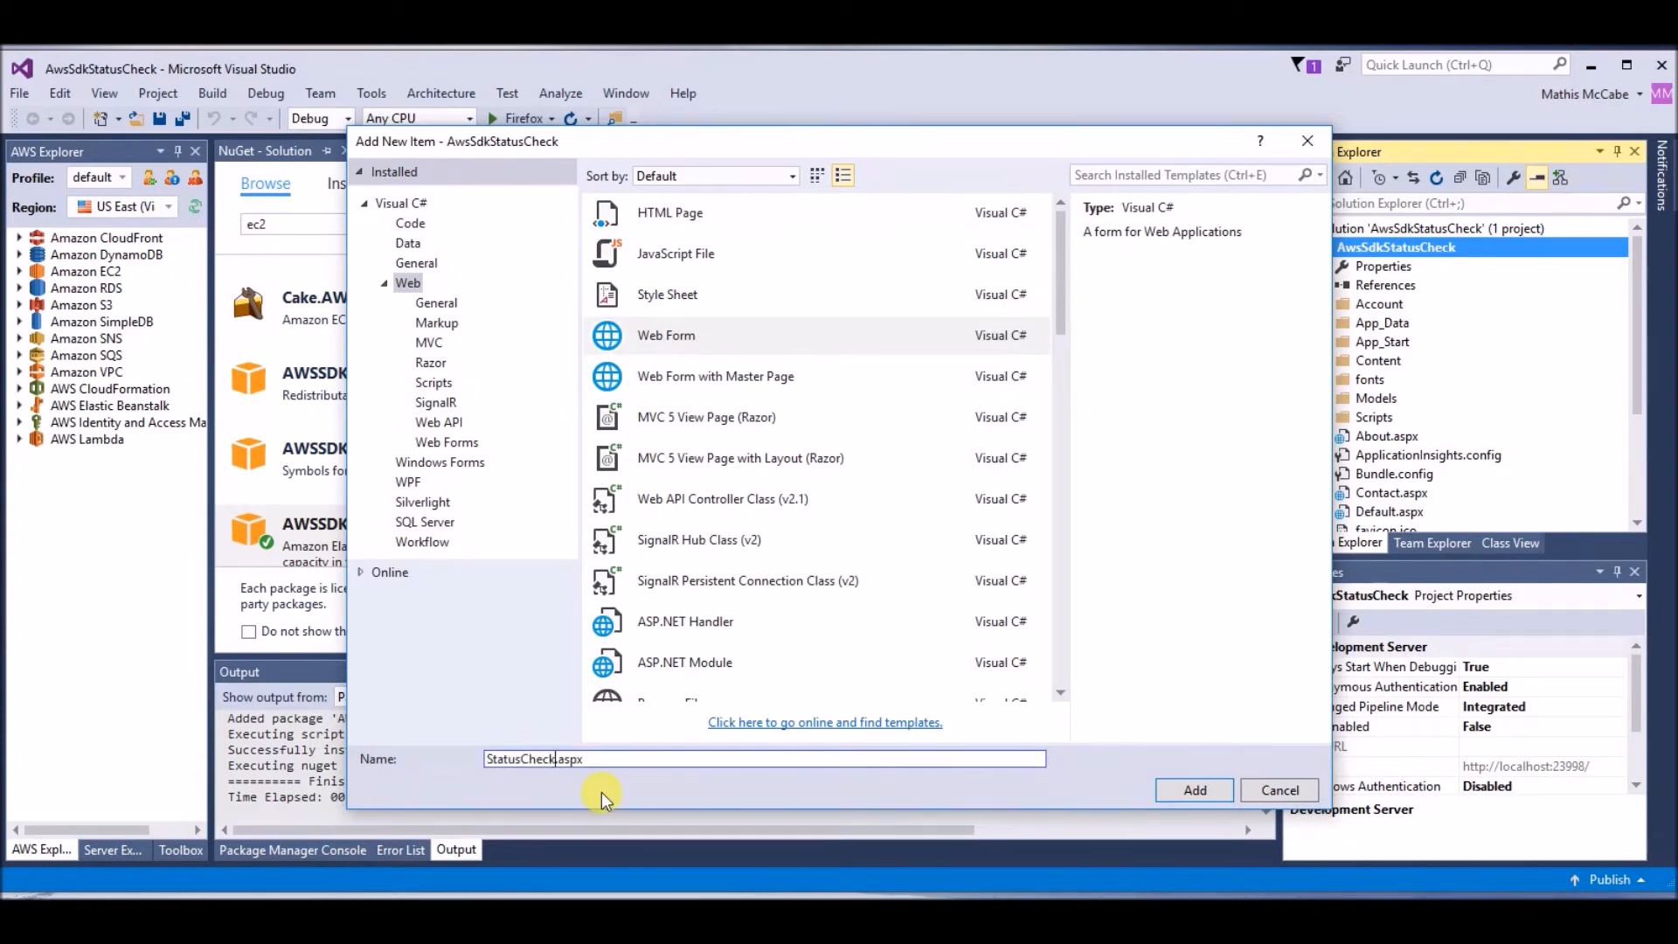
{"action": "left_click", "coordinate": [1279, 790]}
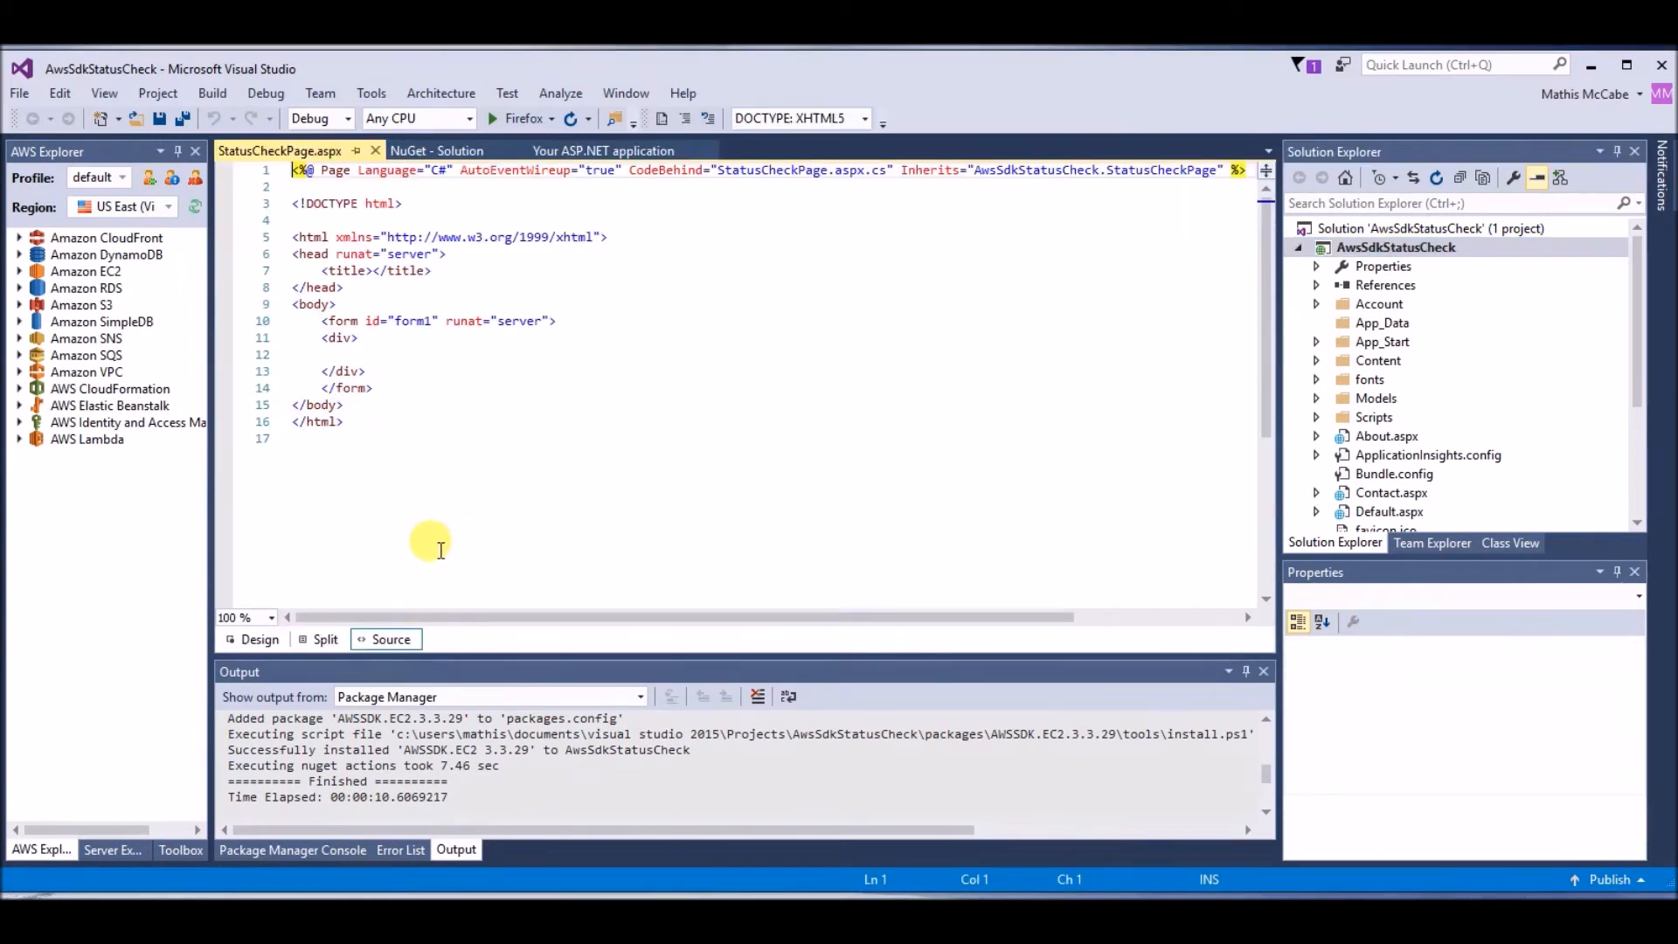
{"action": "left_click", "coordinate": [259, 640]}
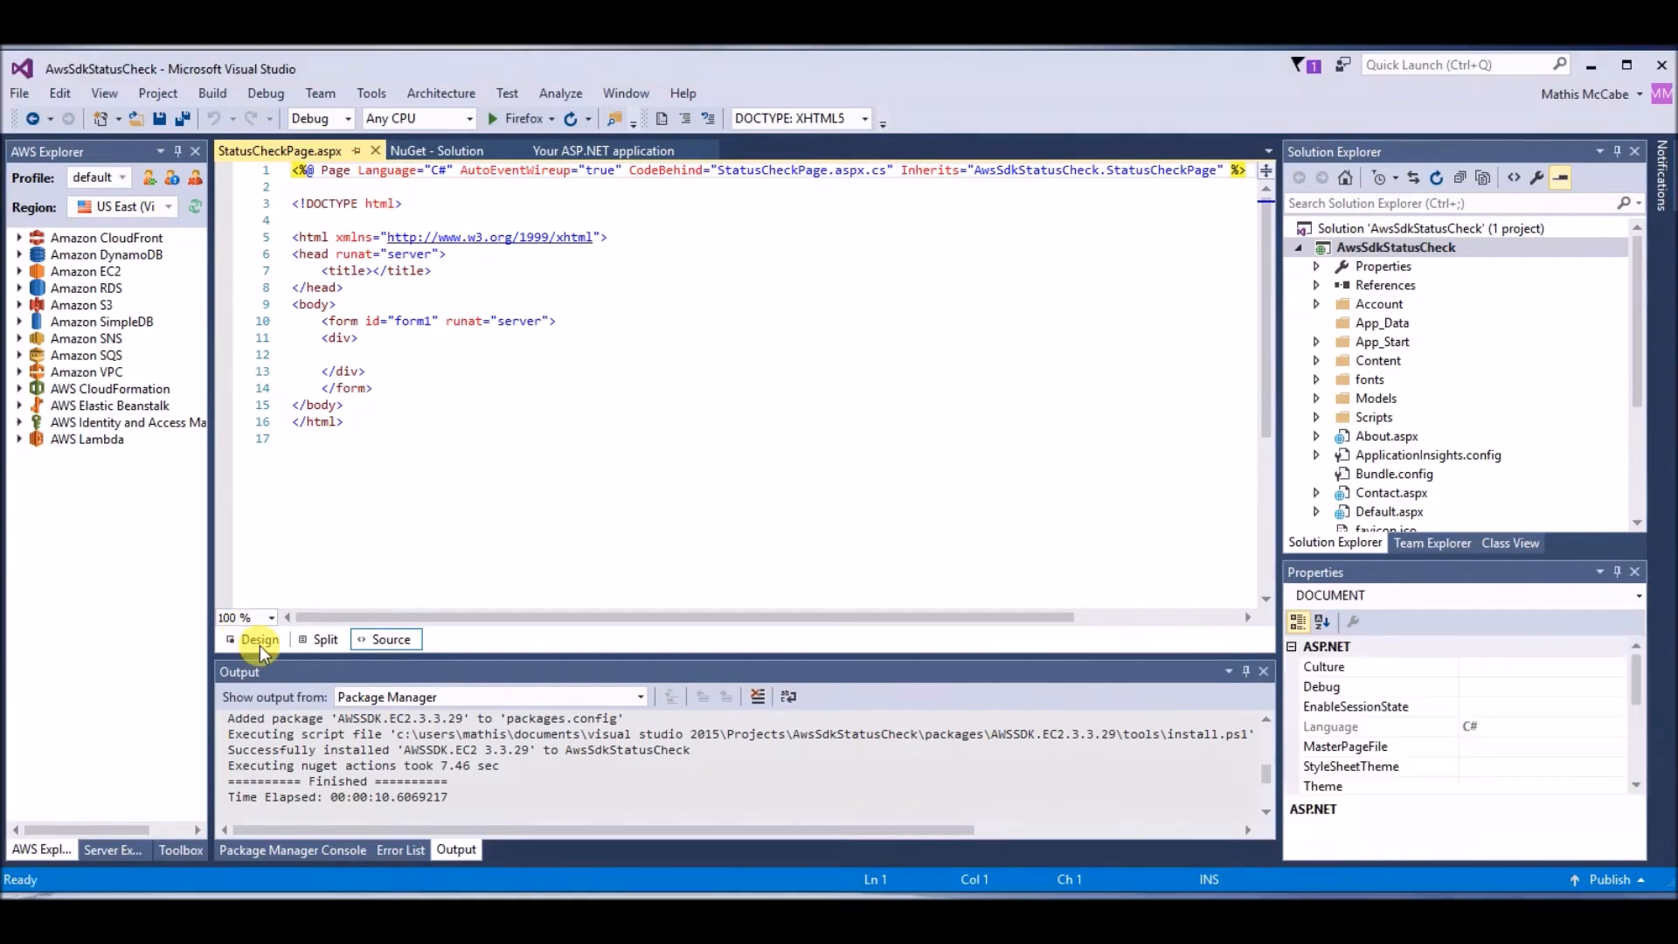
- Switch StatusCheckPage to Design view and show the Toolbox of web controls
{"action": "left_click", "coordinate": [259, 640]}
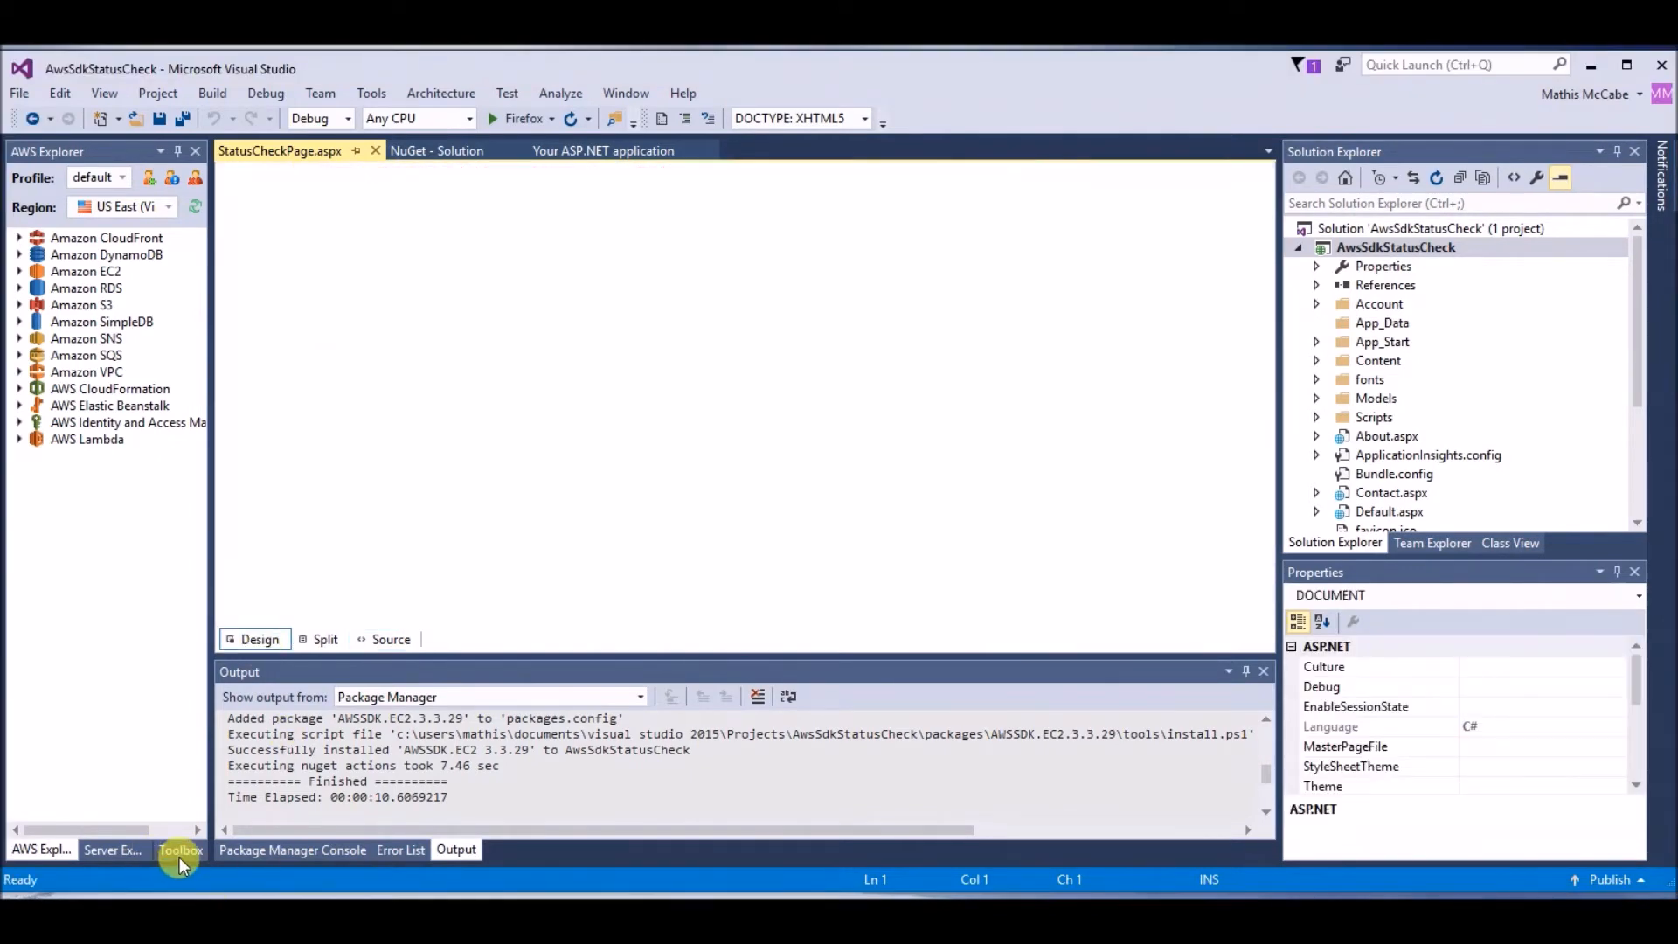
{"action": "left_click", "coordinate": [180, 849]}
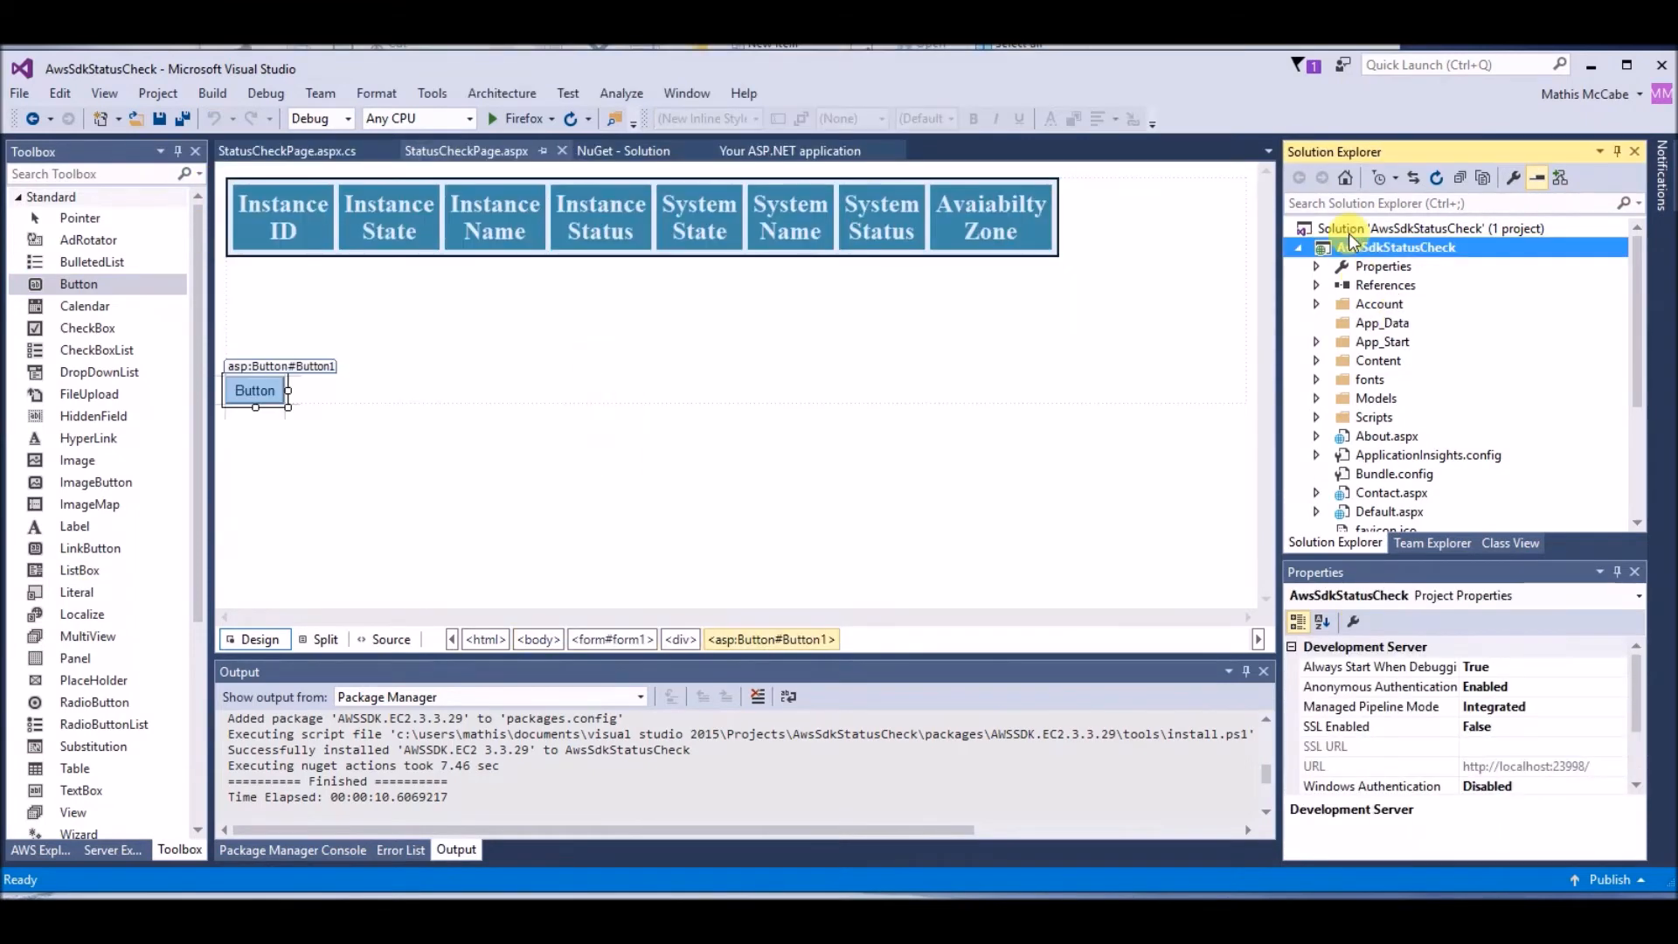
- Add a Visual C# Class item named StatusCheckClass.cs to the project
{"action": "right_click", "coordinate": [1395, 247]}
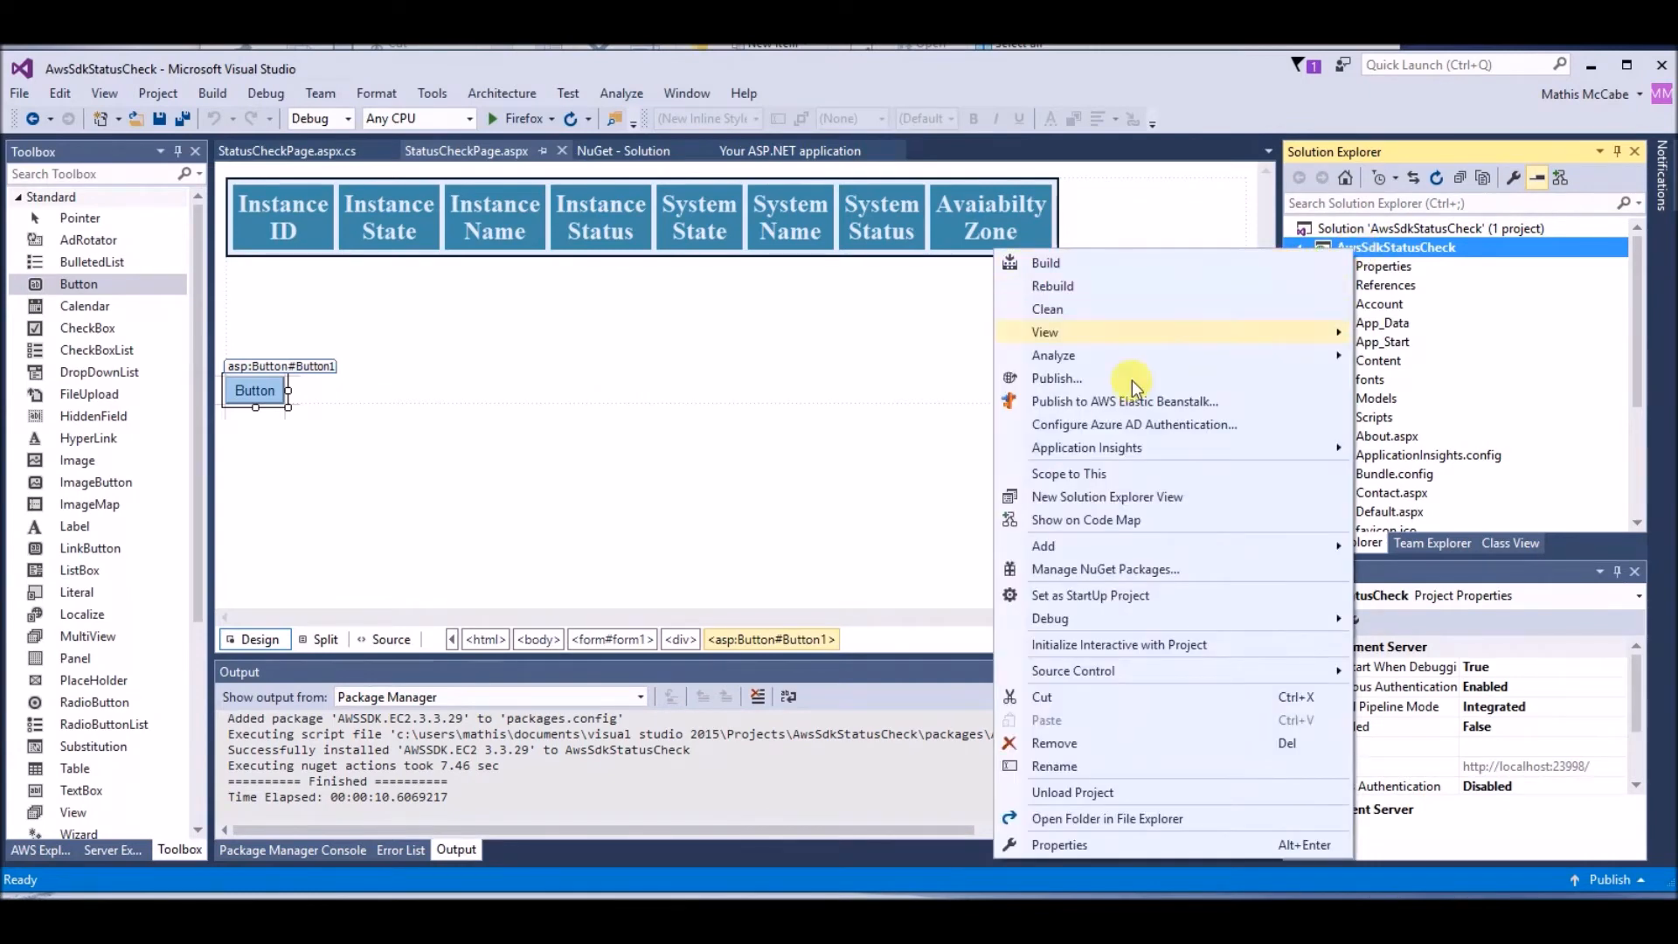
{"action": "left_click", "coordinate": [1042, 545]}
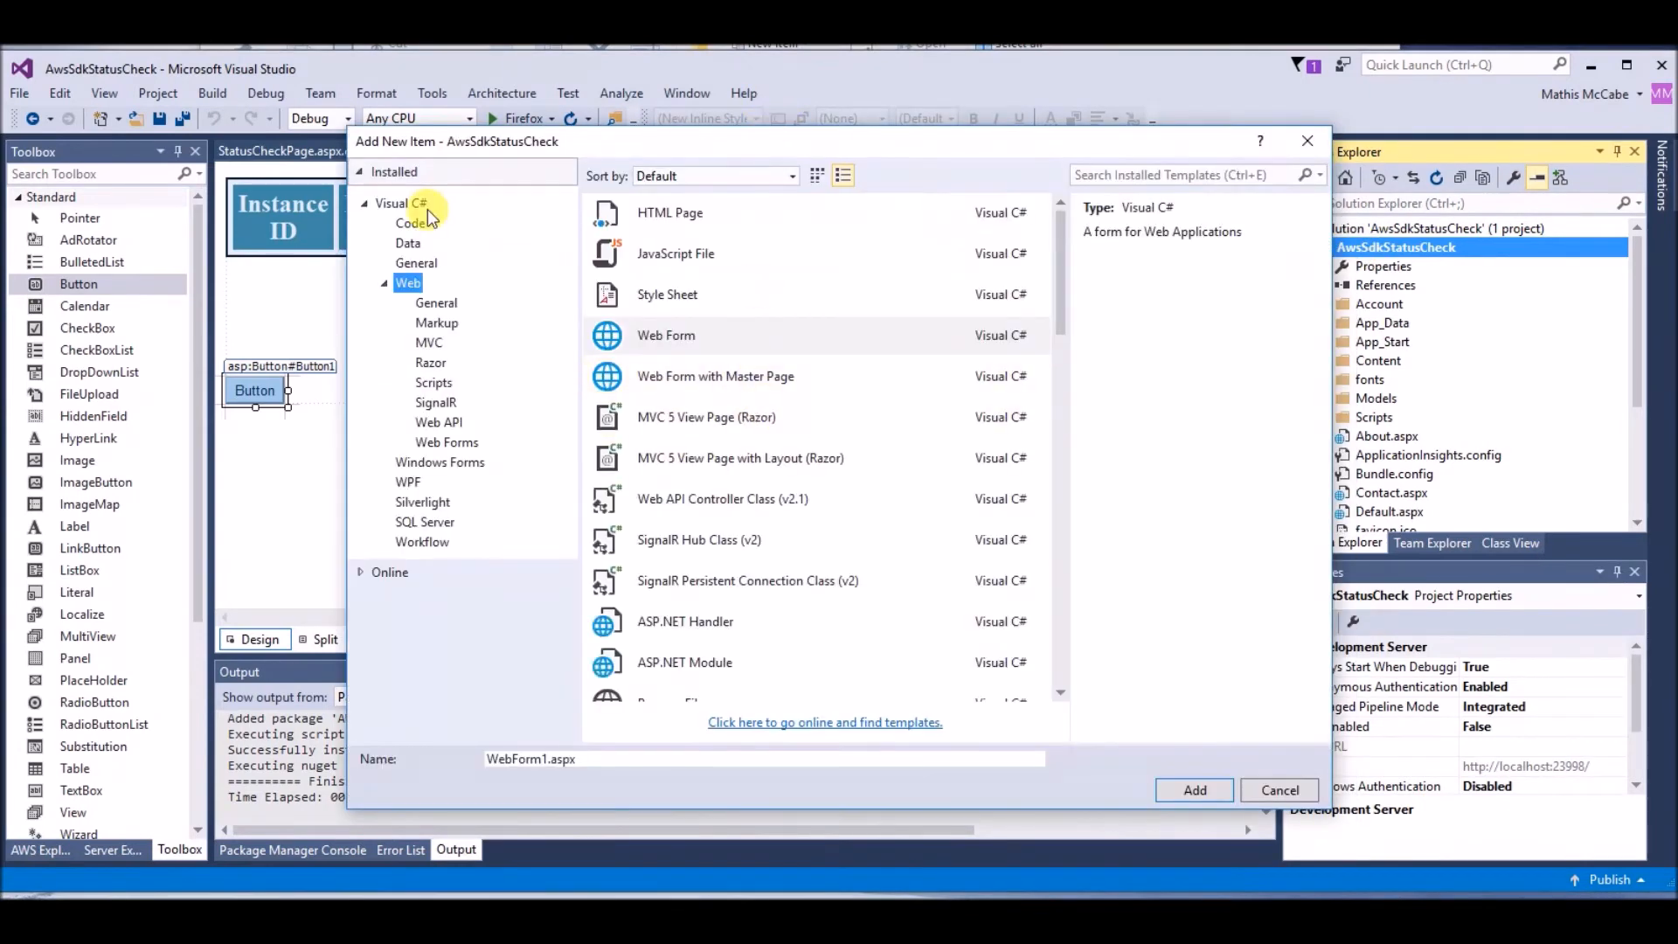
{"action": "left_click", "coordinate": [401, 203]}
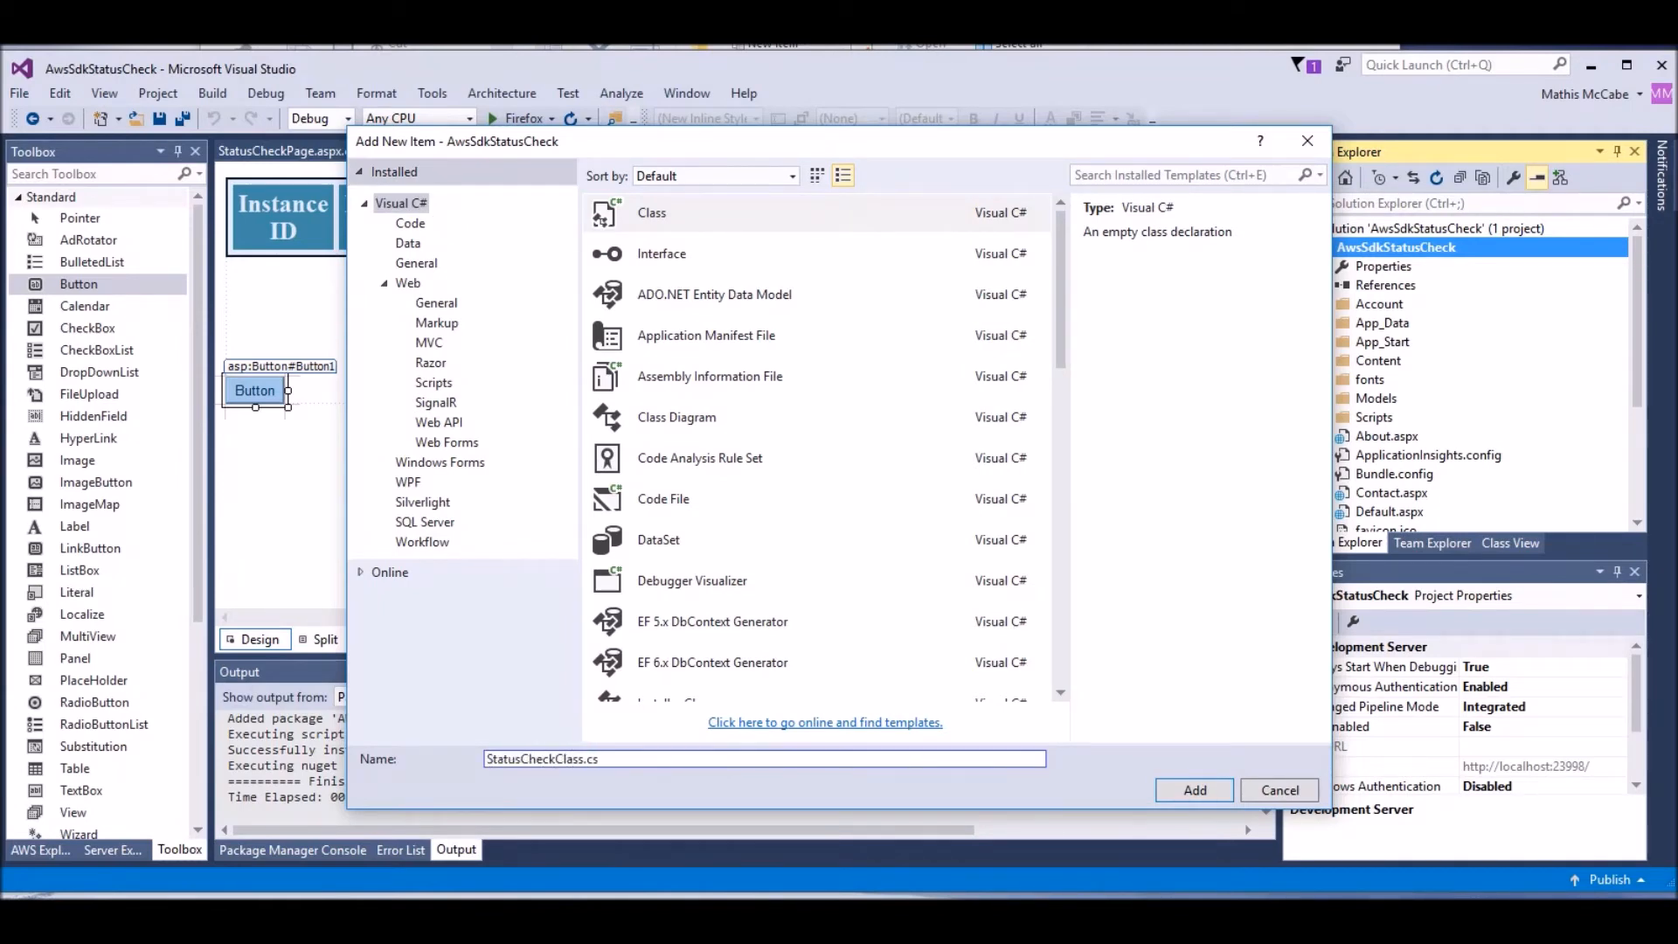
{"action": "left_click", "coordinate": [1194, 790]}
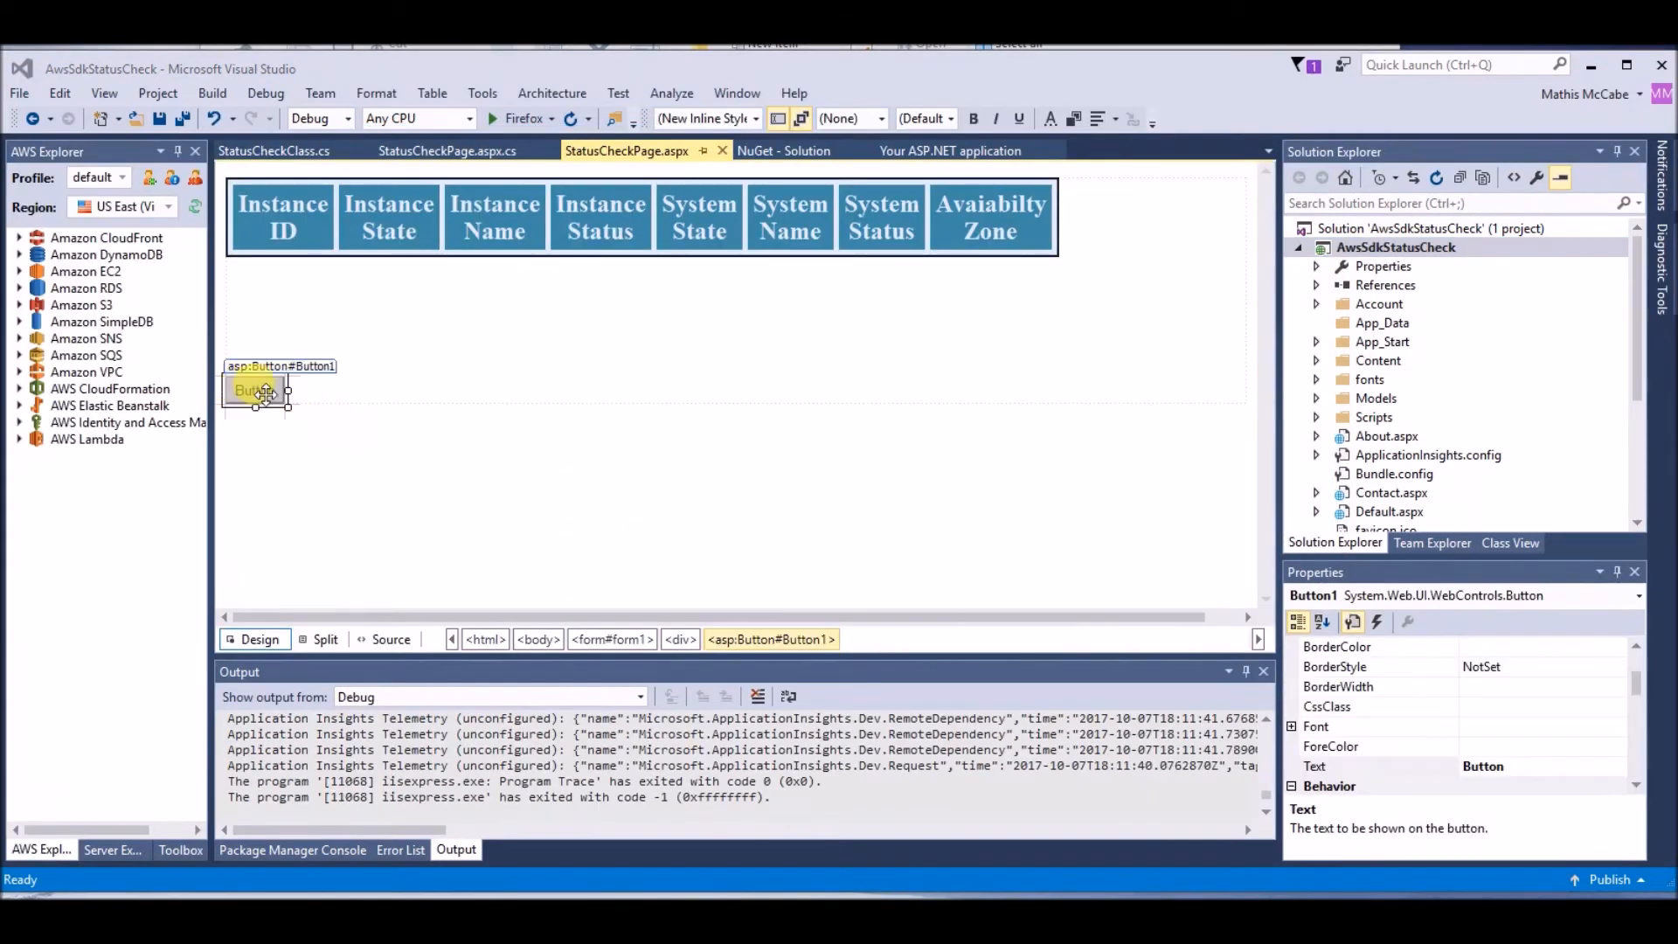
- Go from the design Button into its Button1_Click handler and scroll through the table-building code
{"action": "left_click", "coordinate": [272, 150]}
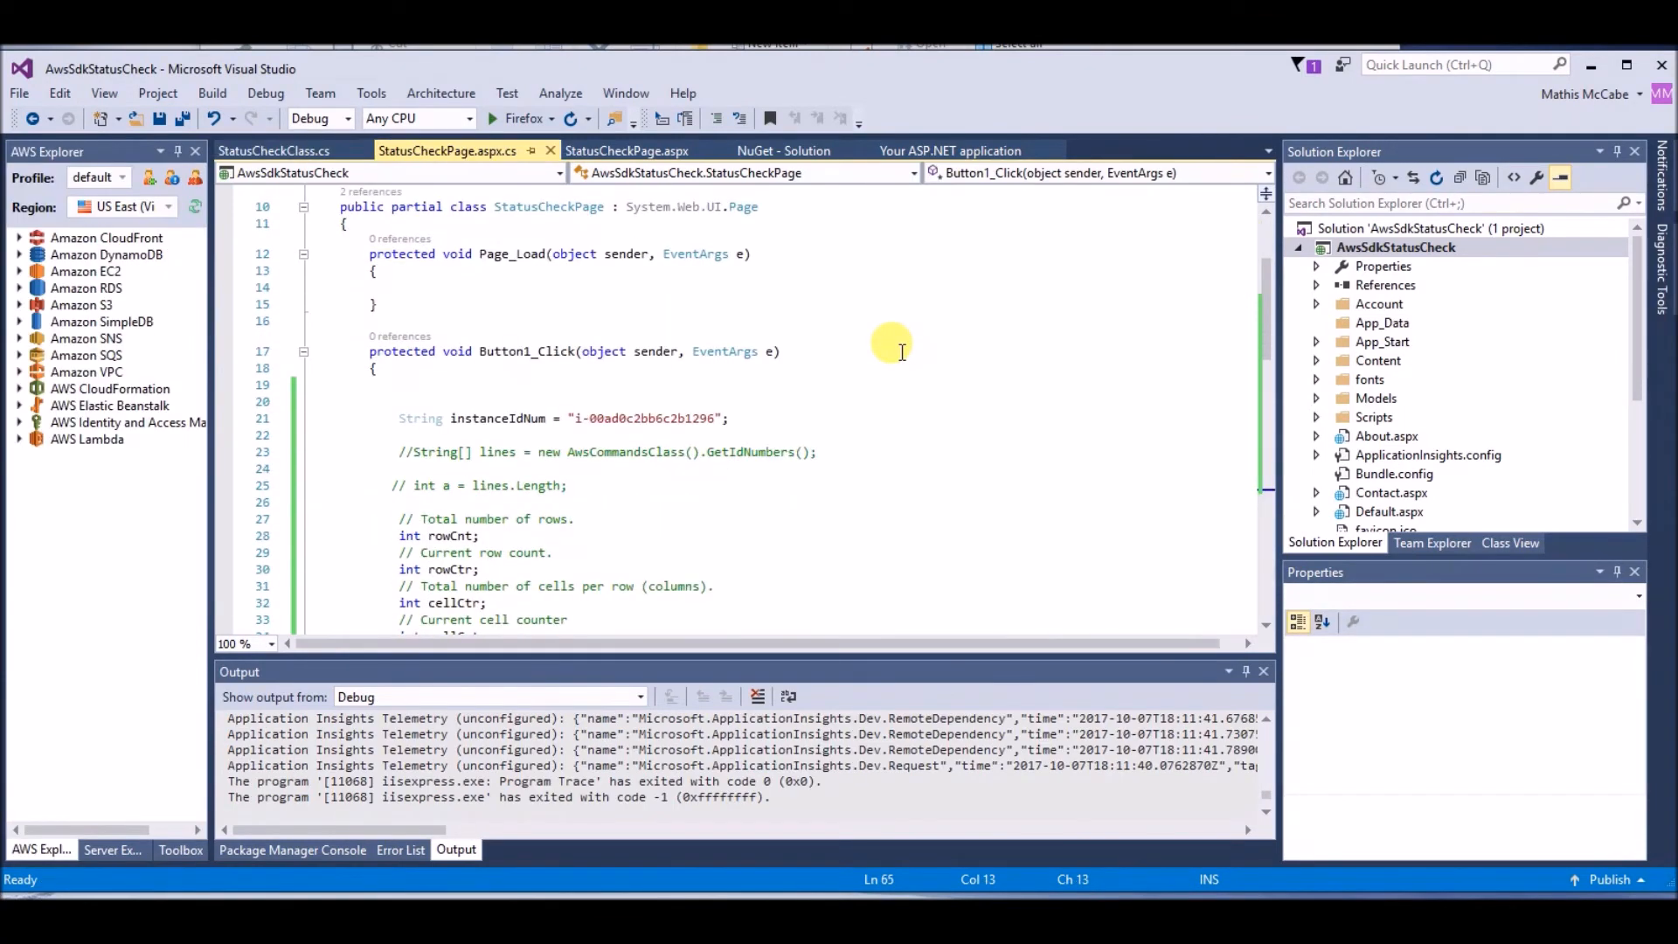
{"action": "scroll", "scroll_direction": "down", "scroll_amount": 3}
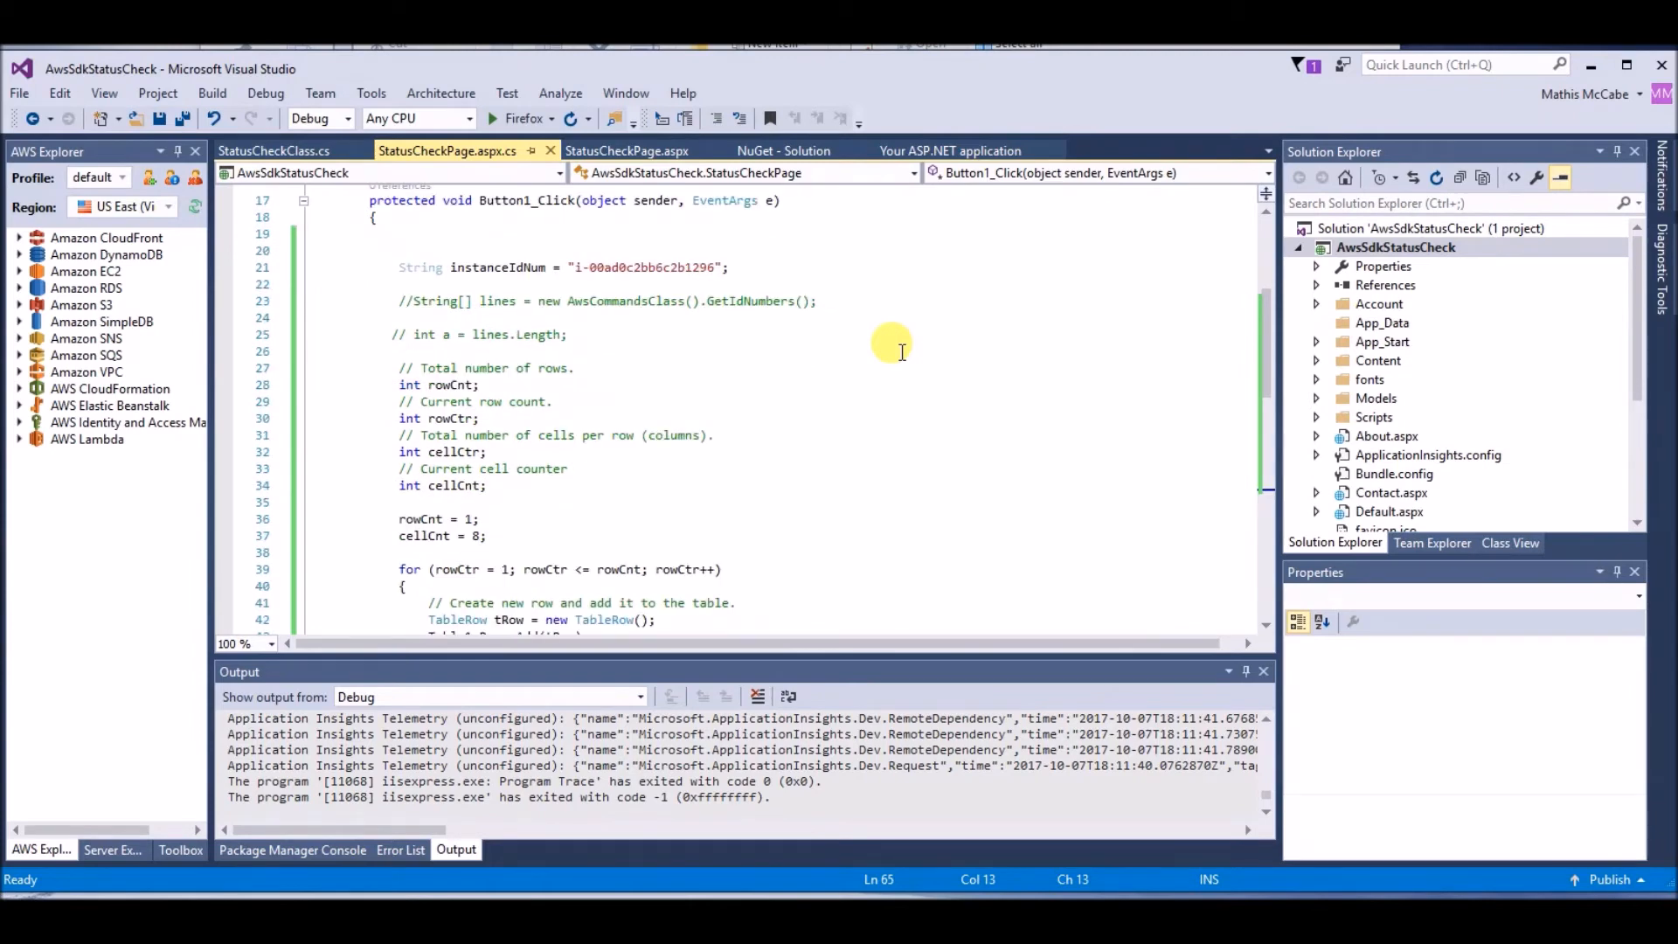
{"action": "mouse_move", "coordinate": [863, 351]}
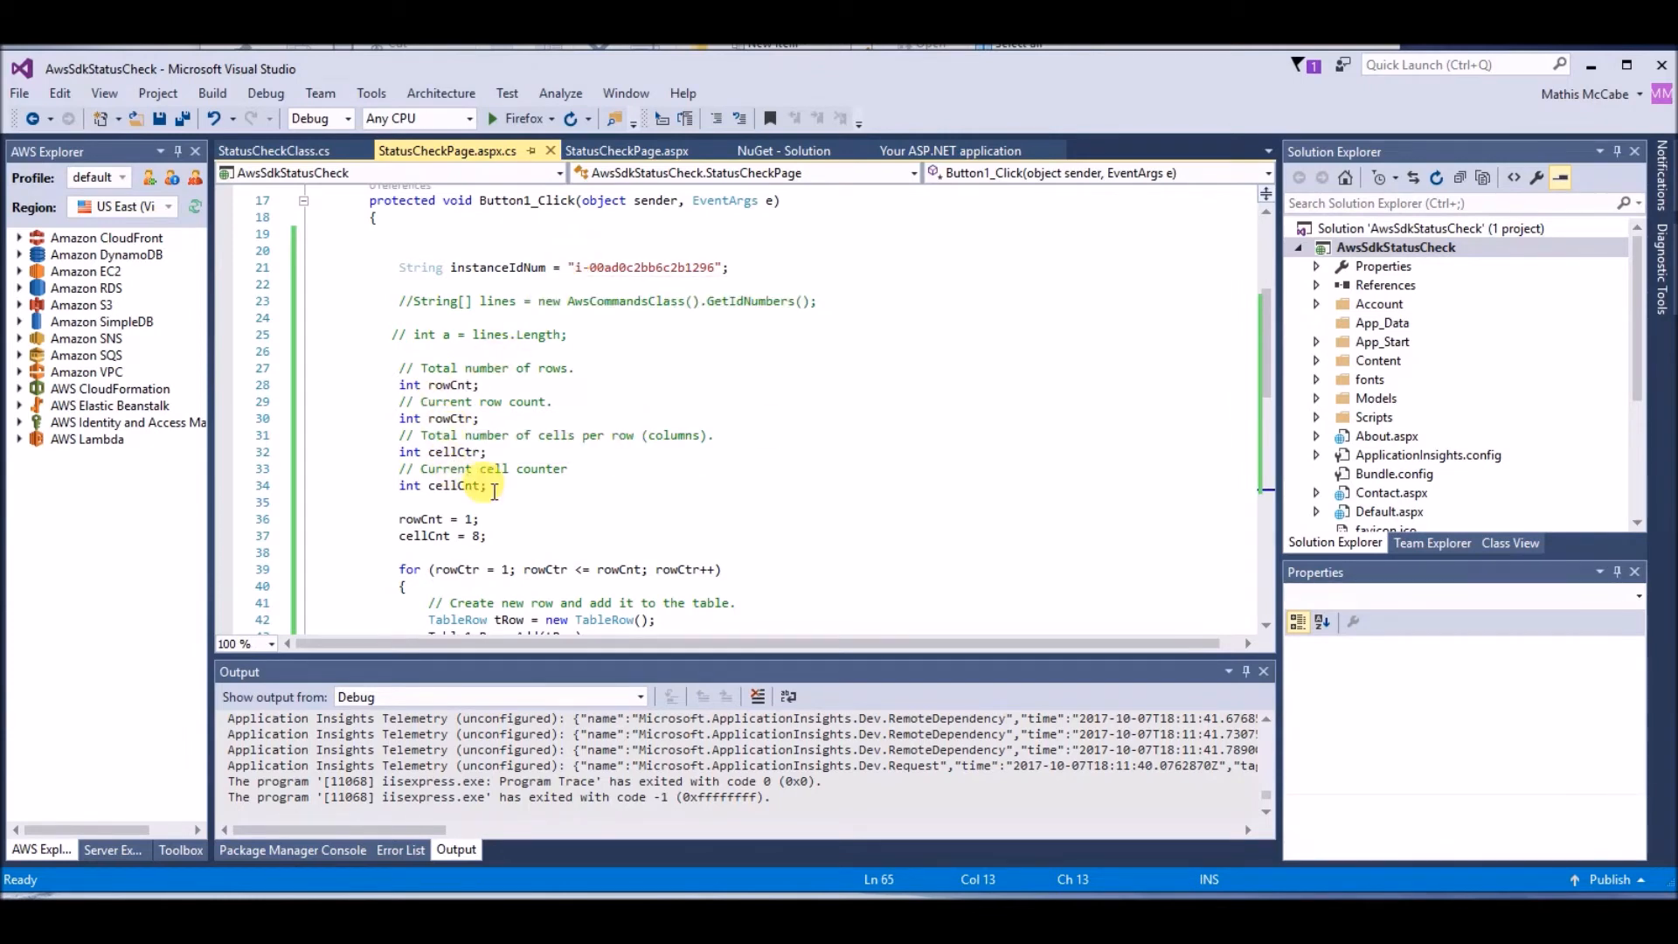
{"action": "scroll", "scroll_direction": "down", "scroll_amount": 3}
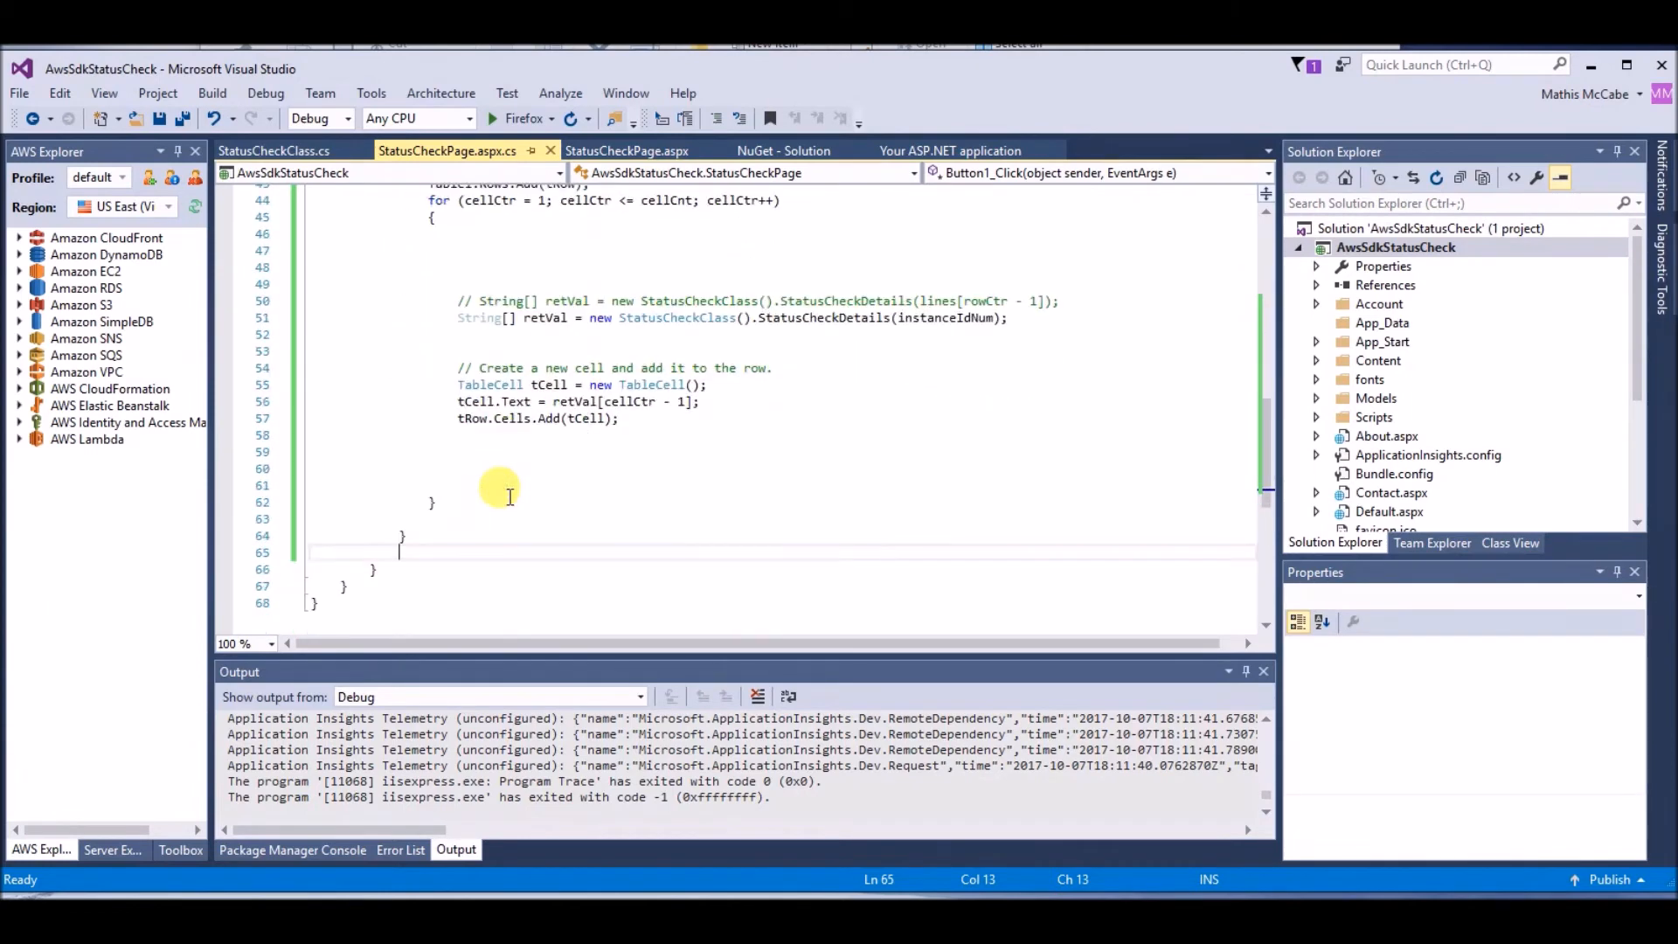
{"action": "mouse_move", "coordinate": [479, 319]}
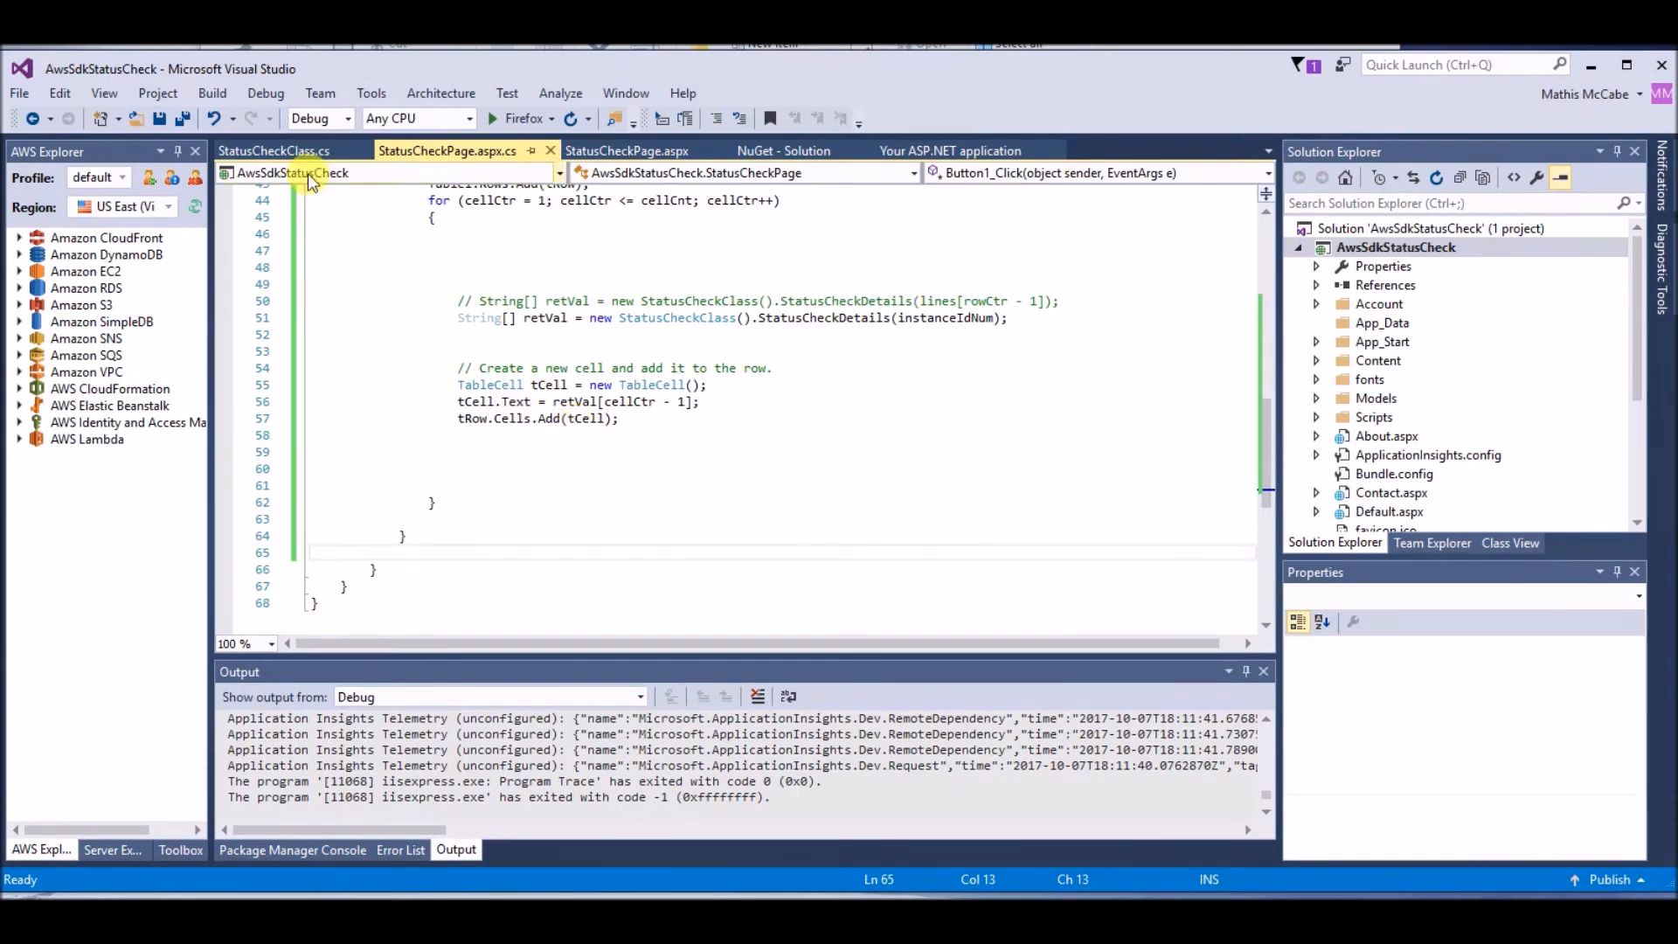
- Review the StatusCheckDetails method that calls DescribeInstanceStatus and returns instance status fields or N/A
{"action": "left_click", "coordinate": [273, 150]}
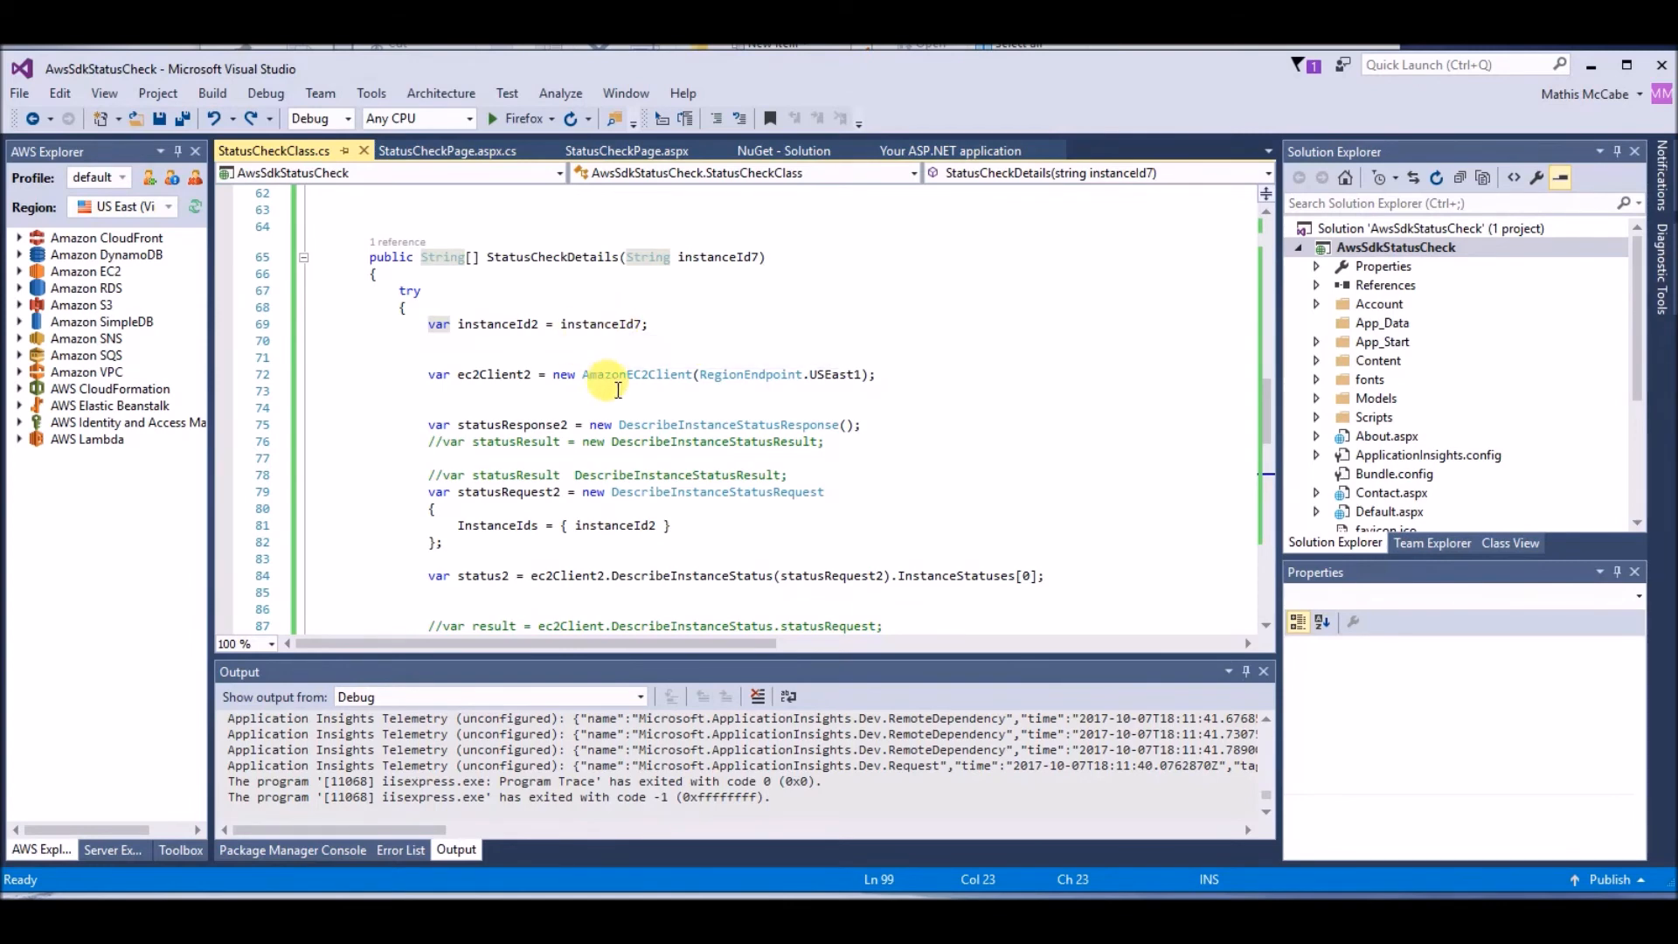
{"action": "mouse_move", "coordinate": [683, 424]}
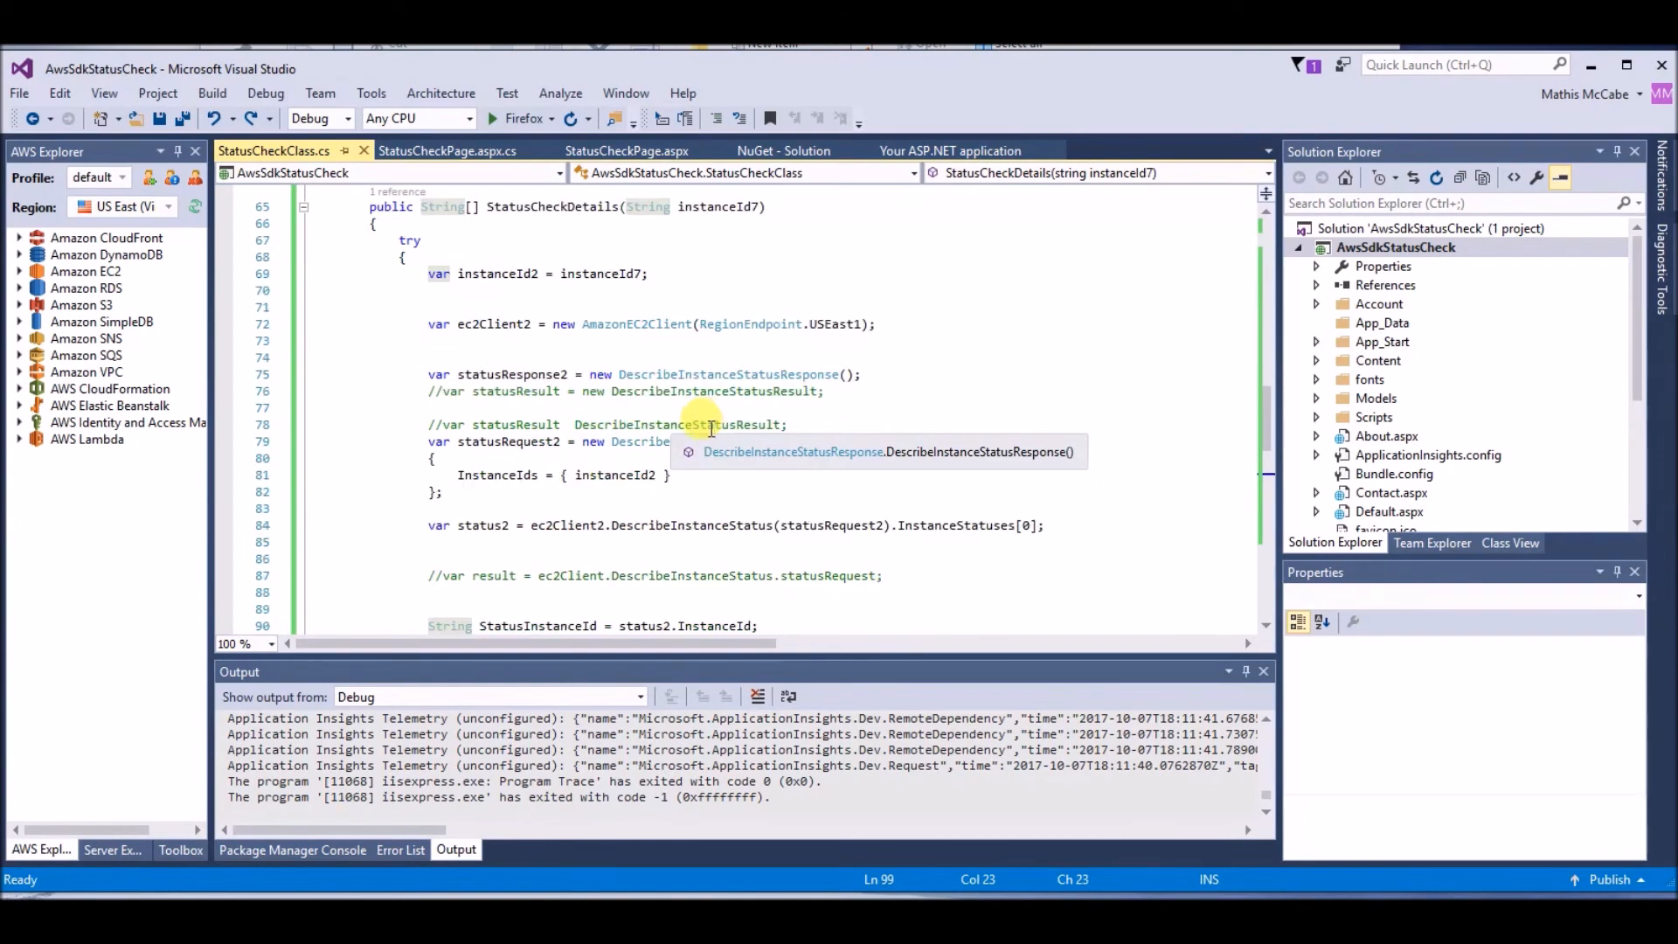
{"action": "scroll", "scroll_direction": "down", "scroll_amount": 3}
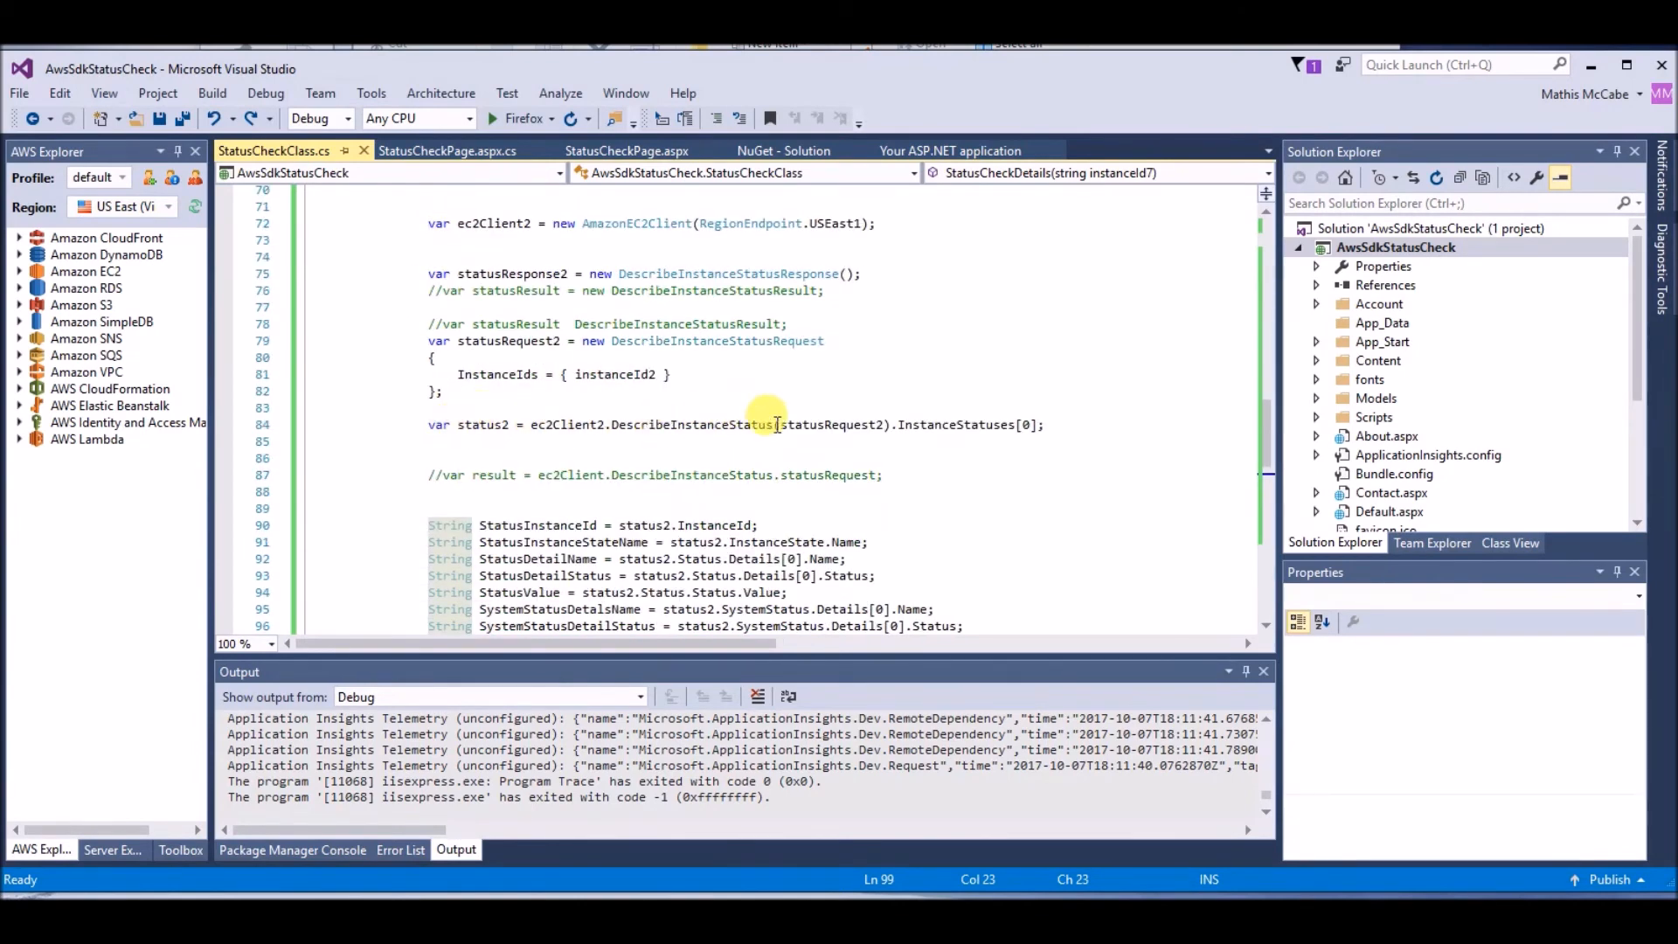
{"action": "mouse_move", "coordinate": [958, 422]}
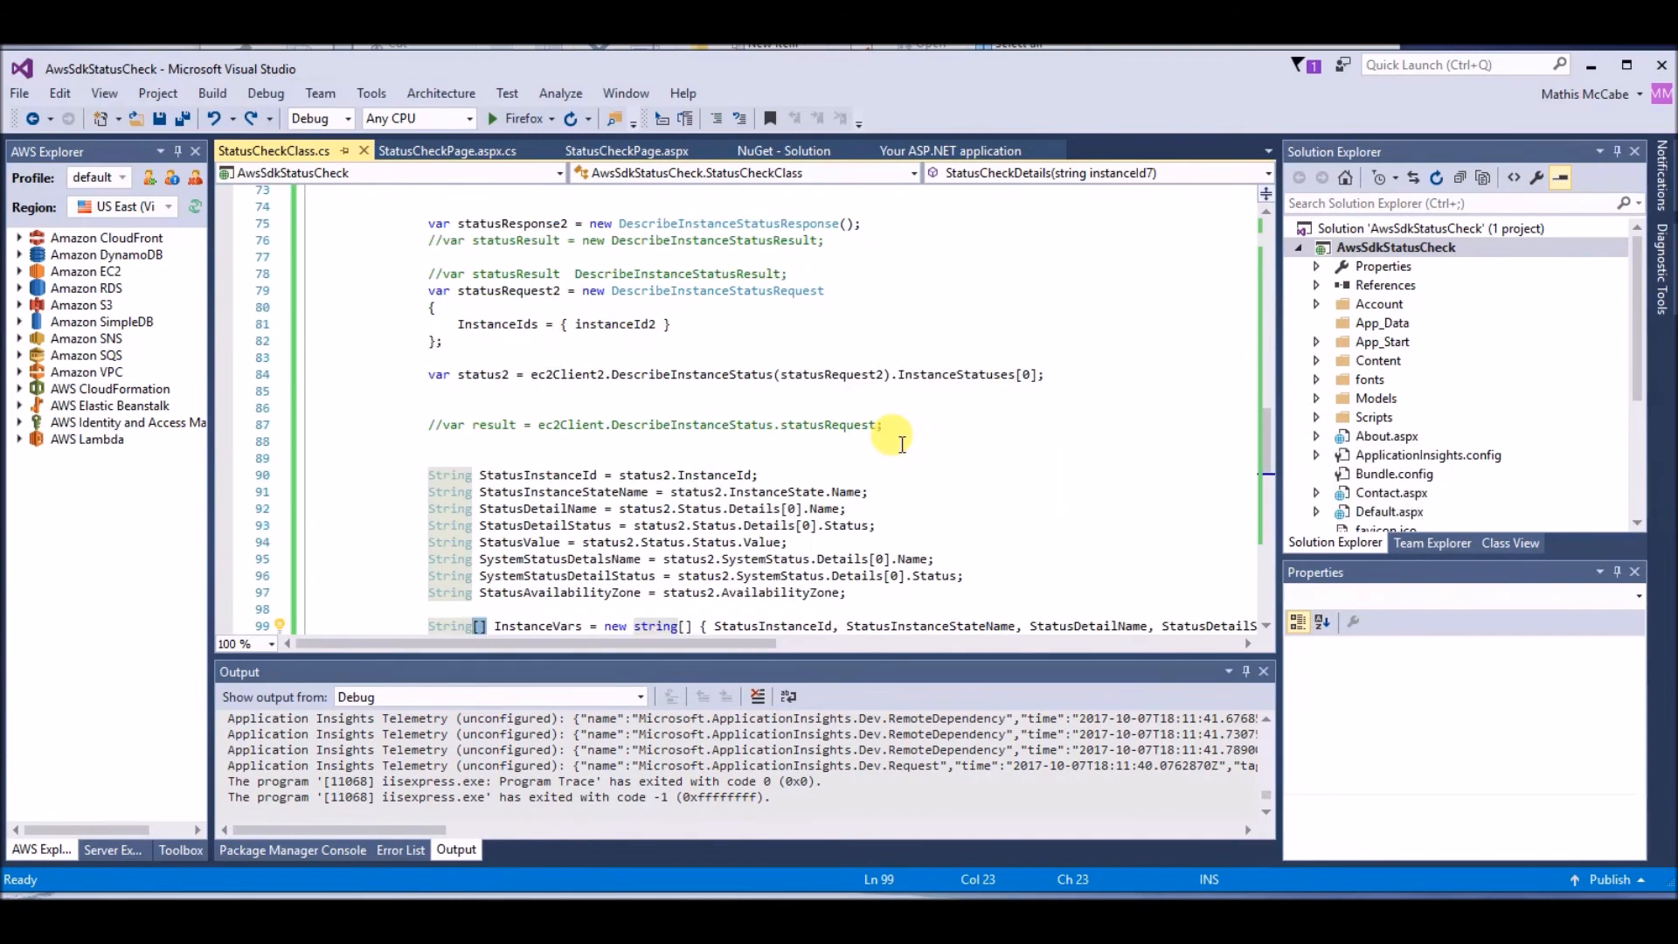
{"action": "scroll", "scroll_direction": "down", "scroll_amount": 3}
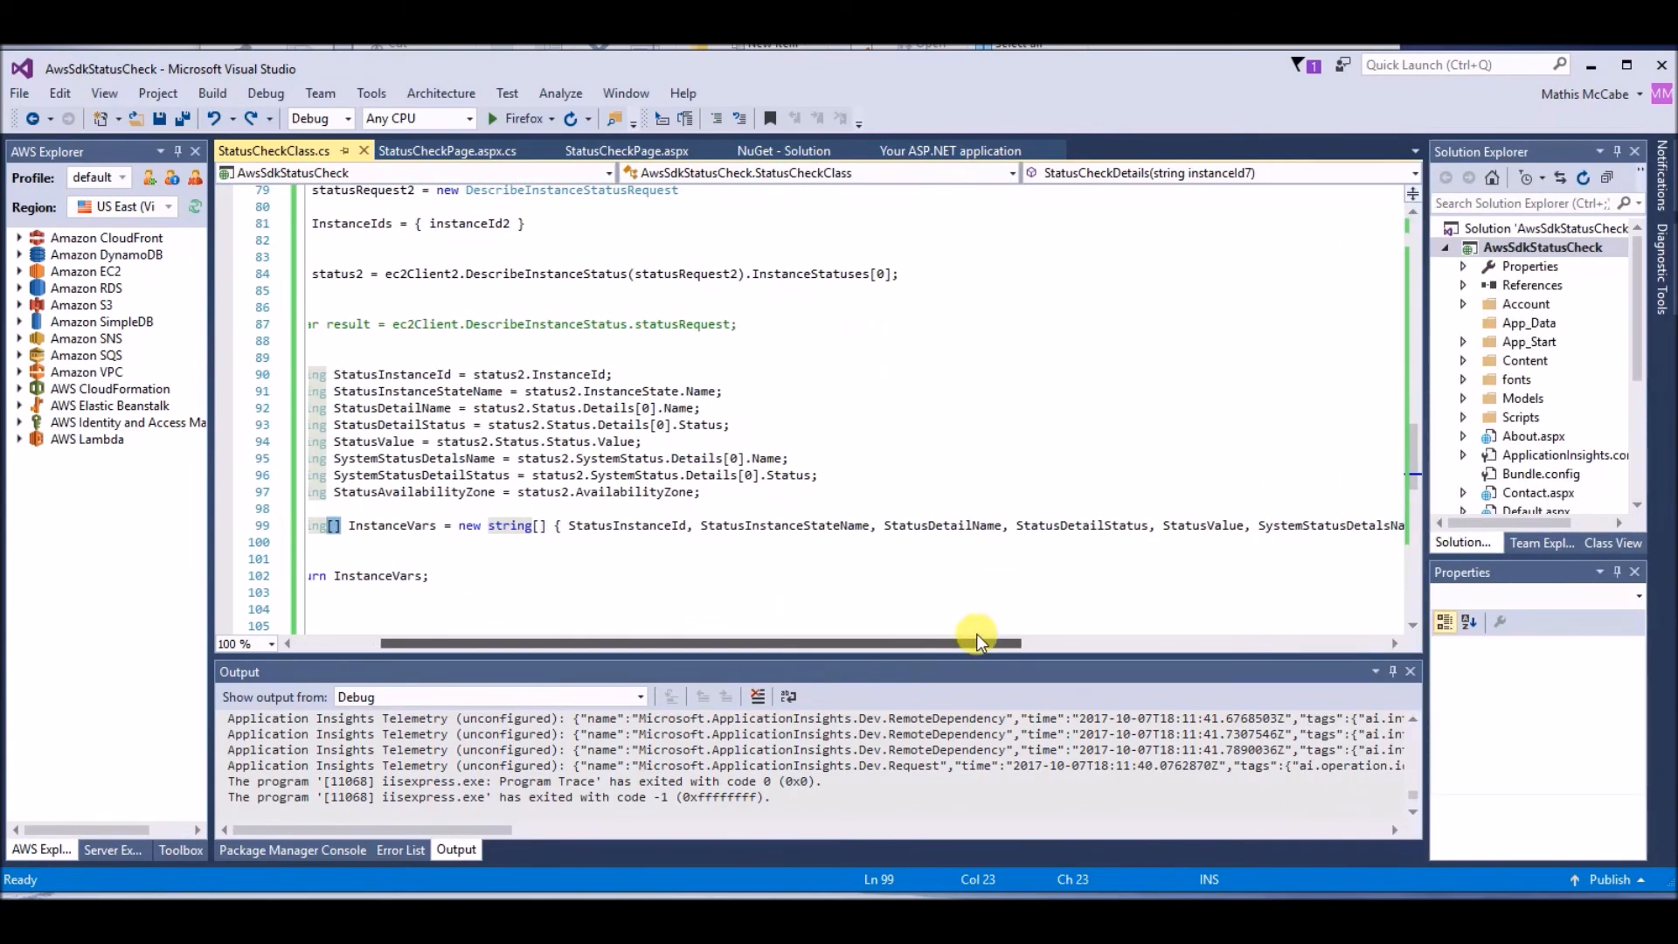
{"action": "left_click_drag", "start_coordinate": [973, 642], "coordinate": [1183, 641]}
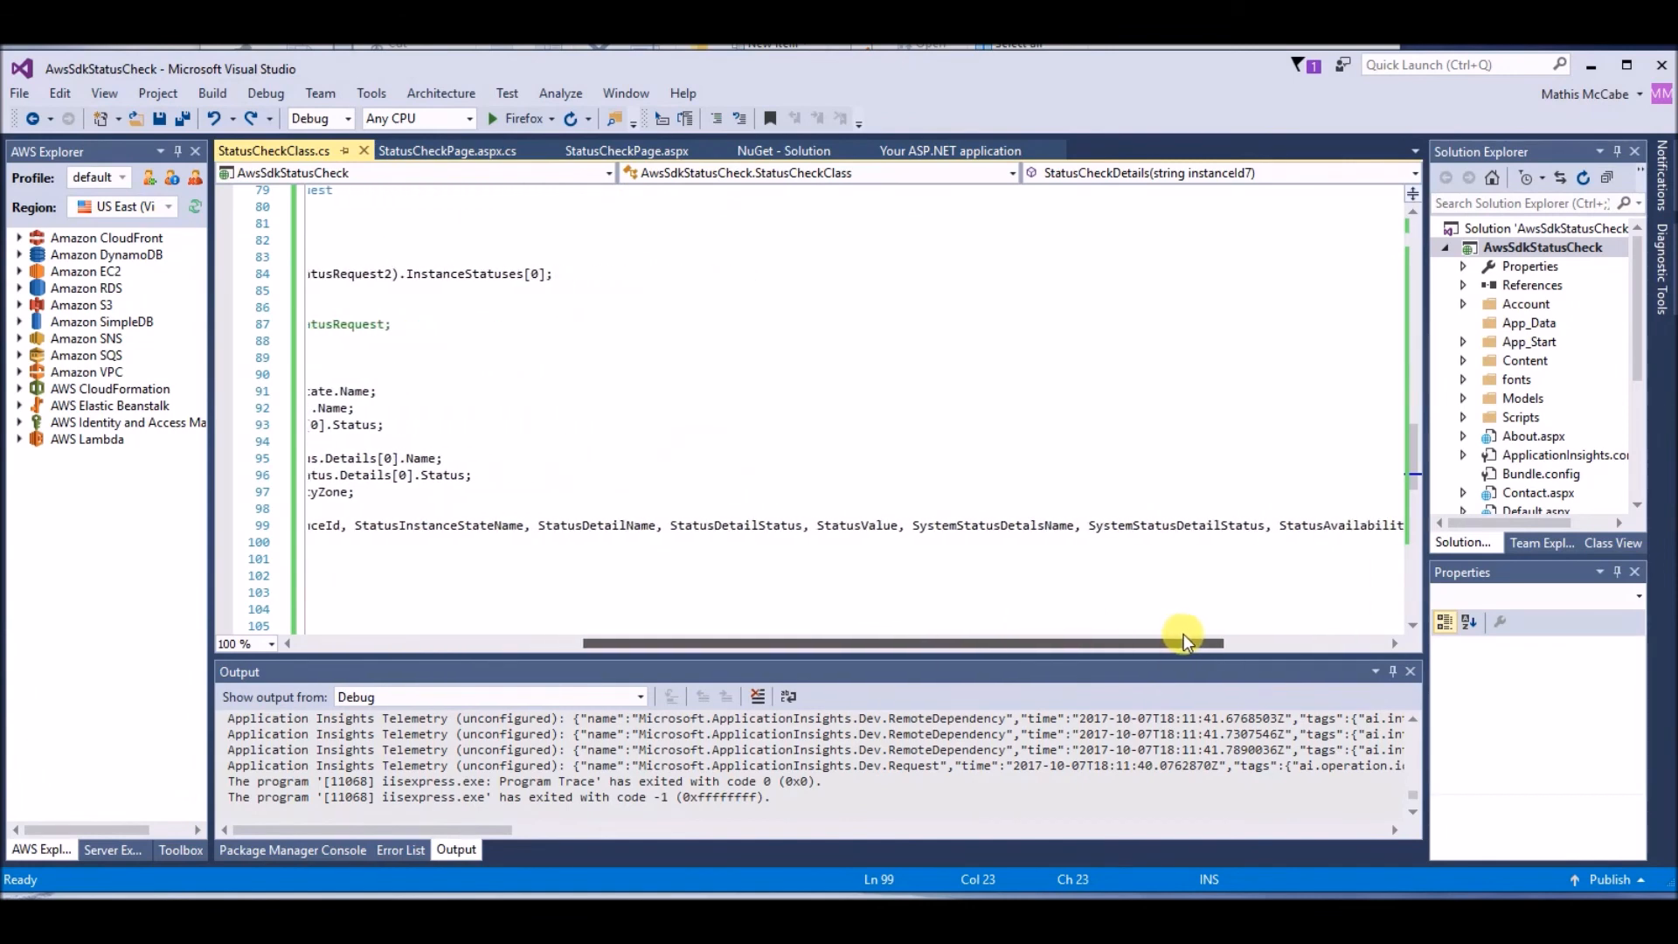
{"action": "left_click_drag", "start_coordinate": [1183, 641], "coordinate": [1044, 642]}
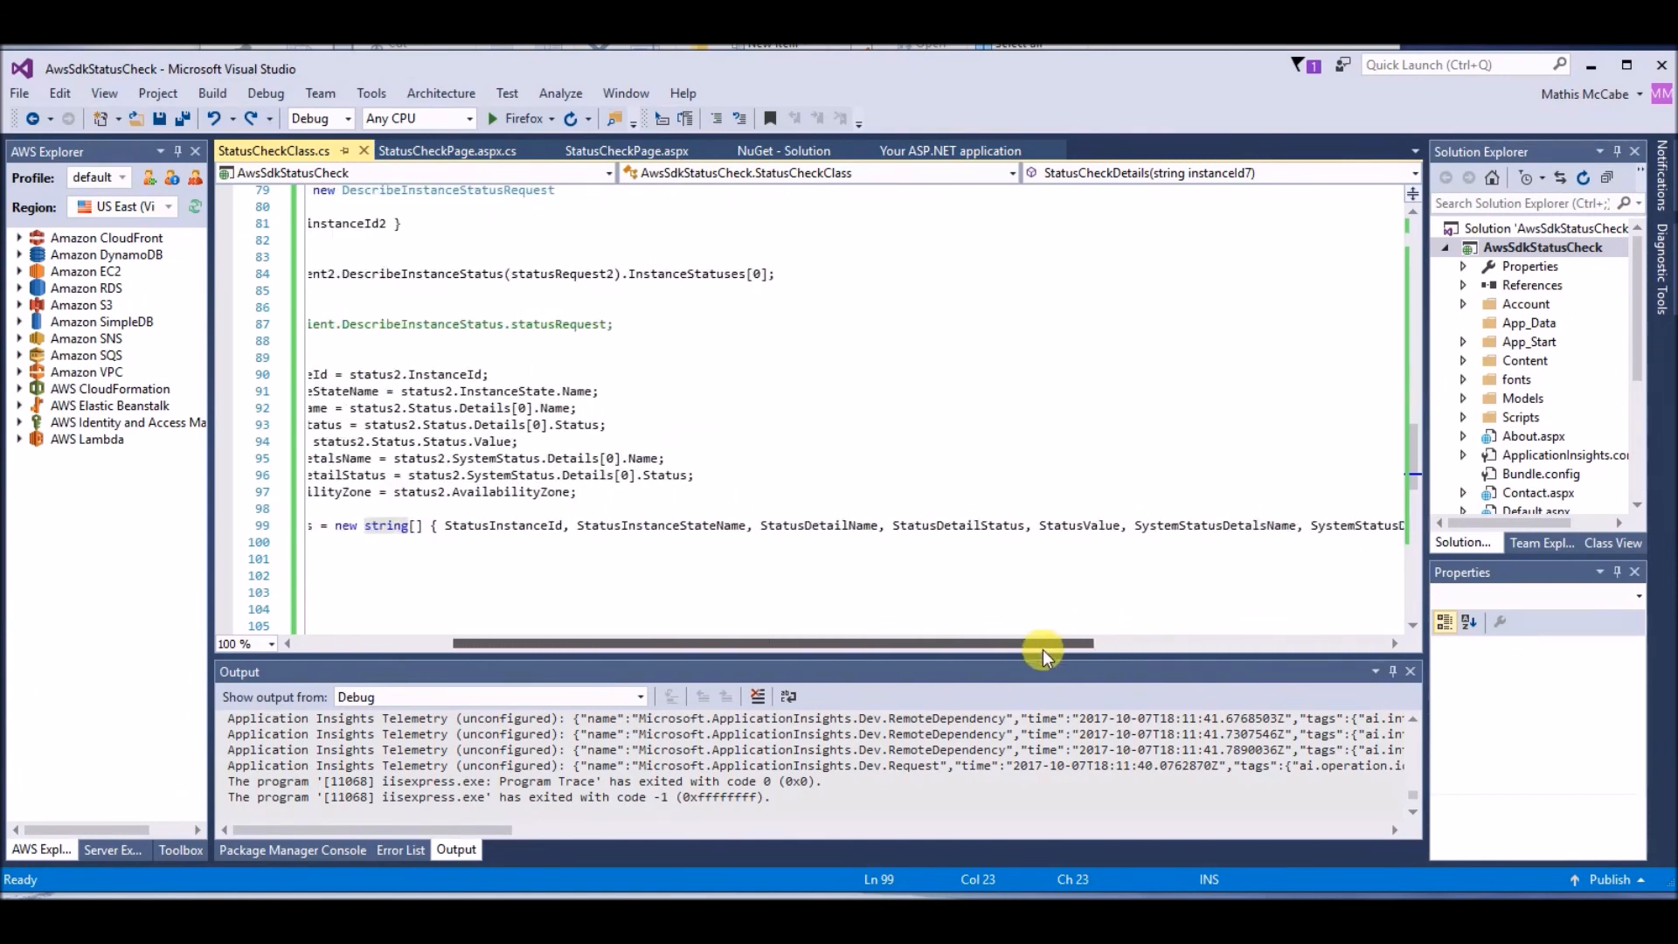
{"action": "scroll", "scroll_direction": "left", "scroll_amount": 3}
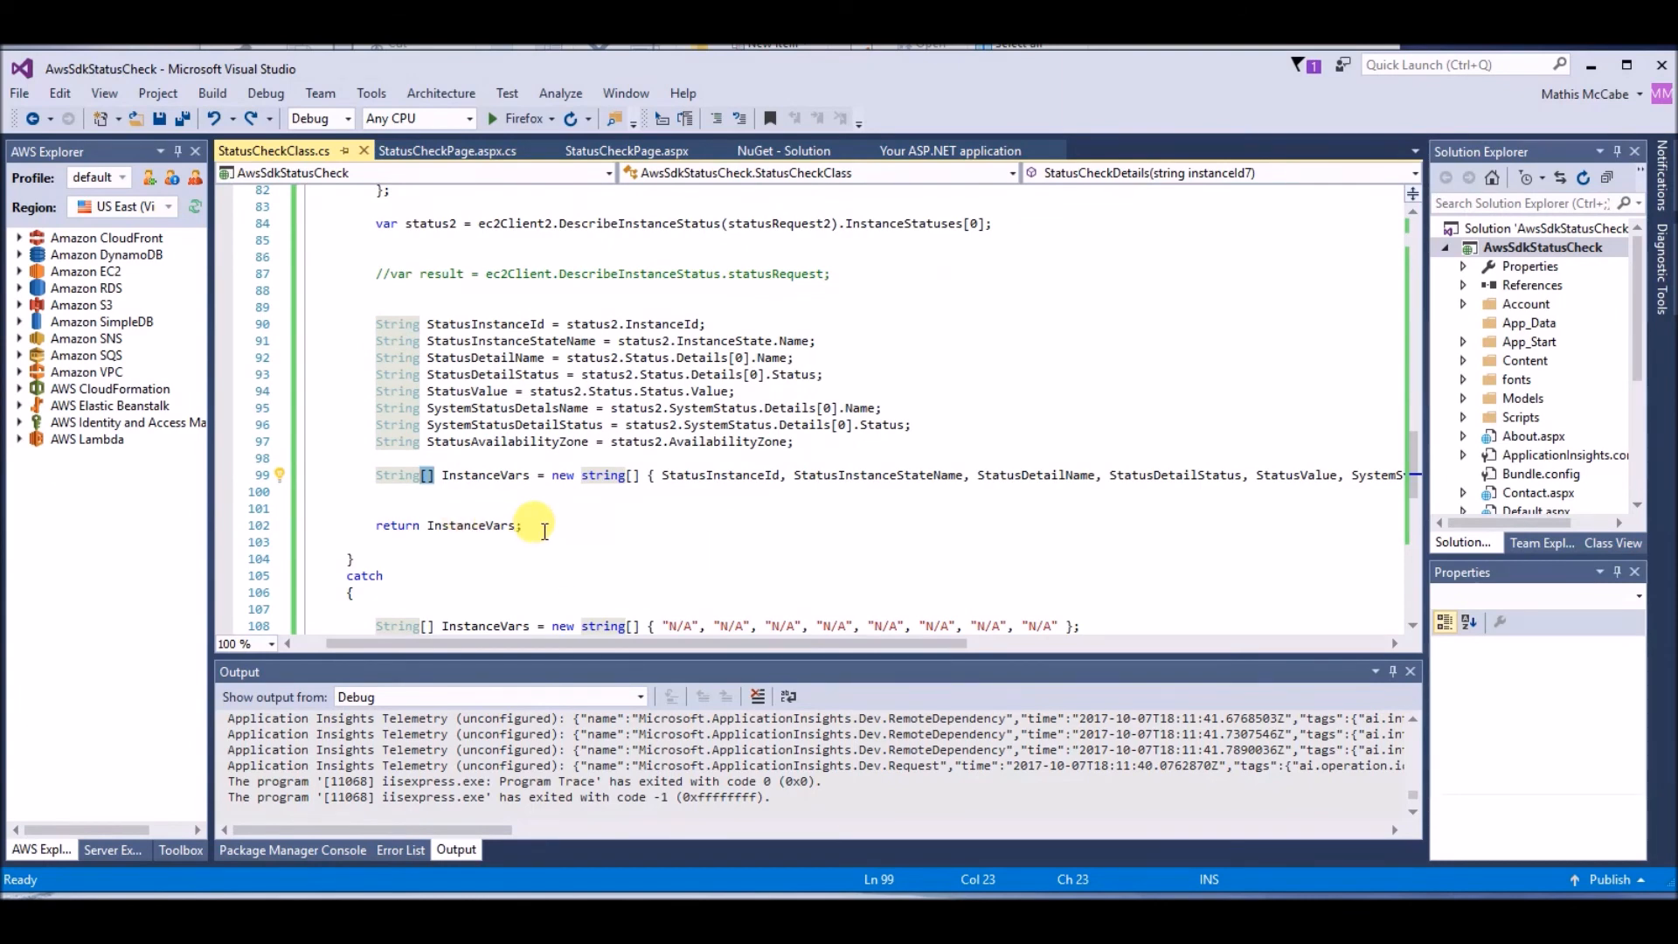
{"action": "scroll", "scroll_direction": "down", "scroll_amount": 3}
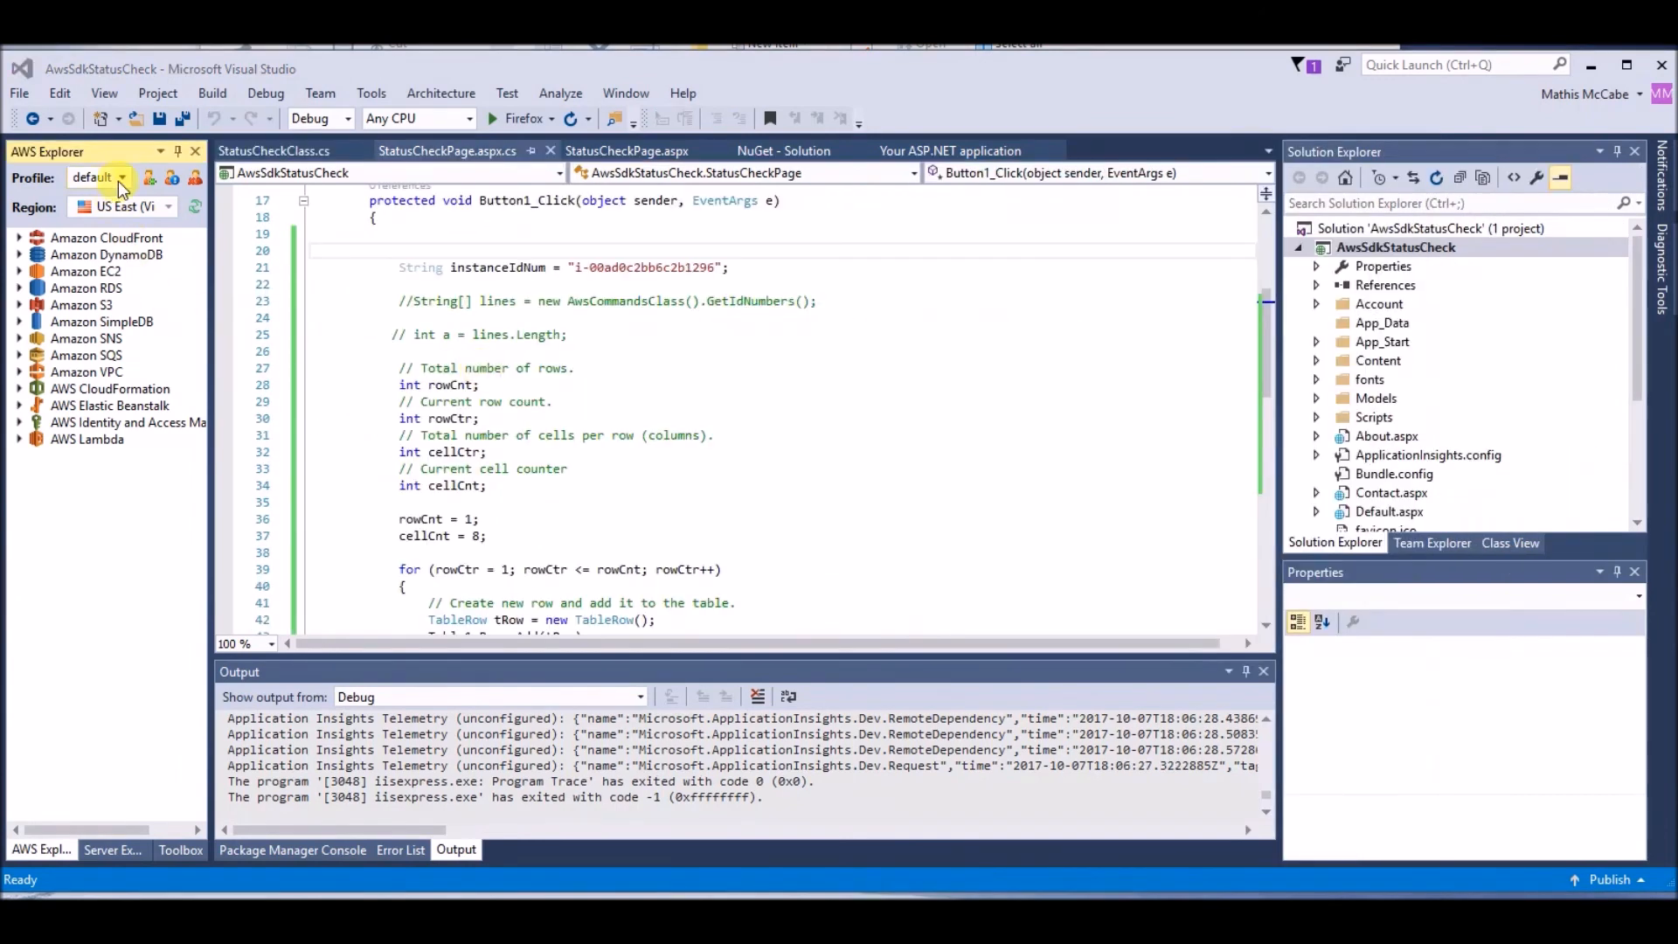
- Verify the AWS Explorer profile and region, then start AwsSdkStatusCheck under the Firefox debugger
{"action": "left_click", "coordinate": [121, 178]}
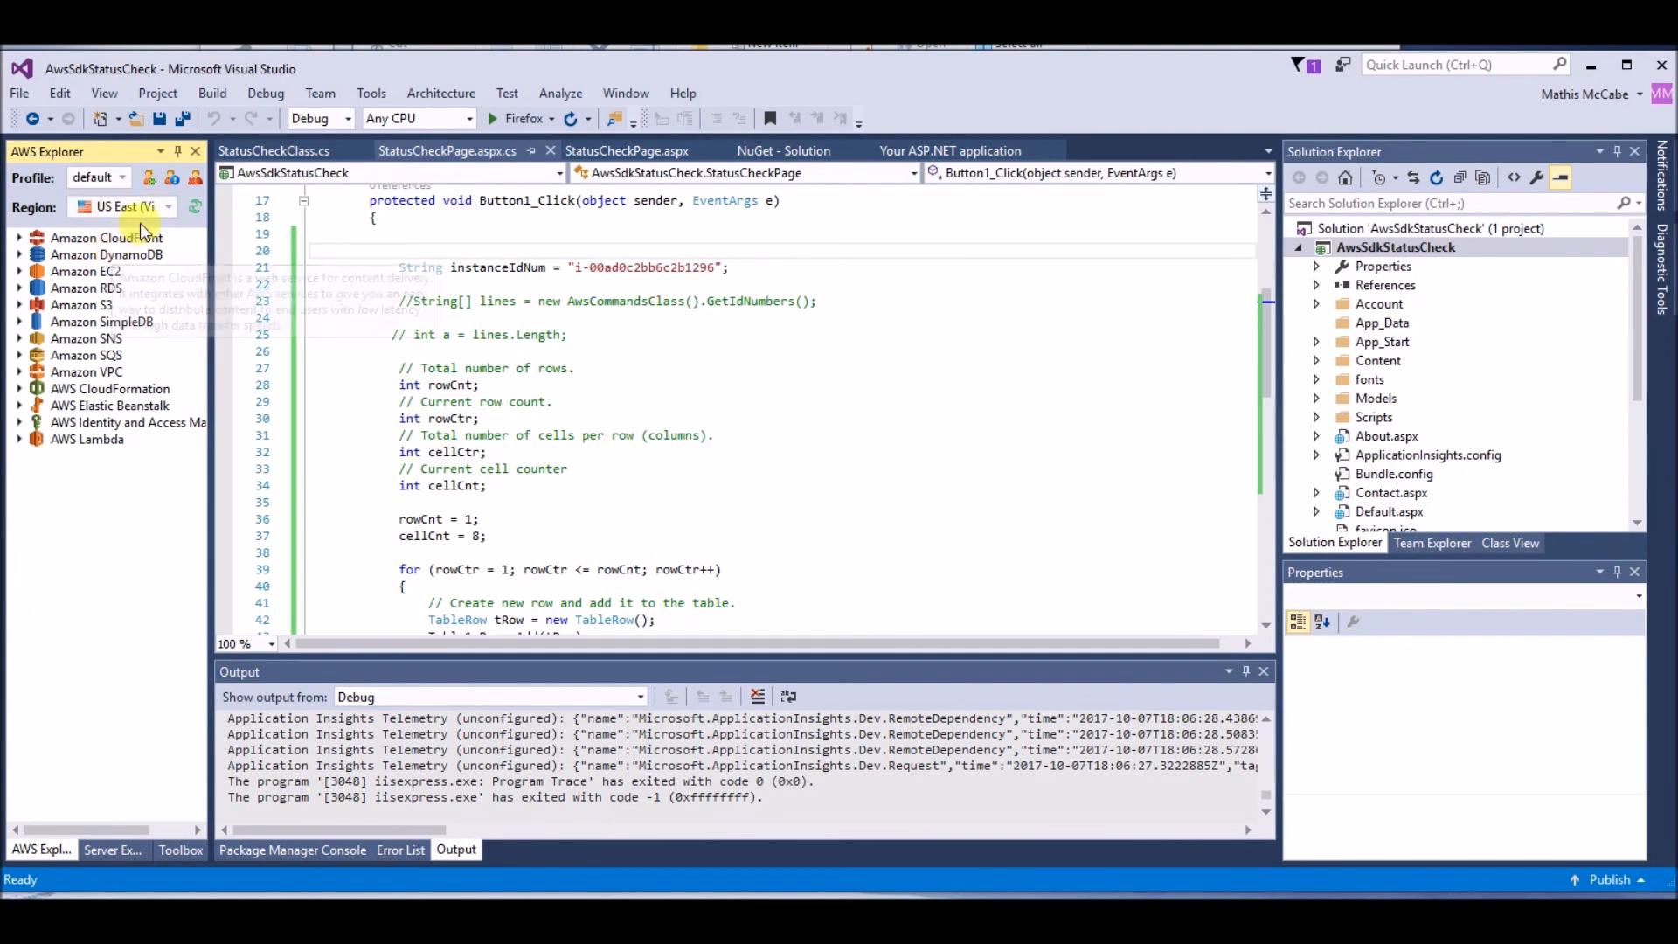
{"action": "left_click", "coordinate": [625, 150]}
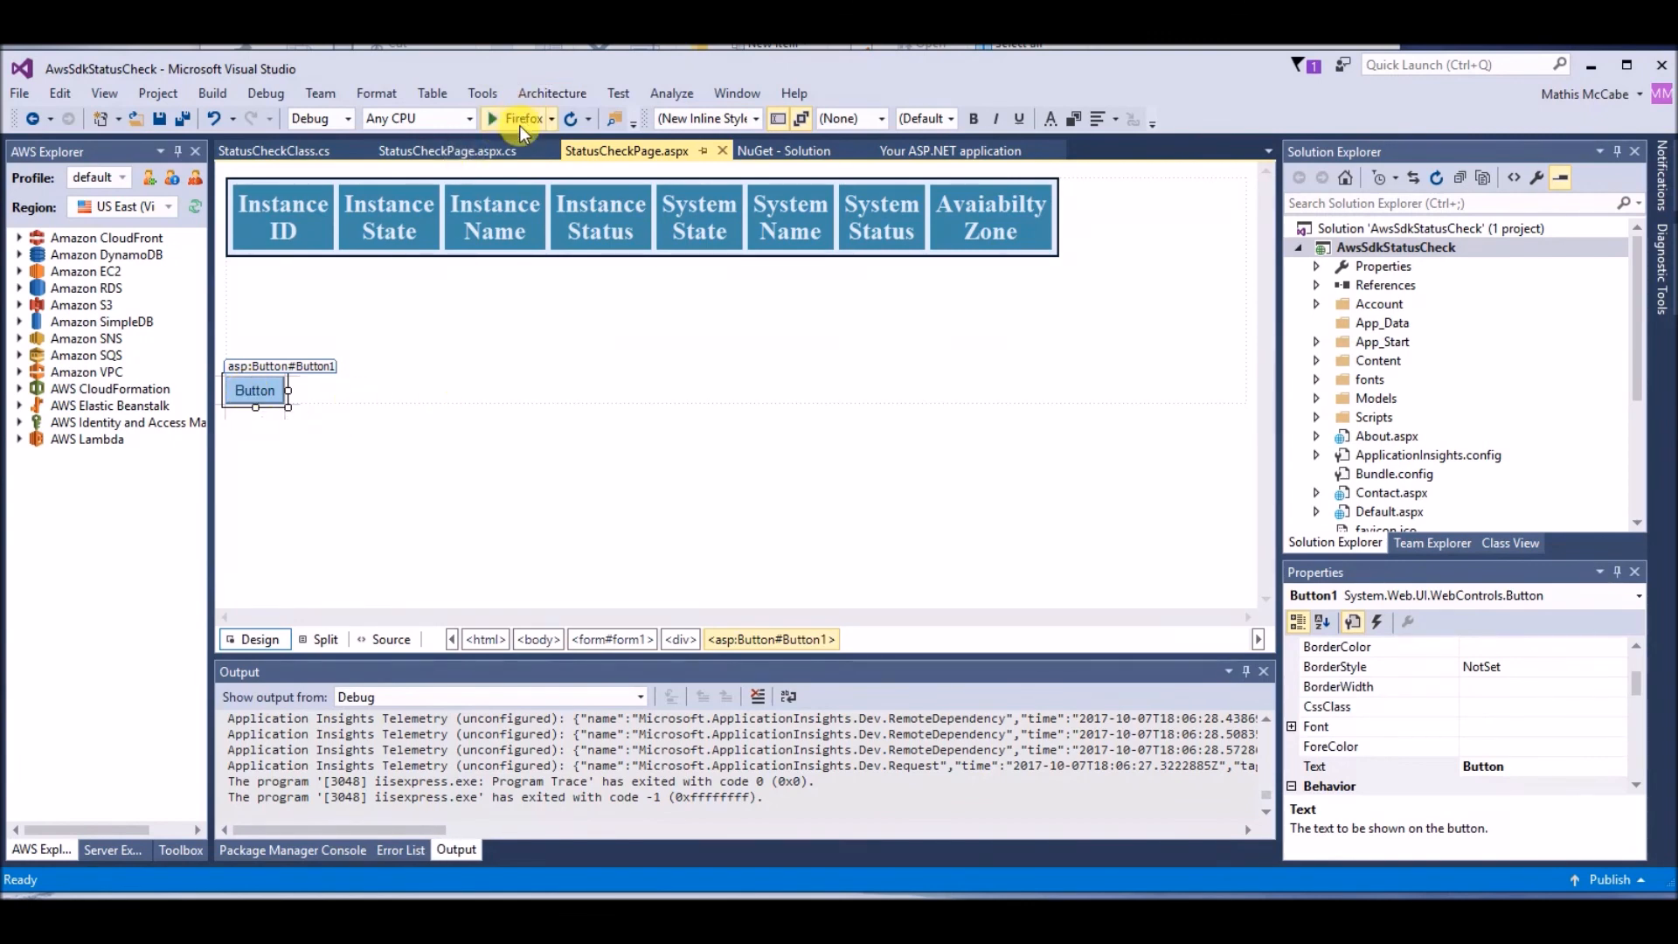
{"action": "left_click", "coordinate": [521, 117]}
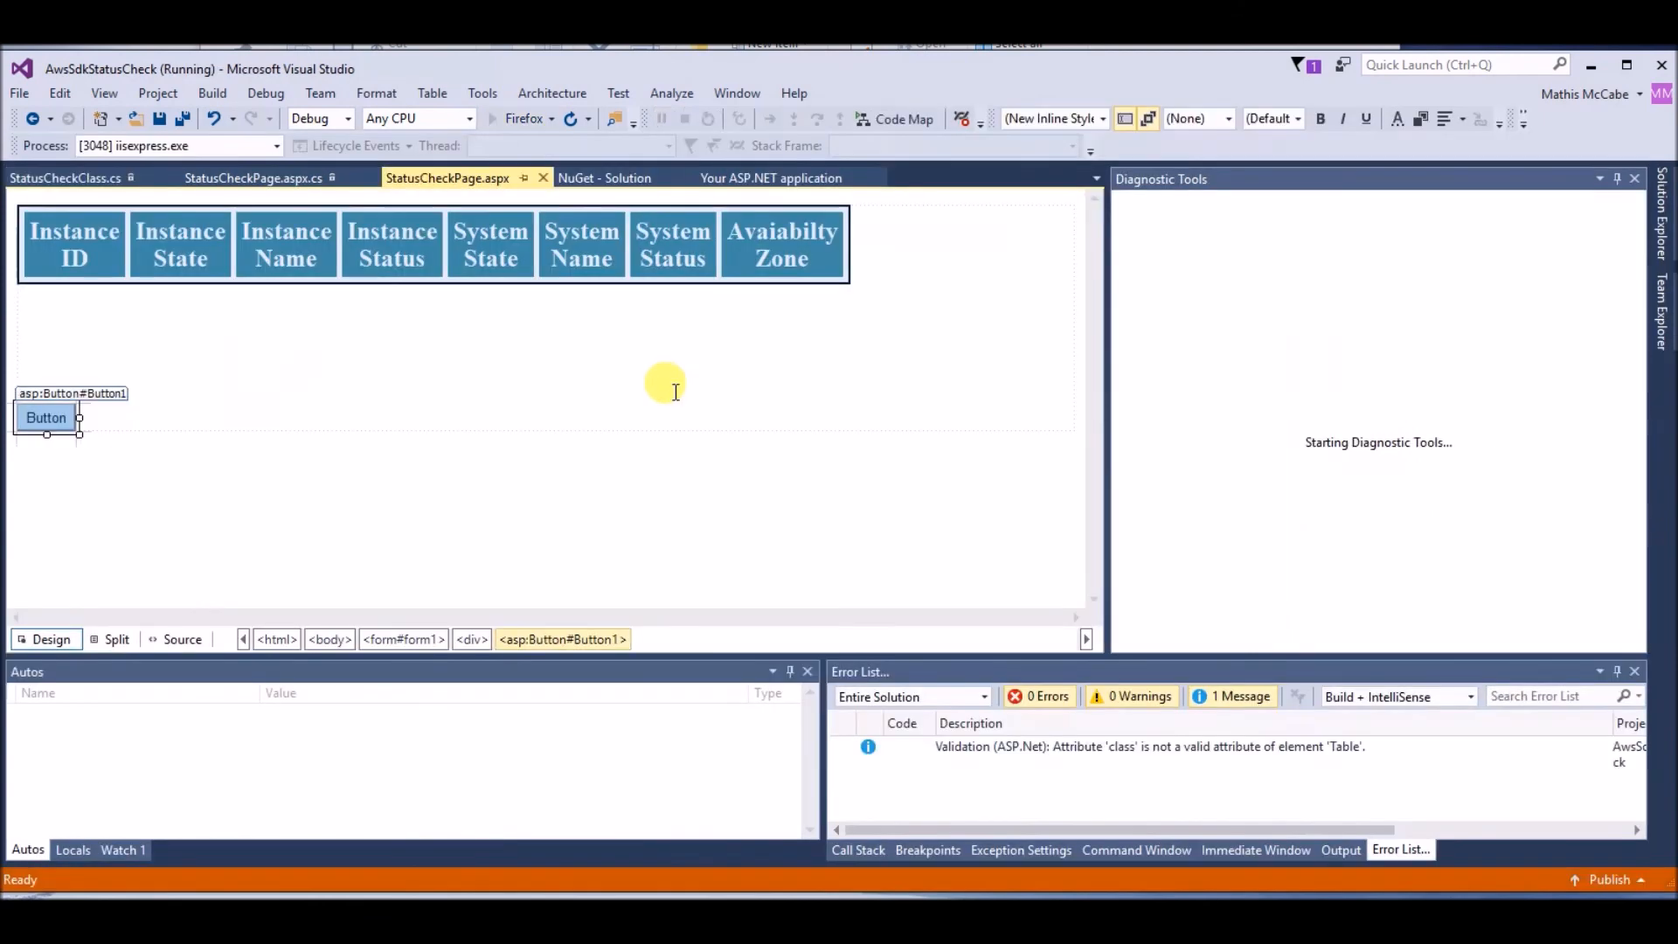